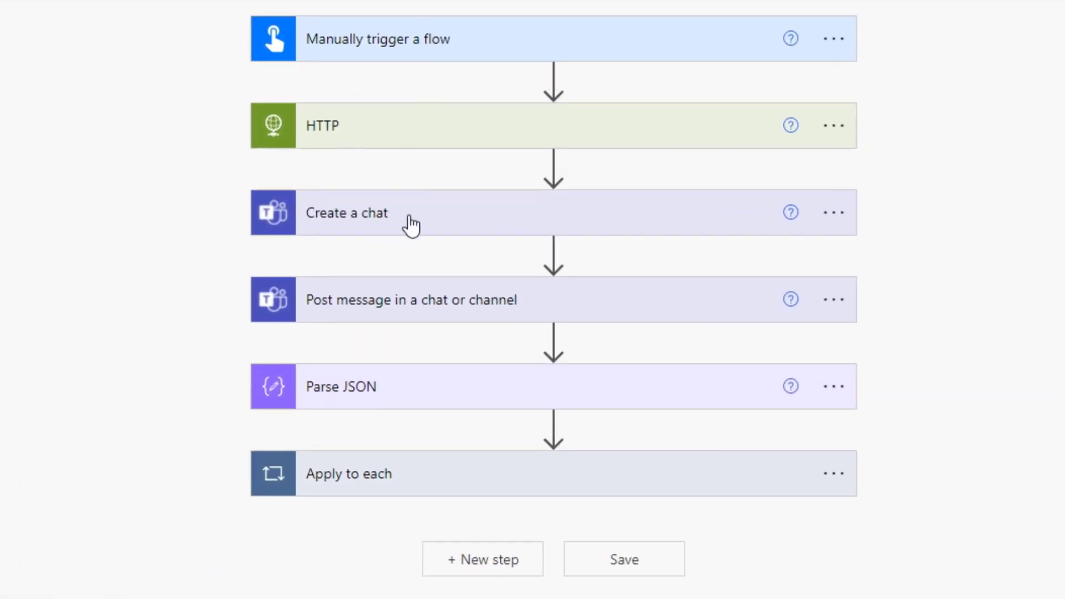
{"action": "mouse_move", "coordinate": [366, 187]}
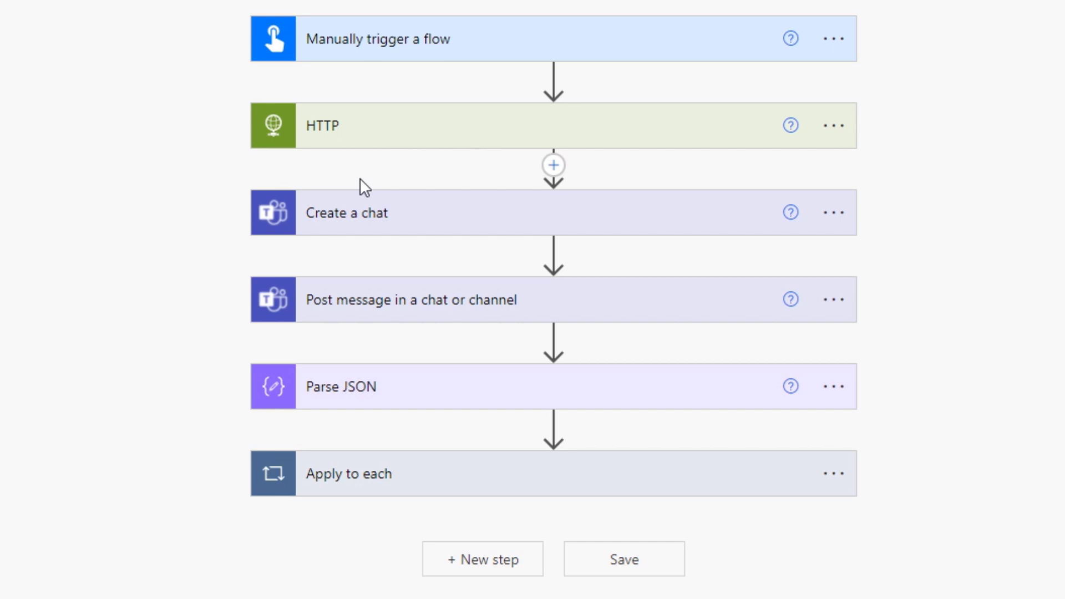
Step: Switch to the reqres.in tab showing the raw users page 2 JSON response
{"action": "left_click", "coordinate": [408, 9]}
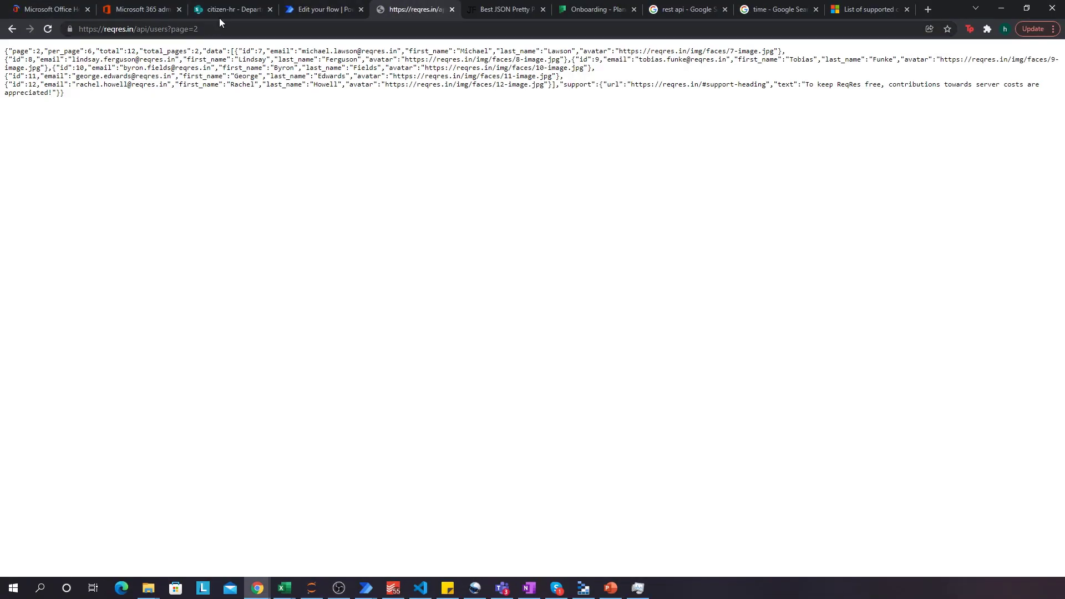
Step: Load the reqres users page 1 response and select its entire JSON
{"action": "left_click", "coordinate": [142, 28]}
{"action": "type", "text": "1"}
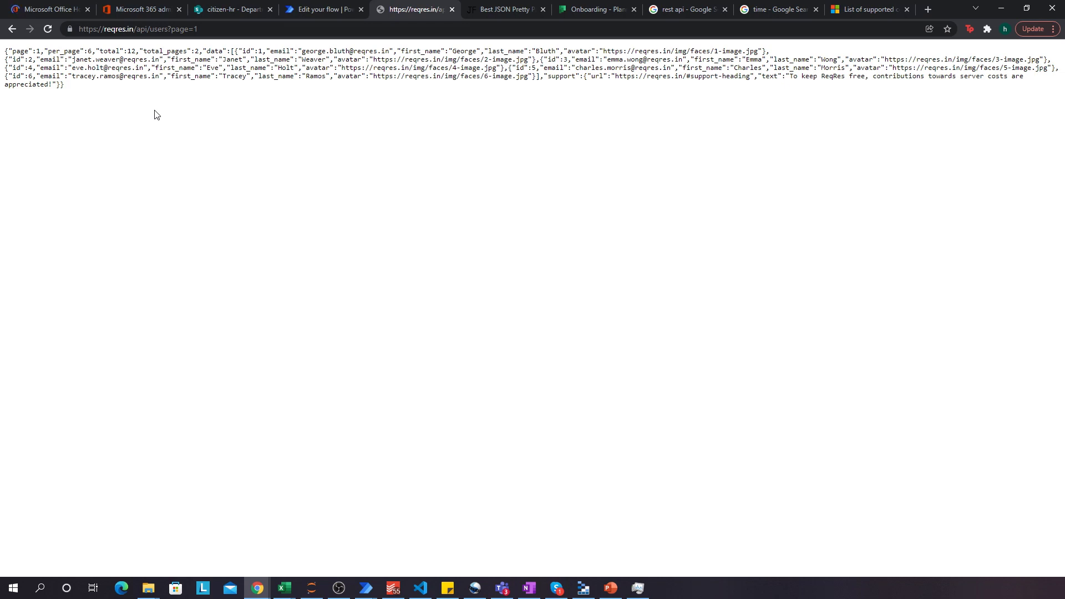
{"action": "mouse_move", "coordinate": [134, 97]}
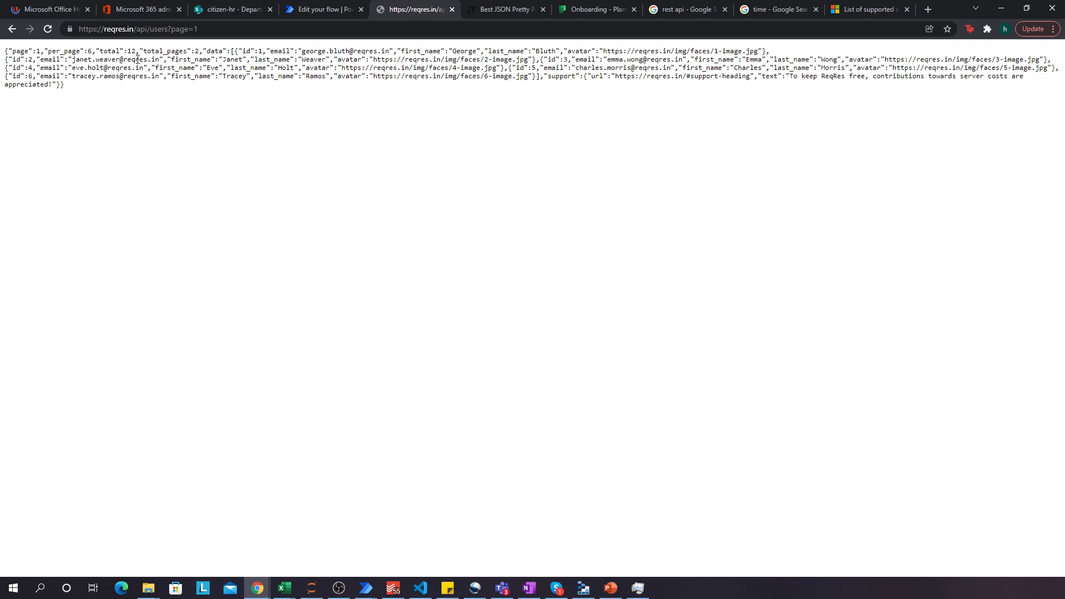
{"action": "mouse_move", "coordinate": [348, 80]}
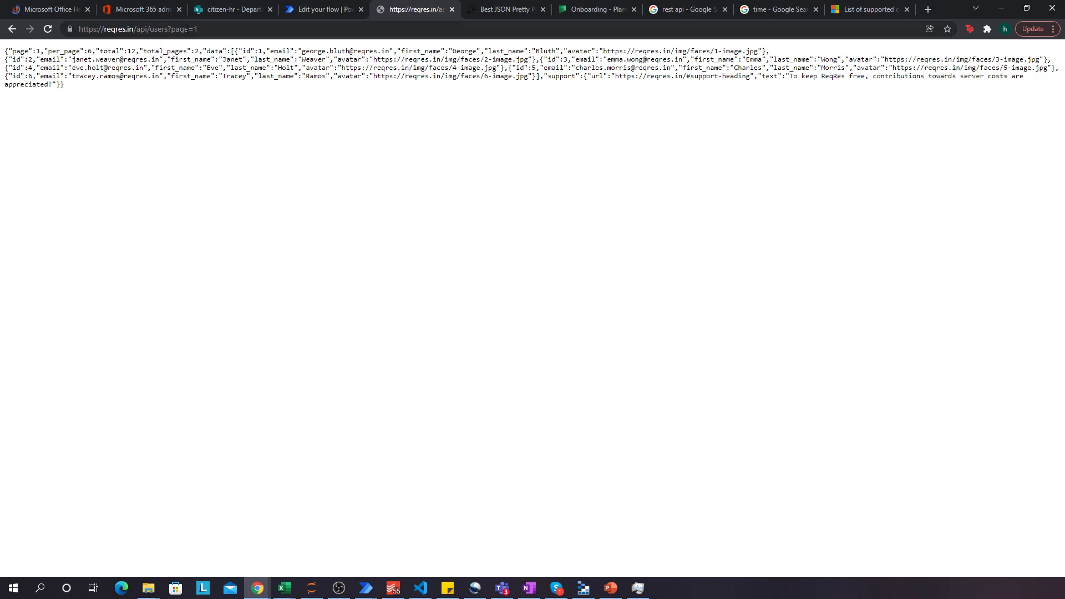
{"action": "left_click", "coordinate": [136, 29]}
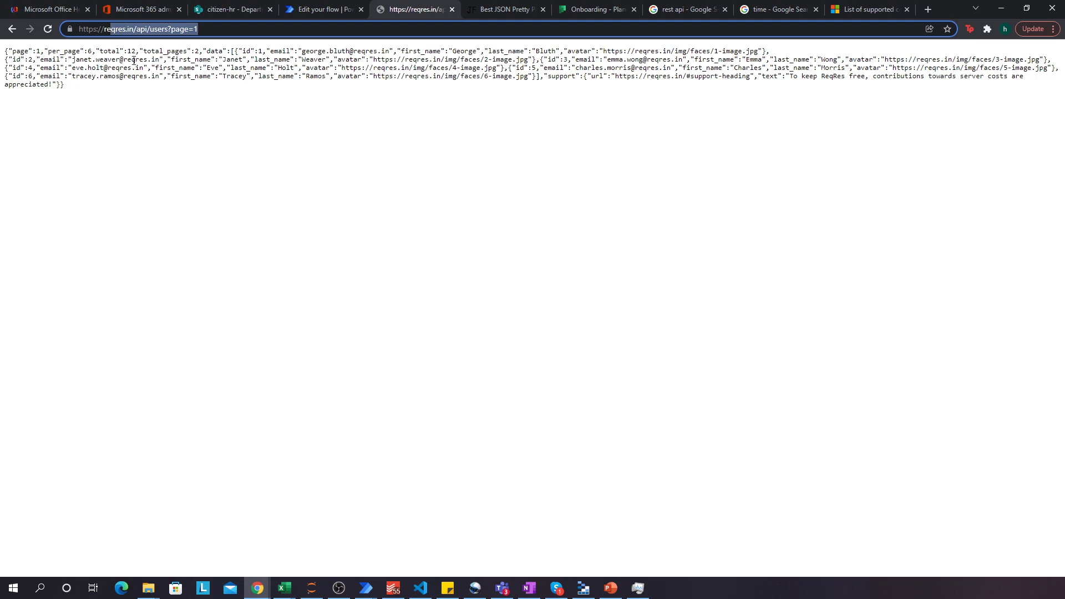
{"action": "key", "text": "ctrl+a"}
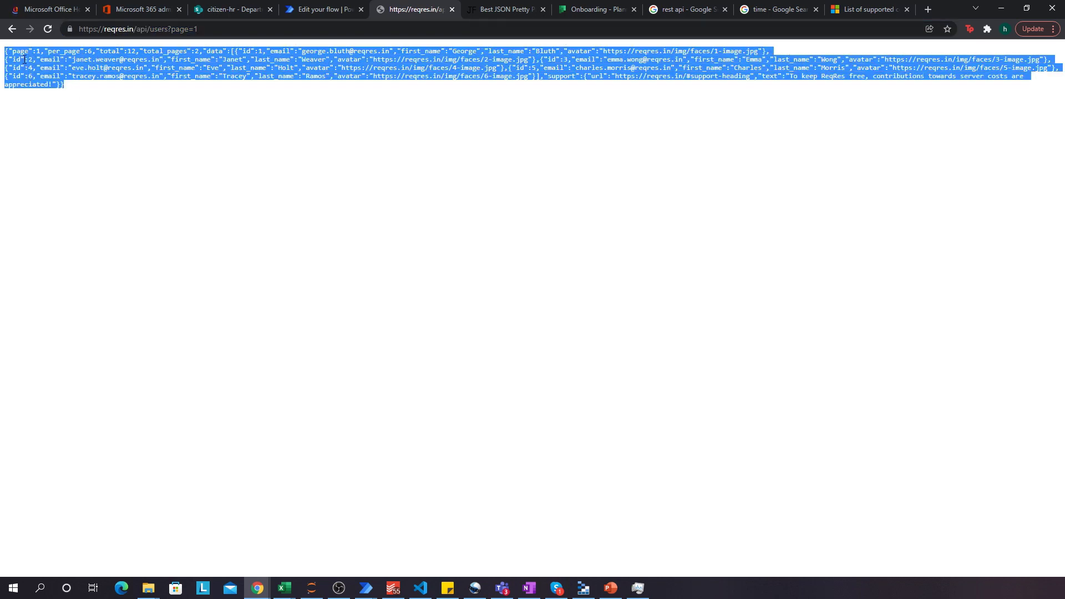
{"action": "left_click", "coordinate": [504, 9]}
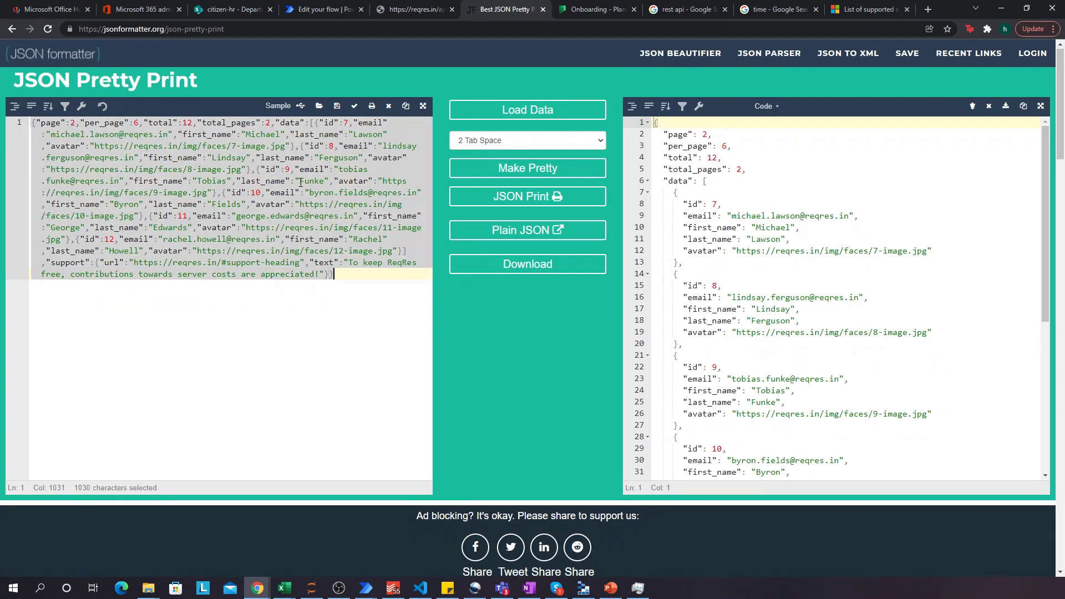
Step: Paste page 1's users JSON into JSON Formatter and review the indented id, email, name, avatar fields
{"action": "left_click", "coordinate": [527, 167]}
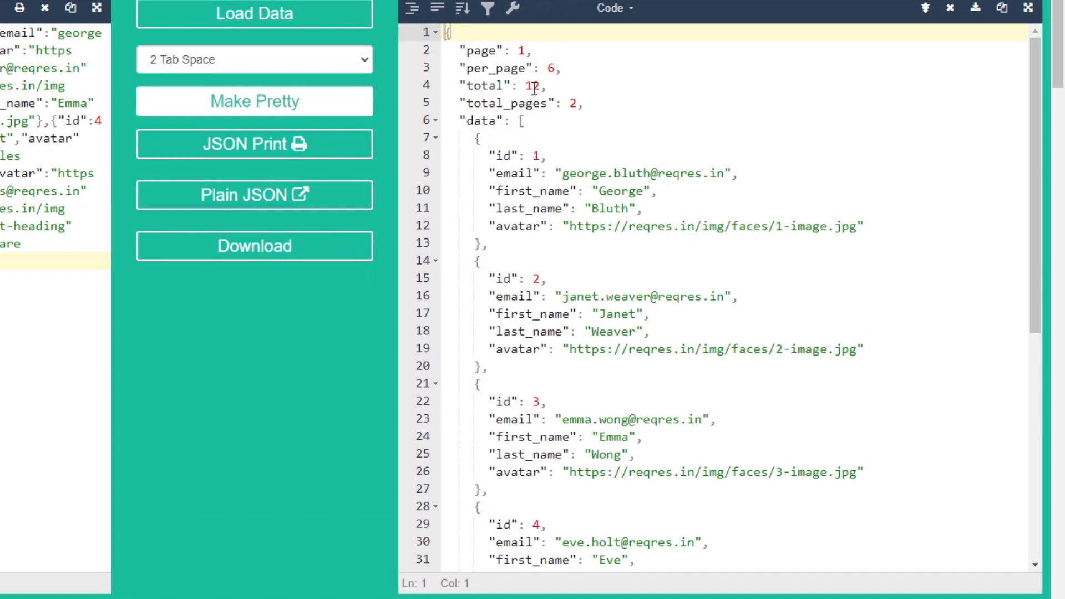
{"action": "scroll", "scroll_direction": "down", "scroll_amount": 3}
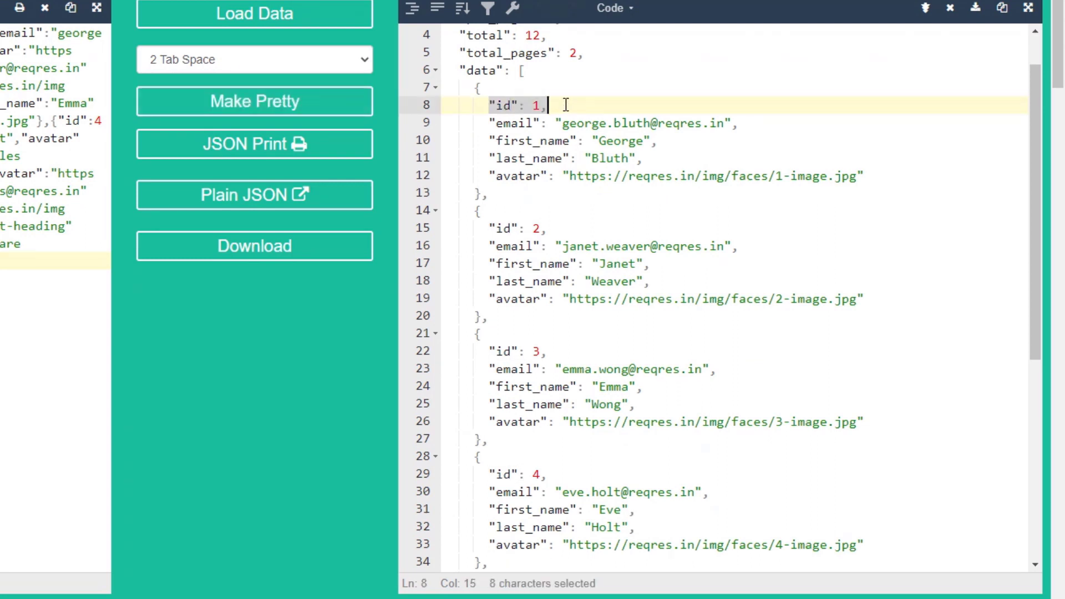
{"action": "mouse_move", "coordinate": [539, 166]}
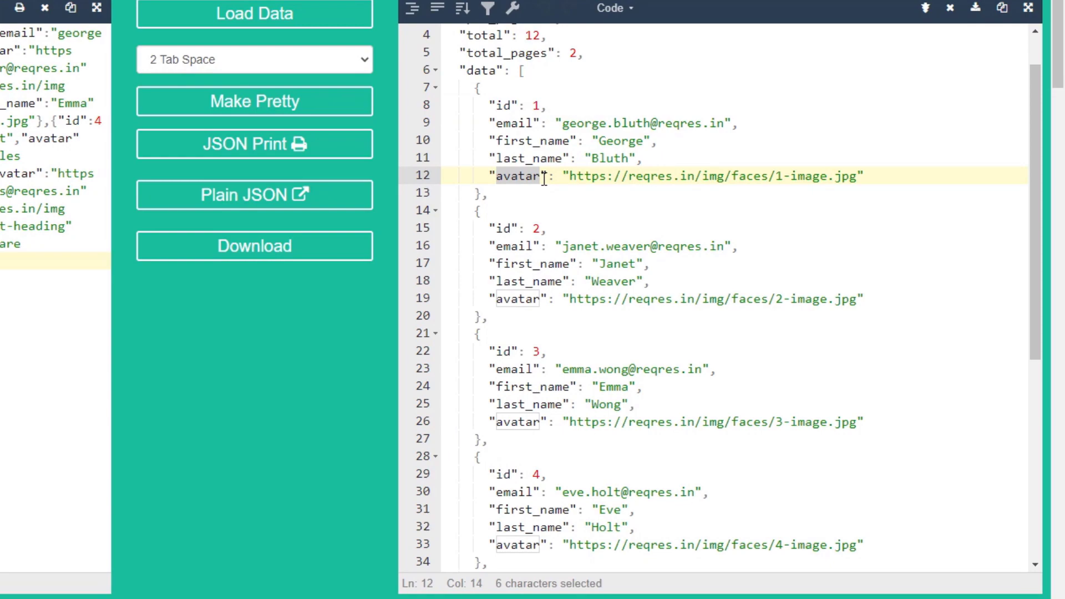
{"action": "scroll", "scroll_direction": "up", "scroll_amount": 3}
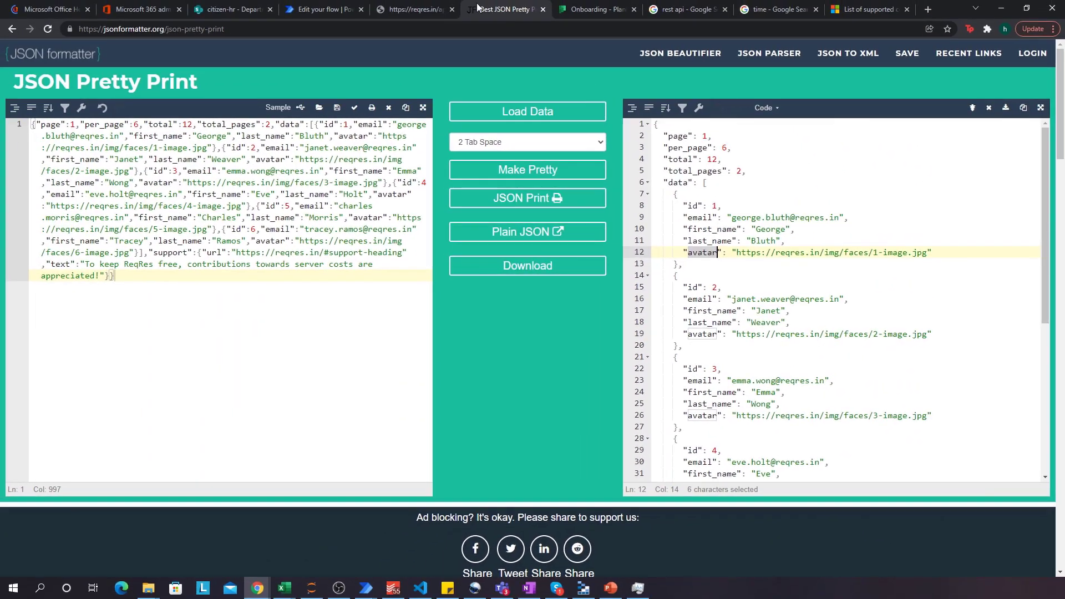
{"action": "left_click", "coordinate": [413, 9]}
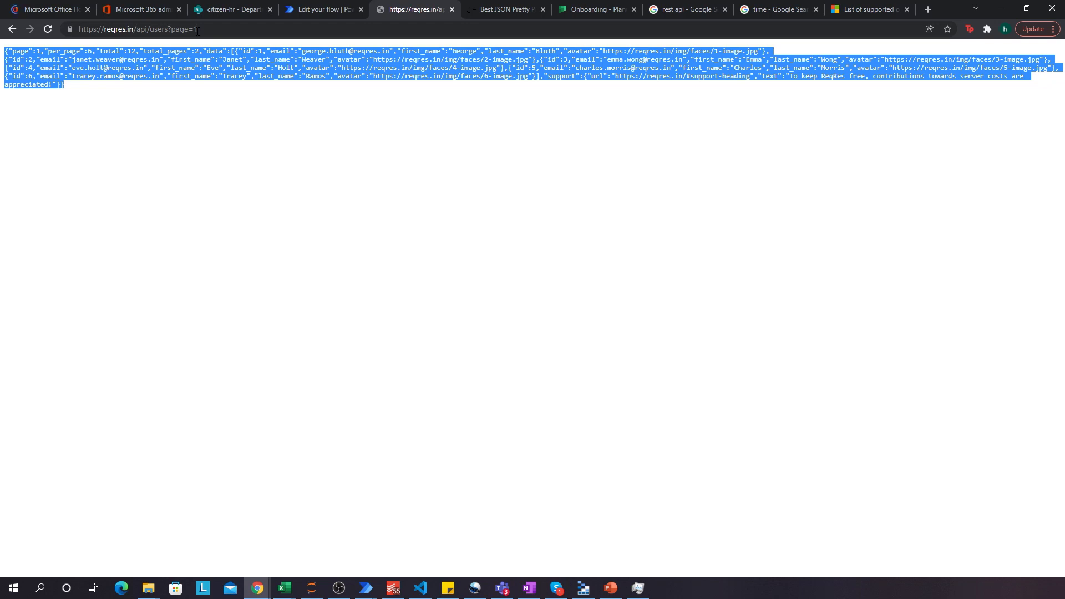
Step: Return to the REST API Tutorial flow editor tab
{"action": "left_click", "coordinate": [324, 9]}
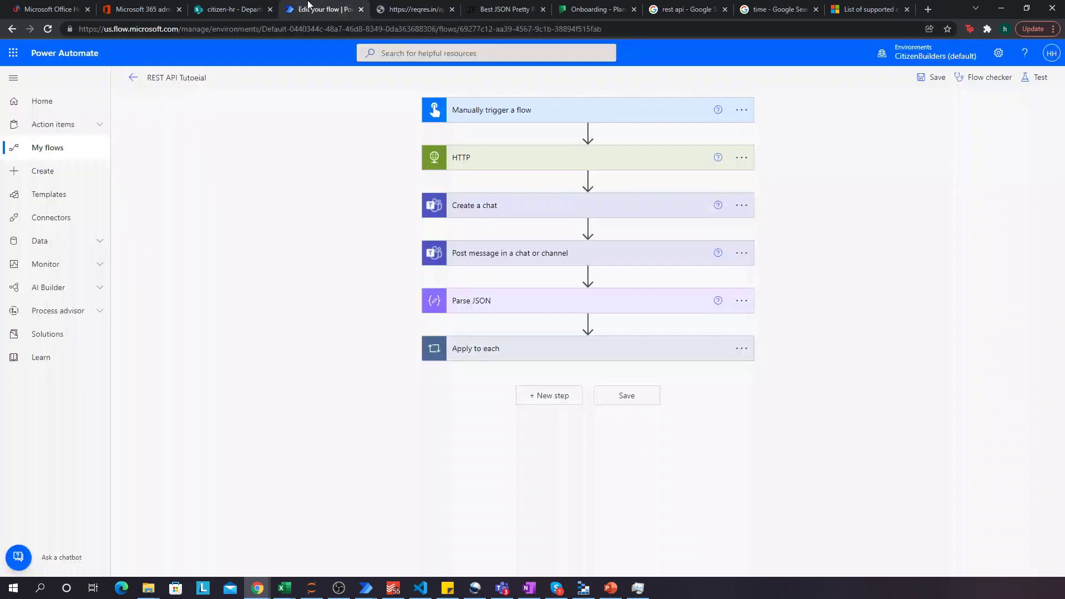
{"action": "mouse_move", "coordinate": [638, 130]}
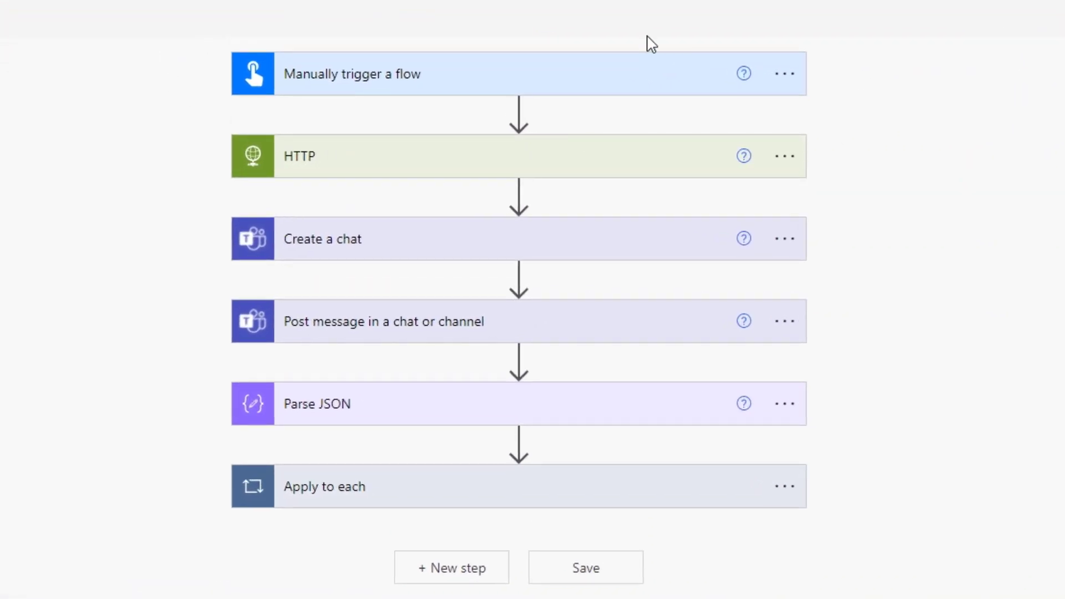
{"action": "mouse_move", "coordinate": [402, 93]}
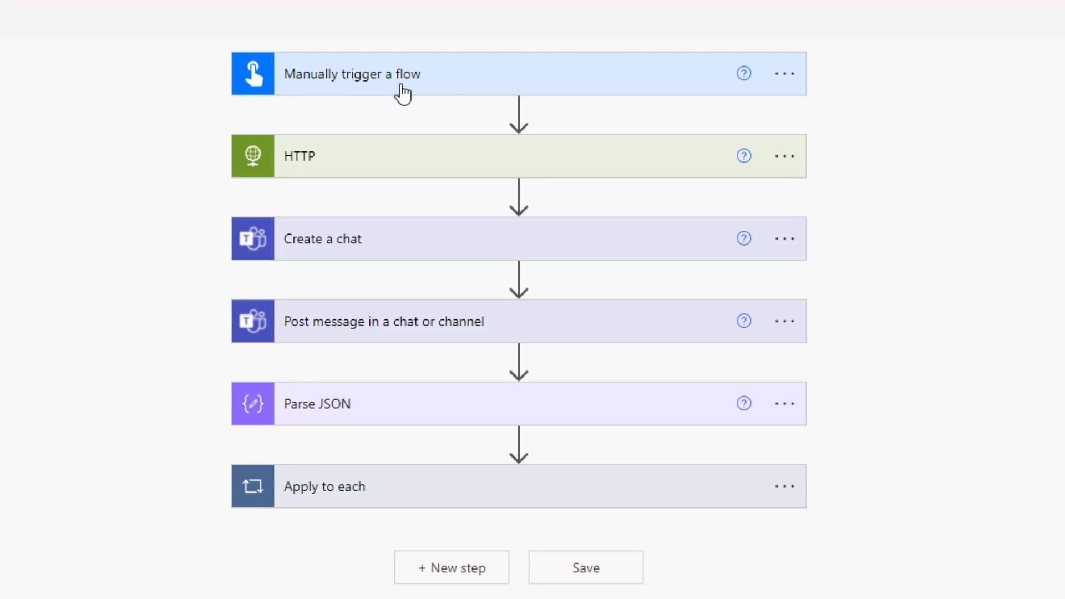
{"action": "mouse_move", "coordinate": [399, 90]}
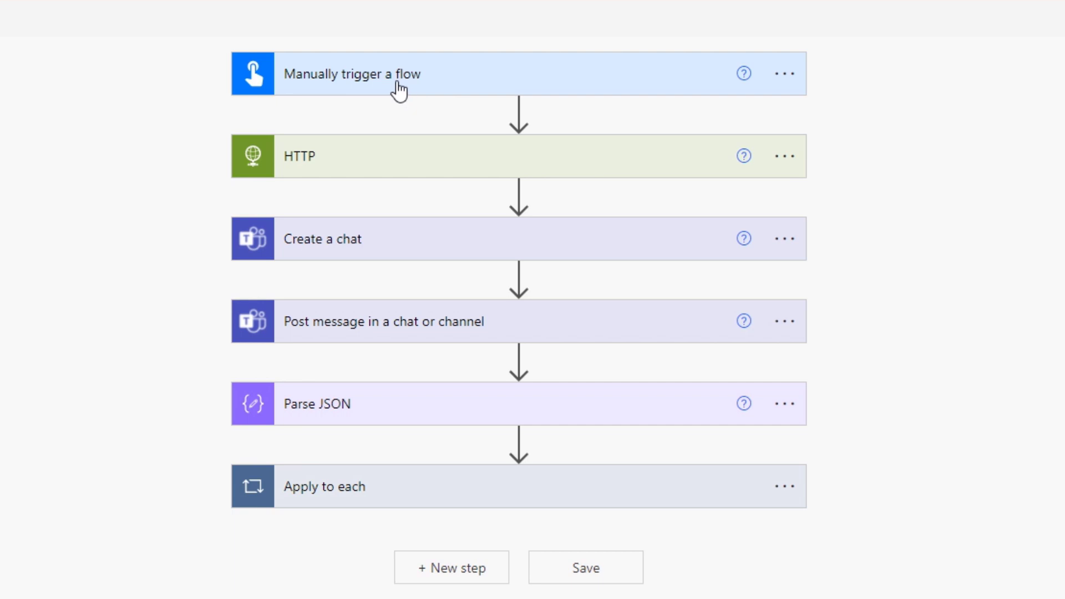
{"action": "mouse_move", "coordinate": [784, 46]}
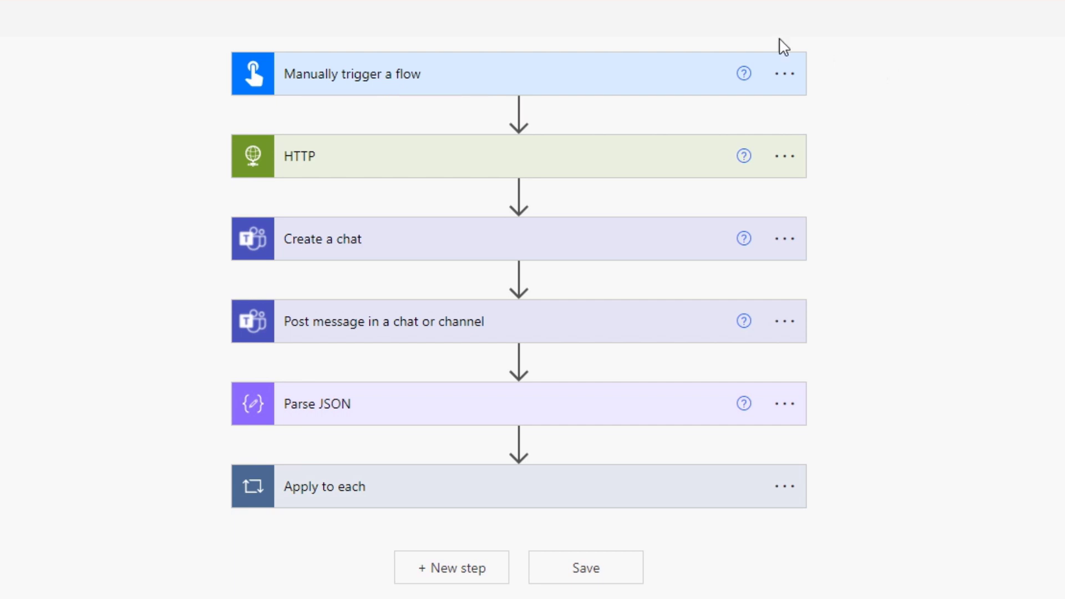
{"action": "mouse_move", "coordinate": [261, 71]}
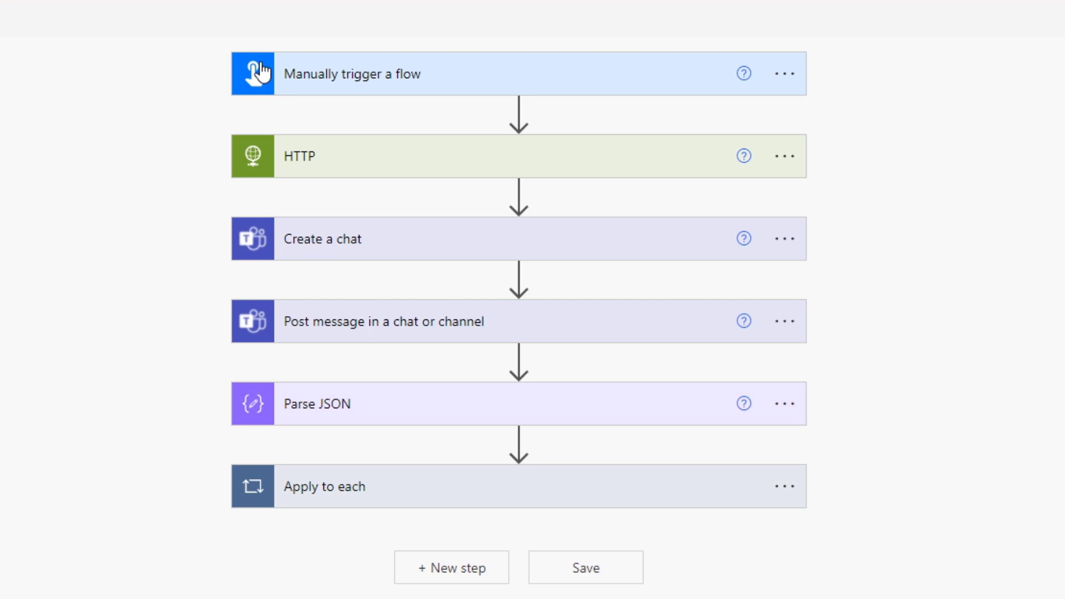
{"action": "mouse_move", "coordinate": [291, 73]}
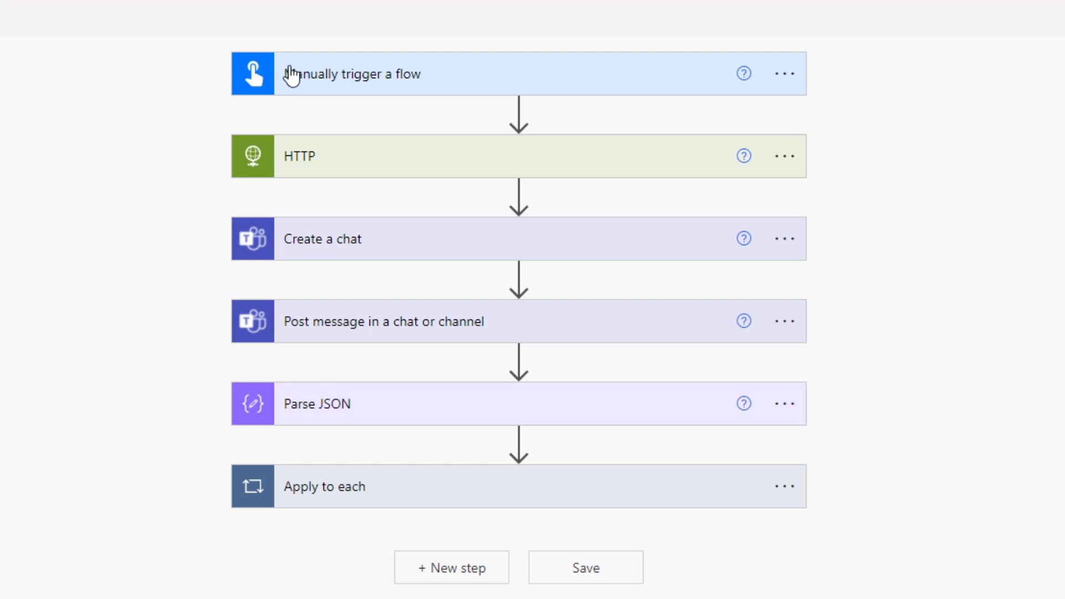
{"action": "mouse_move", "coordinate": [323, 168]}
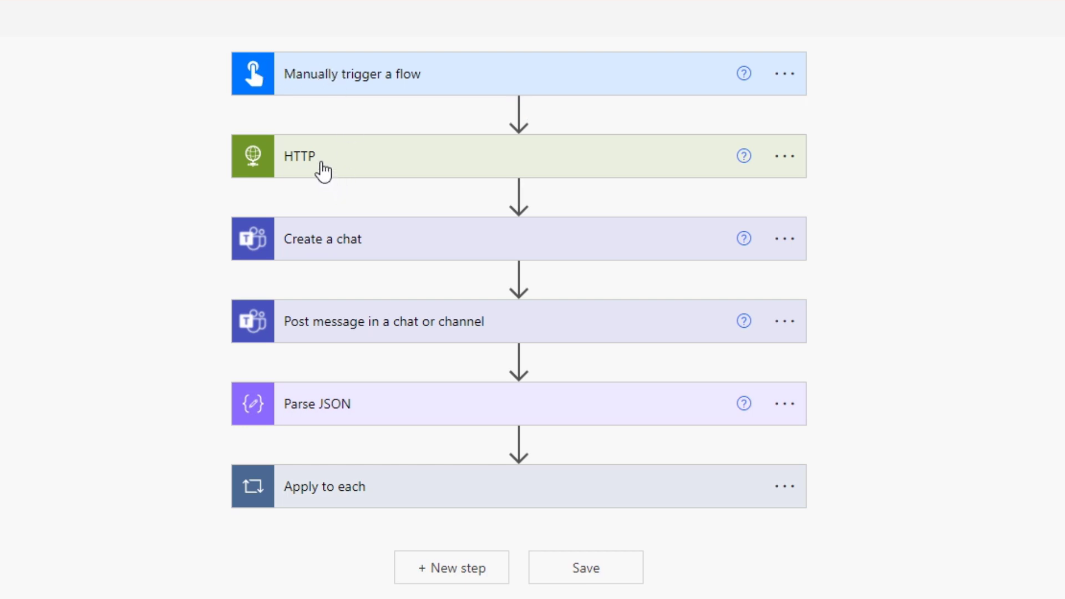
Step: Expand the HTTP step and list its GET, PUT, POST, PATCH and DELETE methods
{"action": "left_click", "coordinate": [300, 156]}
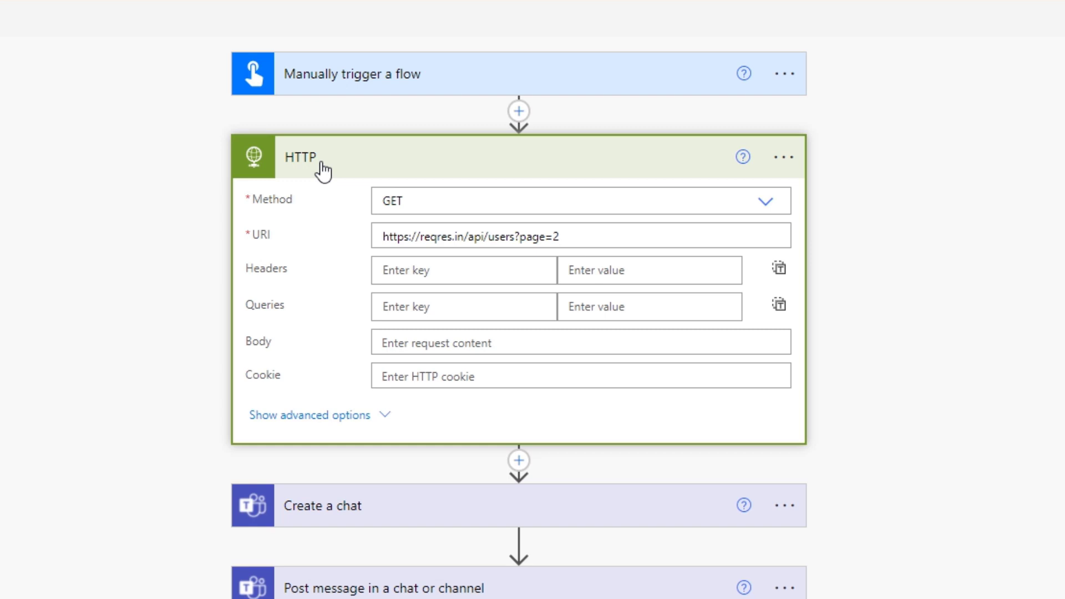
{"action": "mouse_move", "coordinate": [188, 118]}
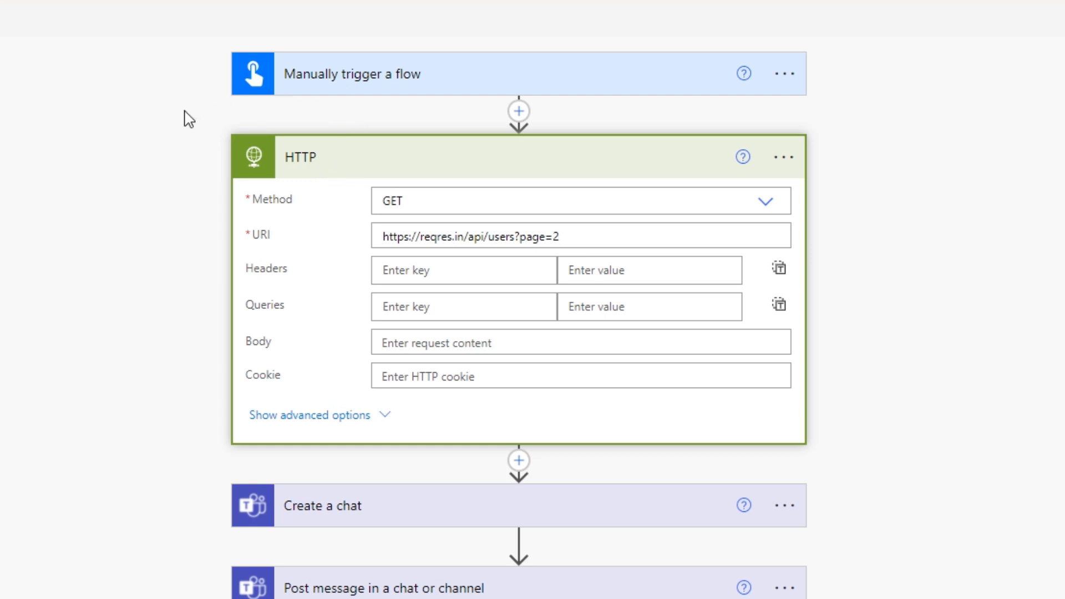
{"action": "mouse_move", "coordinate": [329, 169]}
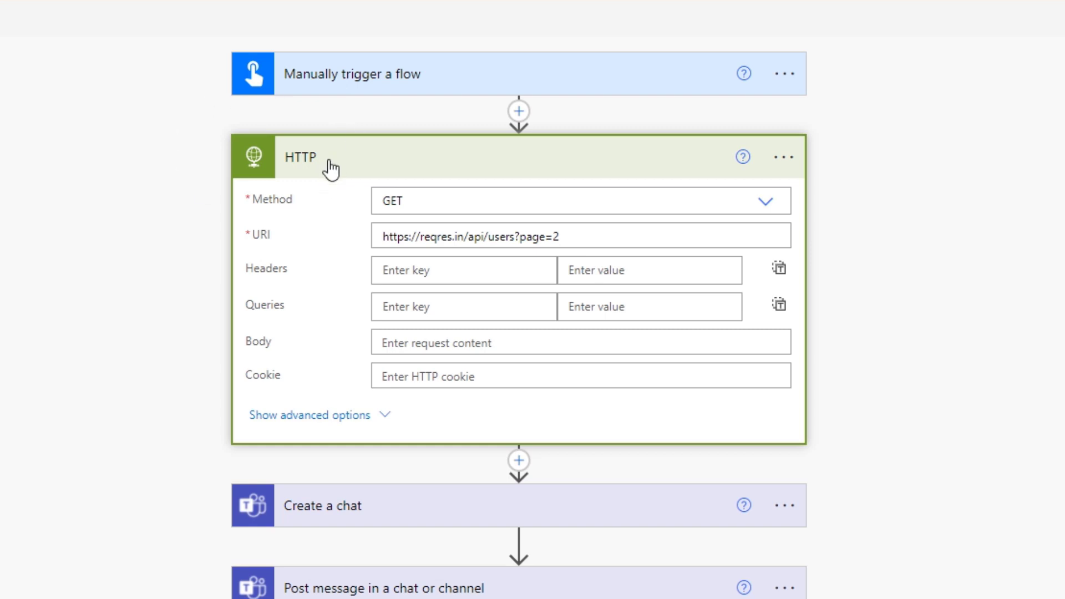
{"action": "mouse_move", "coordinate": [753, 227]}
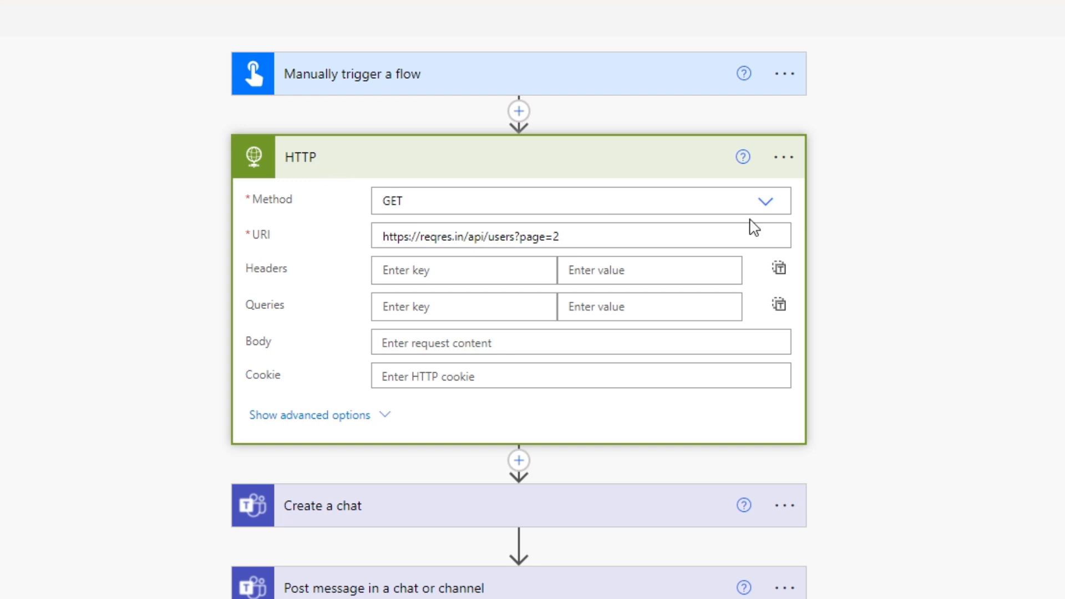
{"action": "mouse_move", "coordinate": [750, 228]}
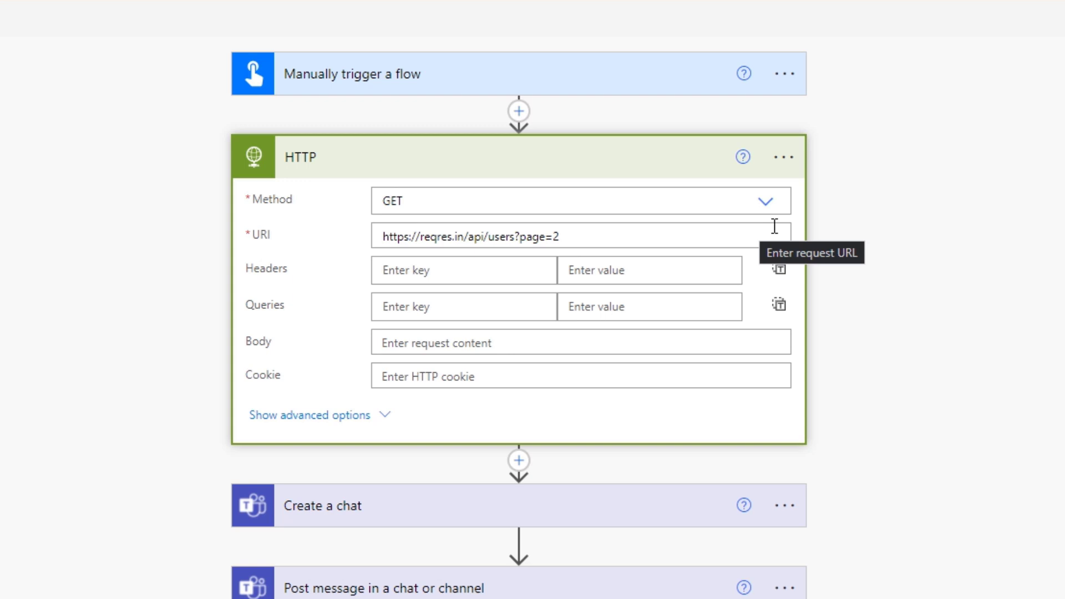
{"action": "left_click", "coordinate": [764, 200]}
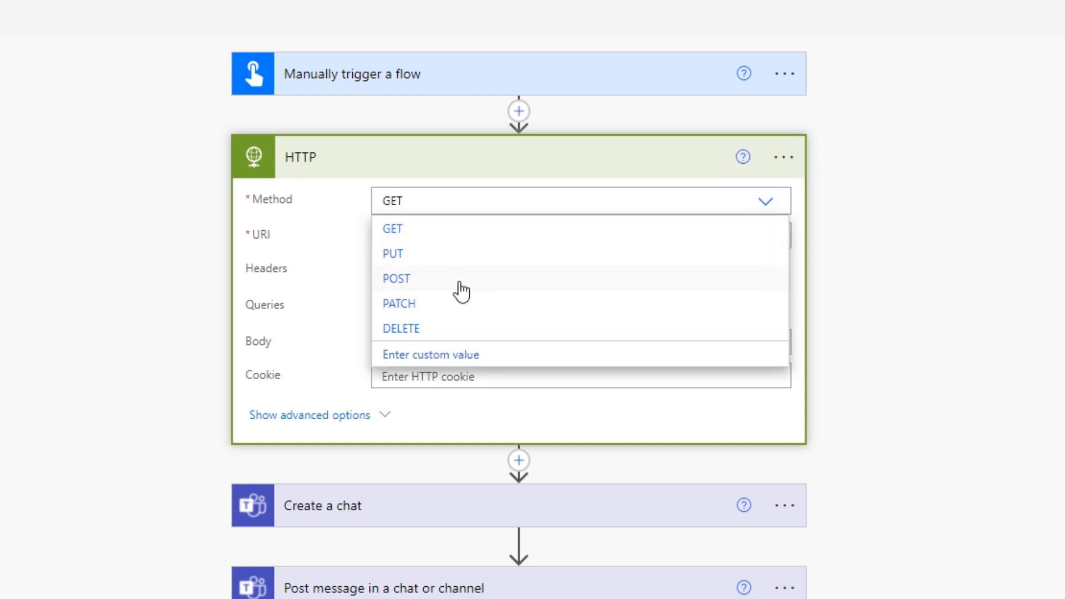
{"action": "mouse_move", "coordinate": [445, 326]}
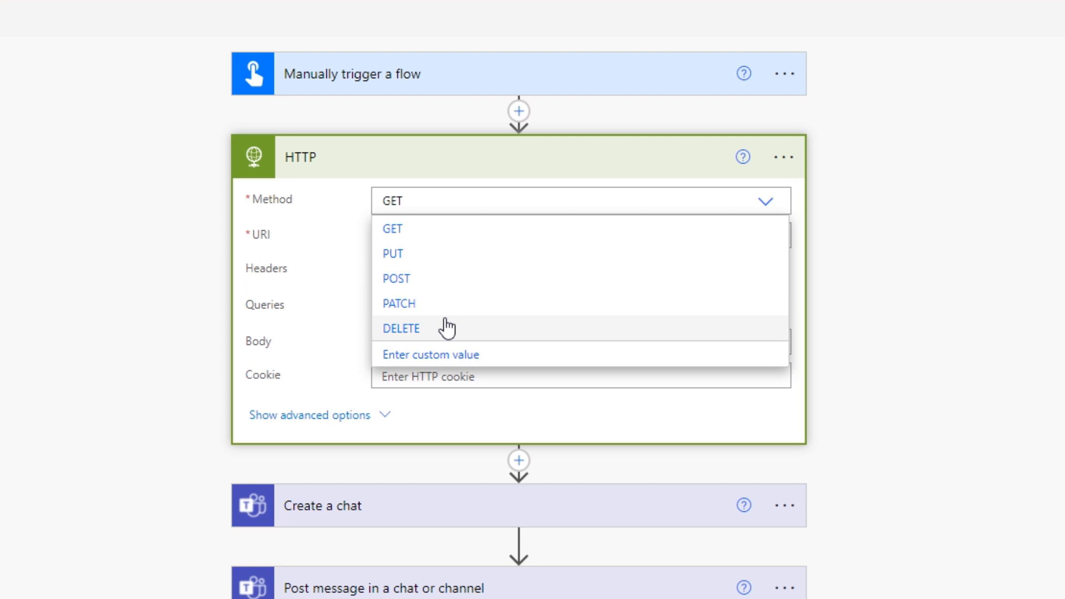
{"action": "mouse_move", "coordinate": [400, 279]}
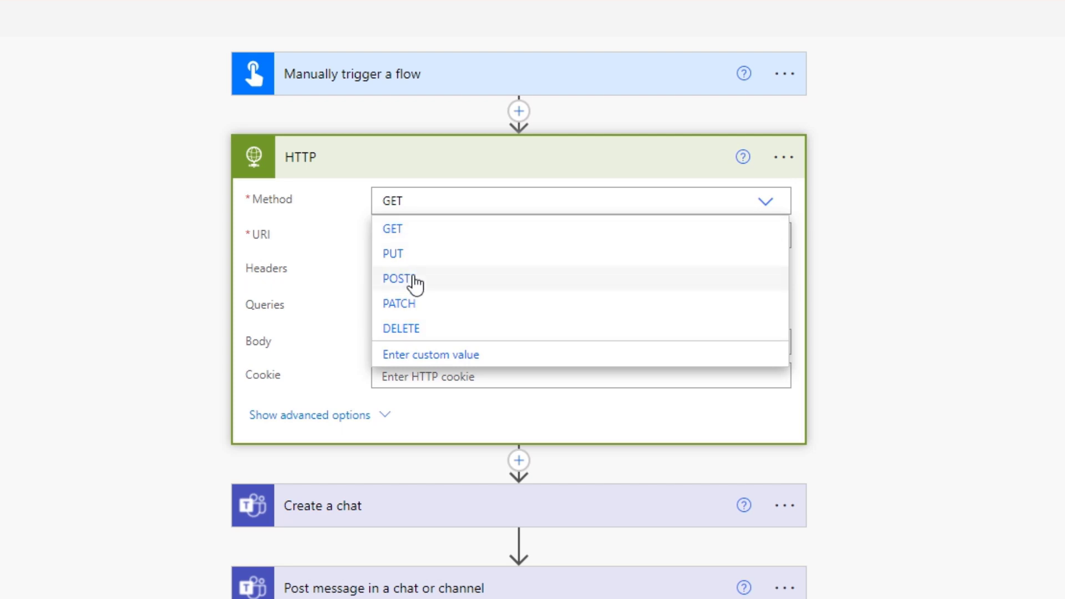
{"action": "mouse_move", "coordinate": [414, 290]}
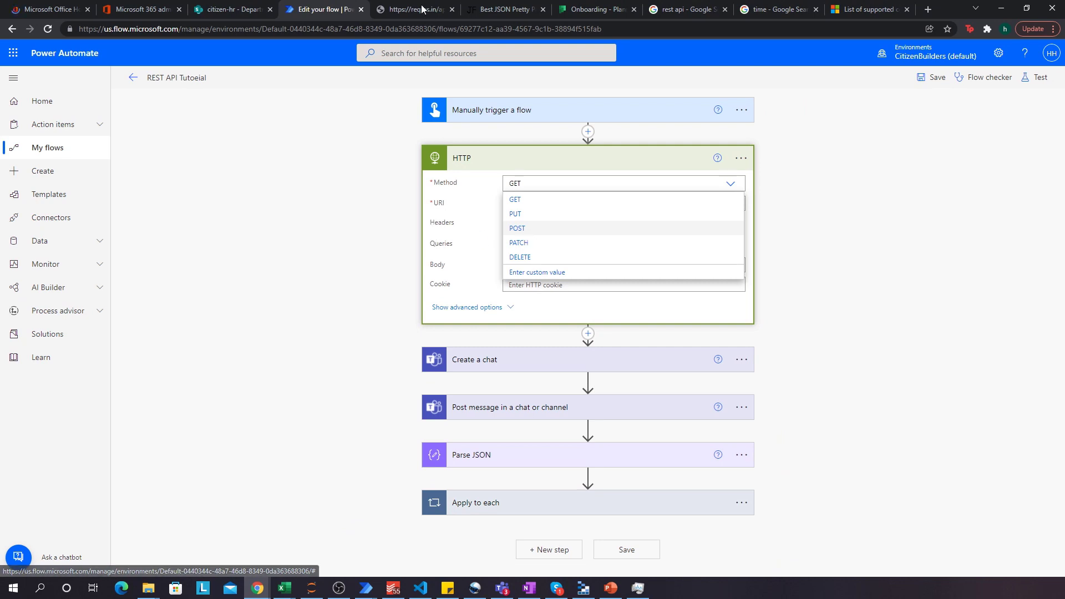
Step: Change the HTTP step's URI from page=2 to page=1, keeping the GET method
{"action": "left_click", "coordinate": [412, 9]}
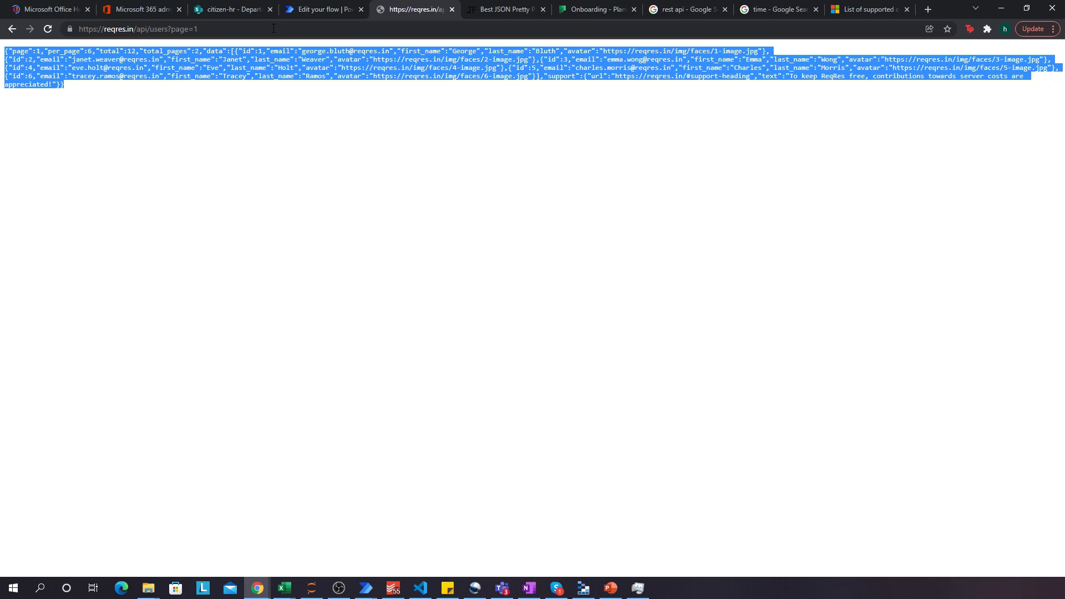
{"action": "left_click", "coordinate": [319, 10]}
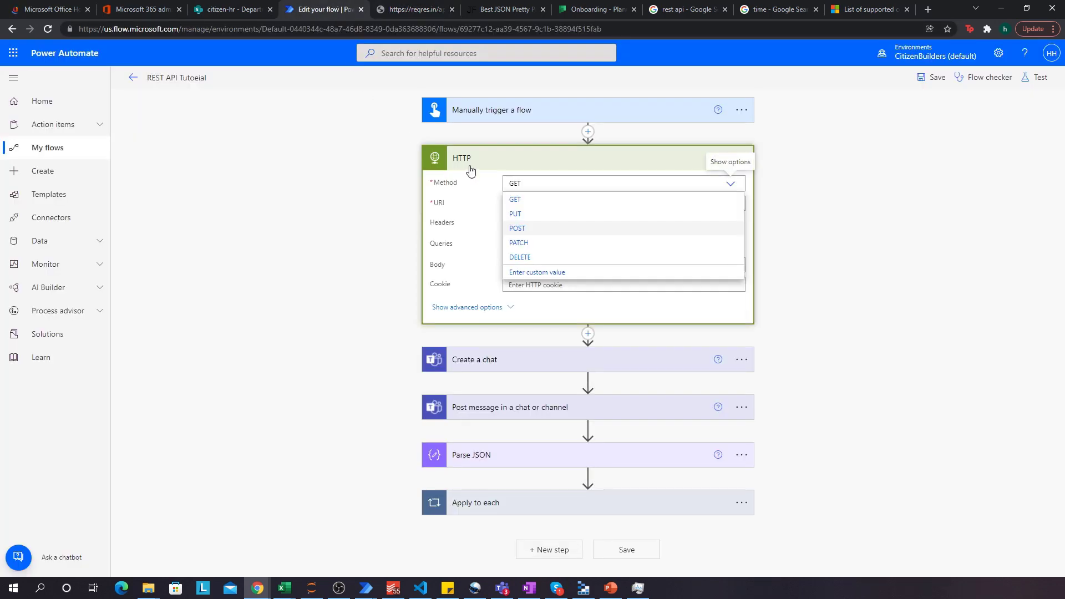
{"action": "left_click", "coordinate": [515, 199]}
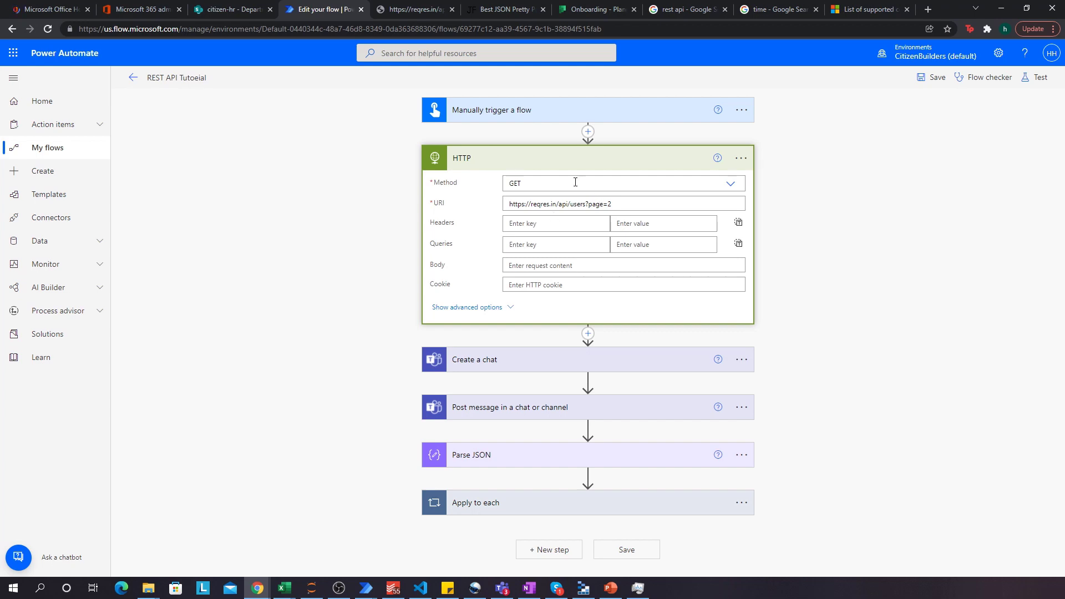
{"action": "left_click", "coordinate": [412, 8]}
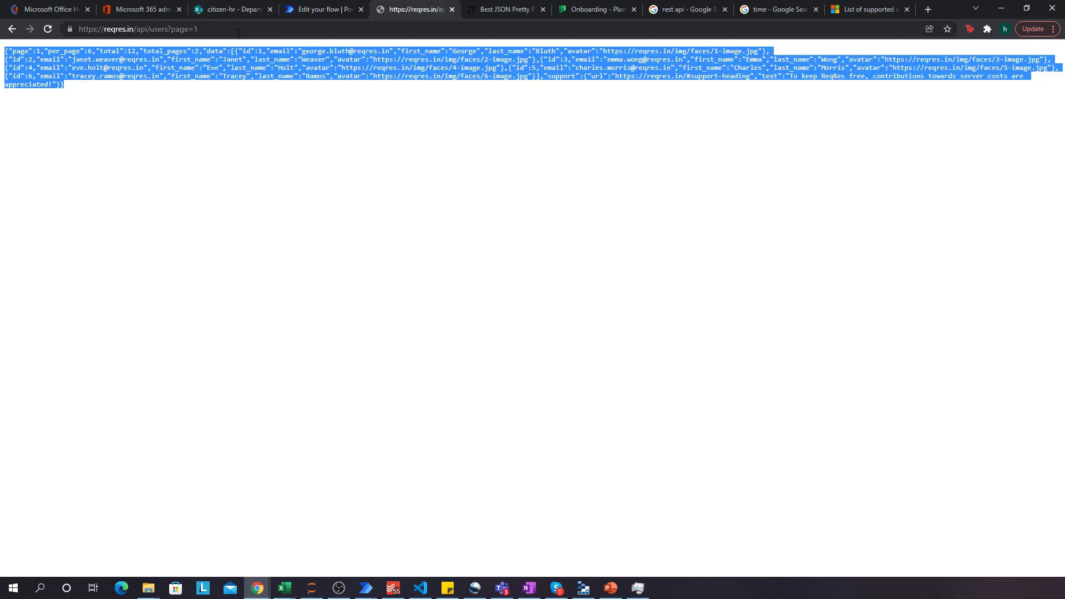
{"action": "left_click", "coordinate": [323, 9]}
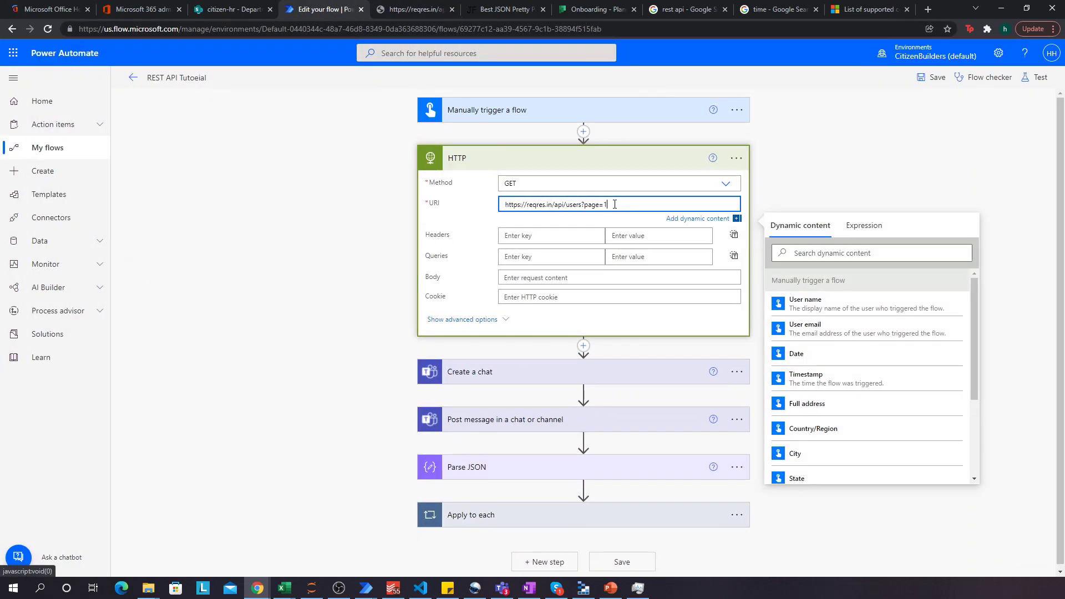
{"action": "left_click", "coordinate": [366, 265]}
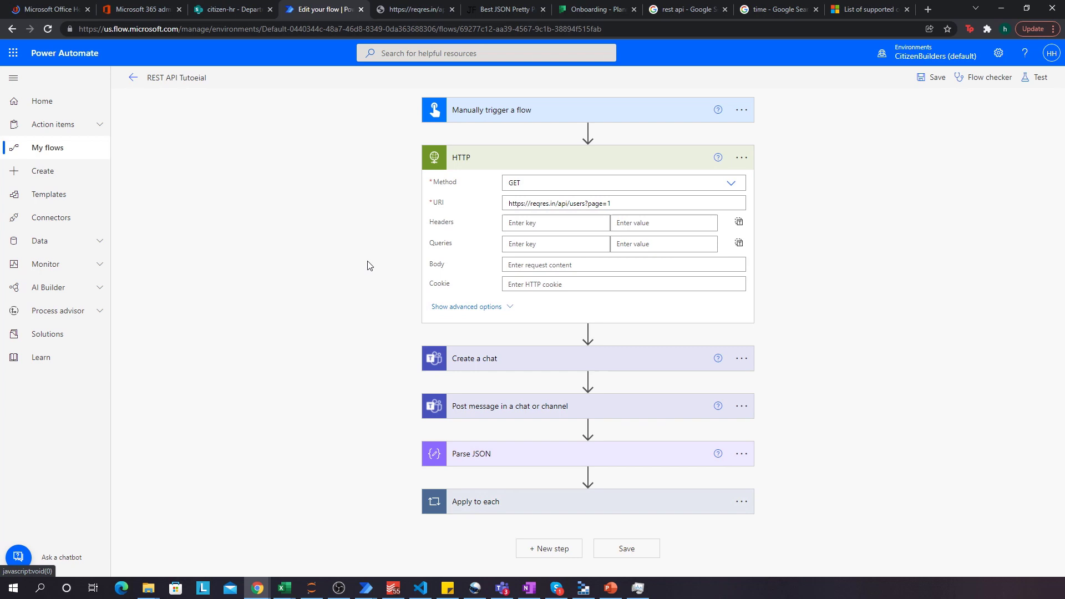
{"action": "mouse_move", "coordinate": [563, 265]}
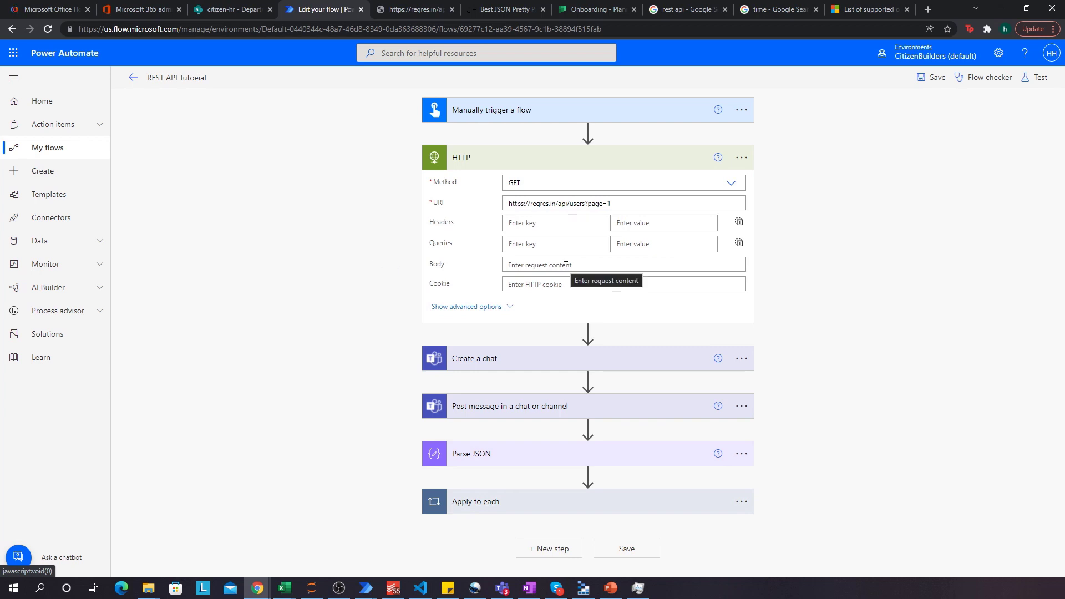
{"action": "mouse_move", "coordinate": [412, 9]}
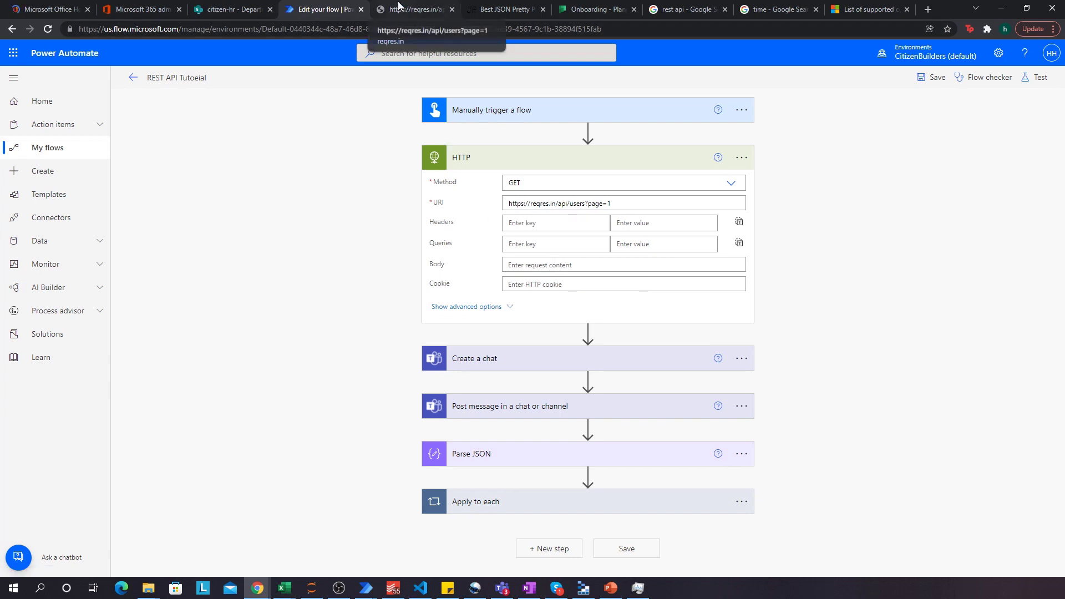
Step: Check the reqres response, then expand the Create a chat step with its member and title Test
{"action": "left_click", "coordinate": [411, 8]}
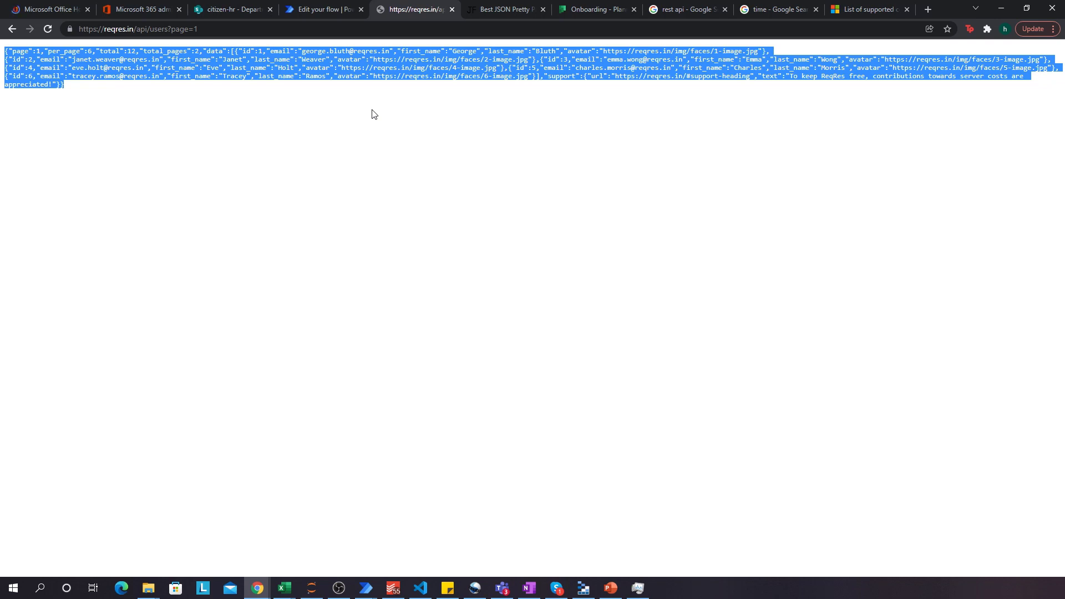
{"action": "left_click", "coordinate": [323, 9]}
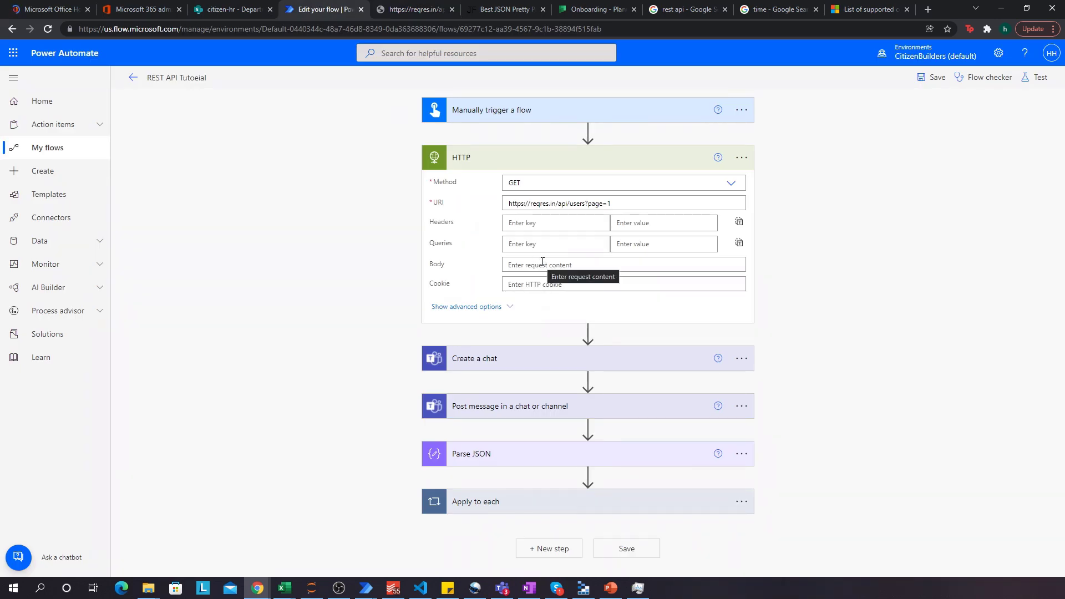
{"action": "mouse_move", "coordinate": [459, 291]}
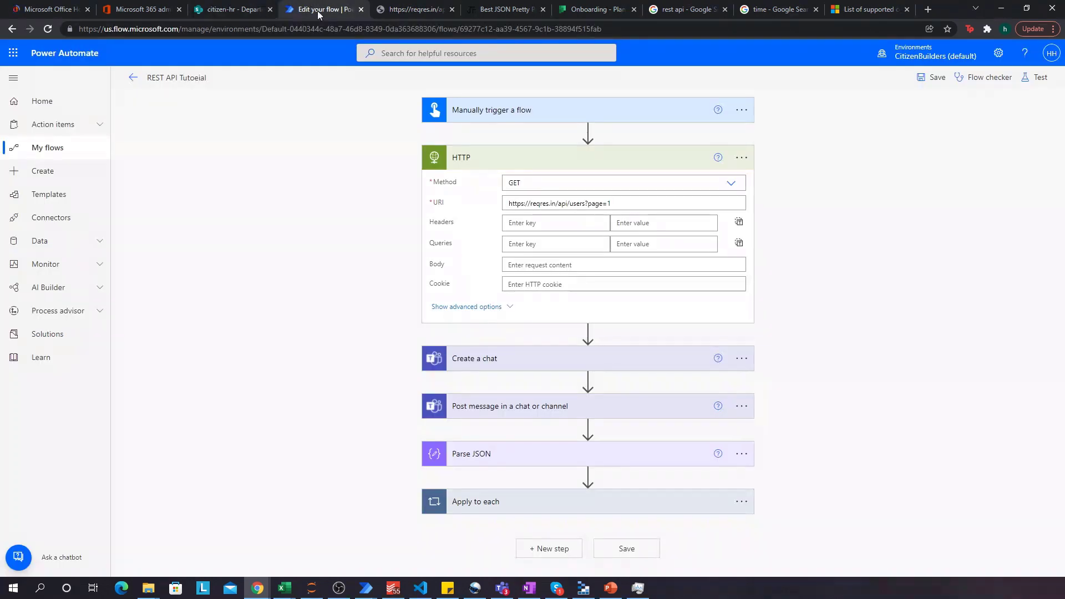
{"action": "mouse_move", "coordinate": [321, 16]}
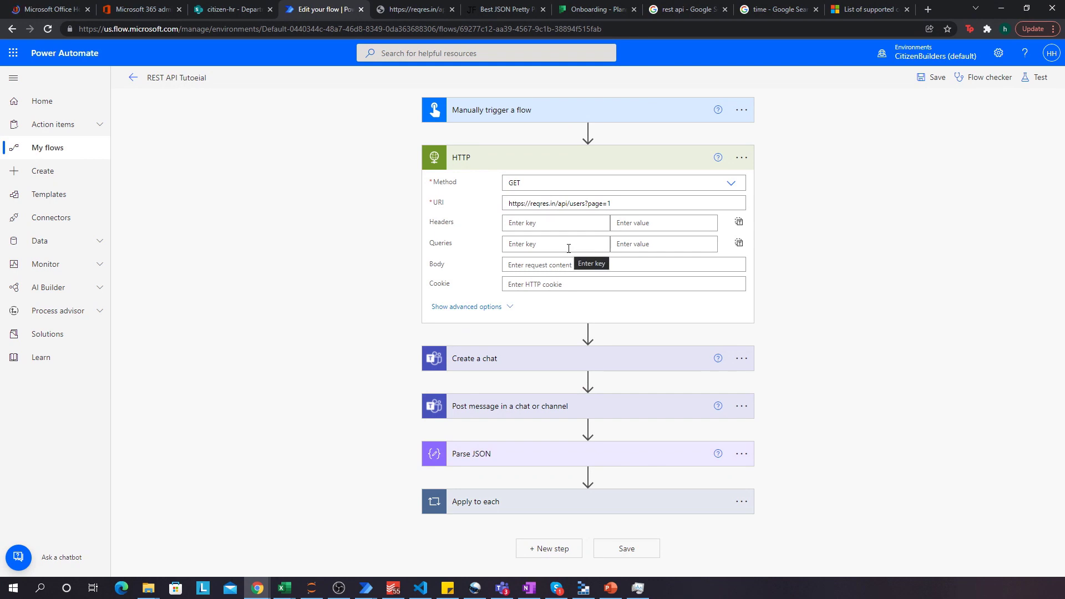
{"action": "mouse_move", "coordinate": [572, 265]}
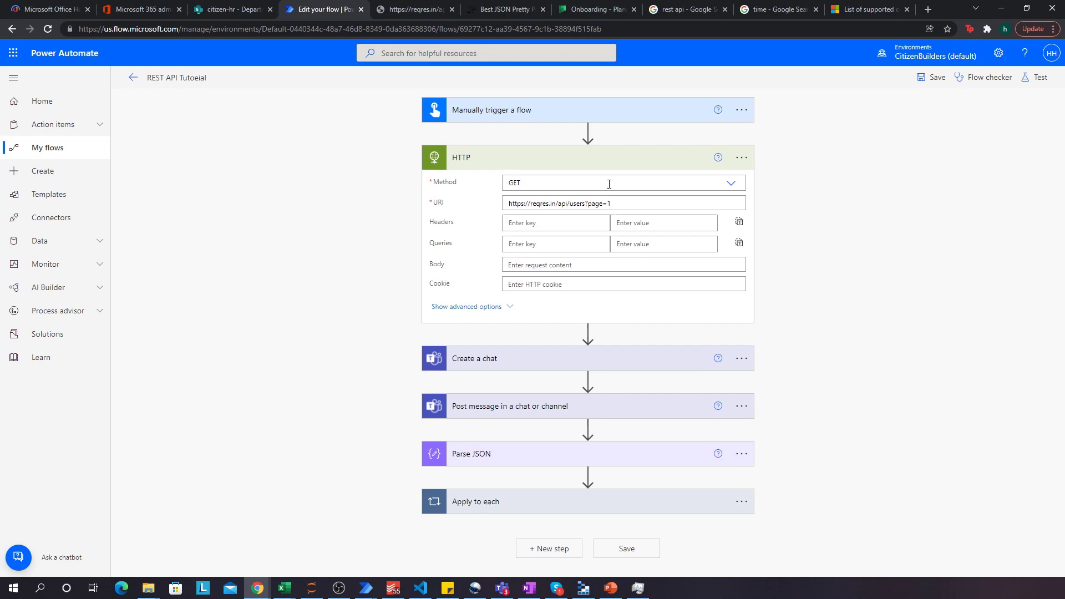
{"action": "mouse_move", "coordinate": [577, 260]}
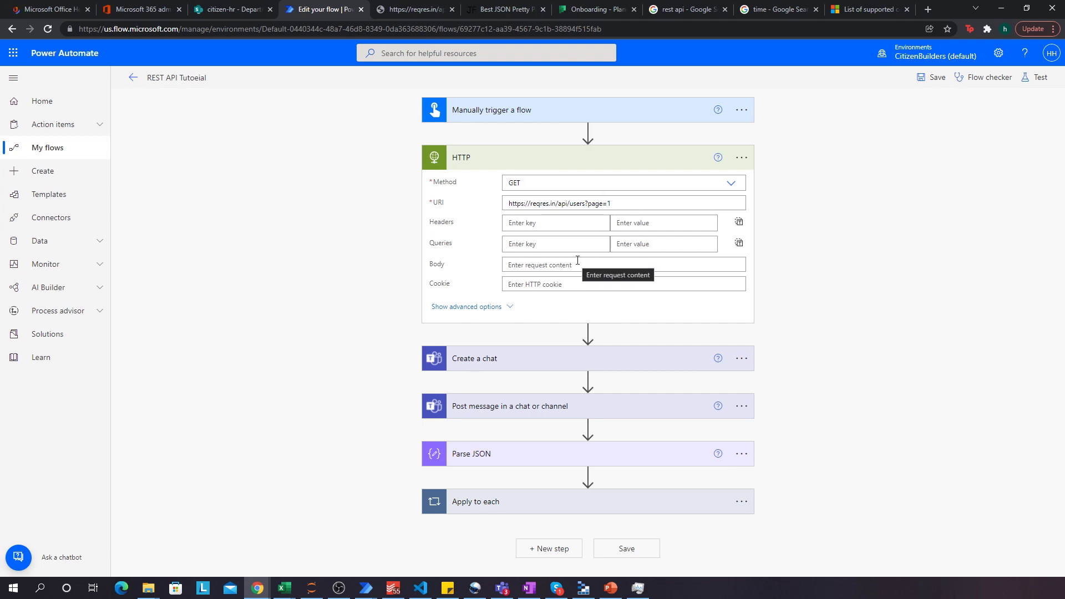
{"action": "mouse_move", "coordinate": [558, 347]}
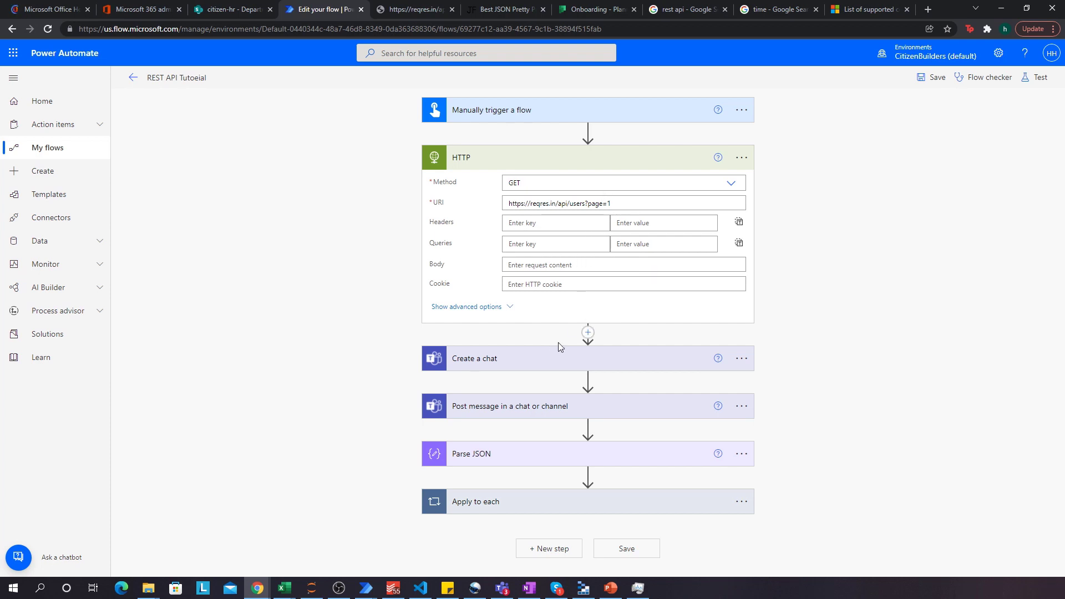
{"action": "left_click", "coordinate": [474, 358]}
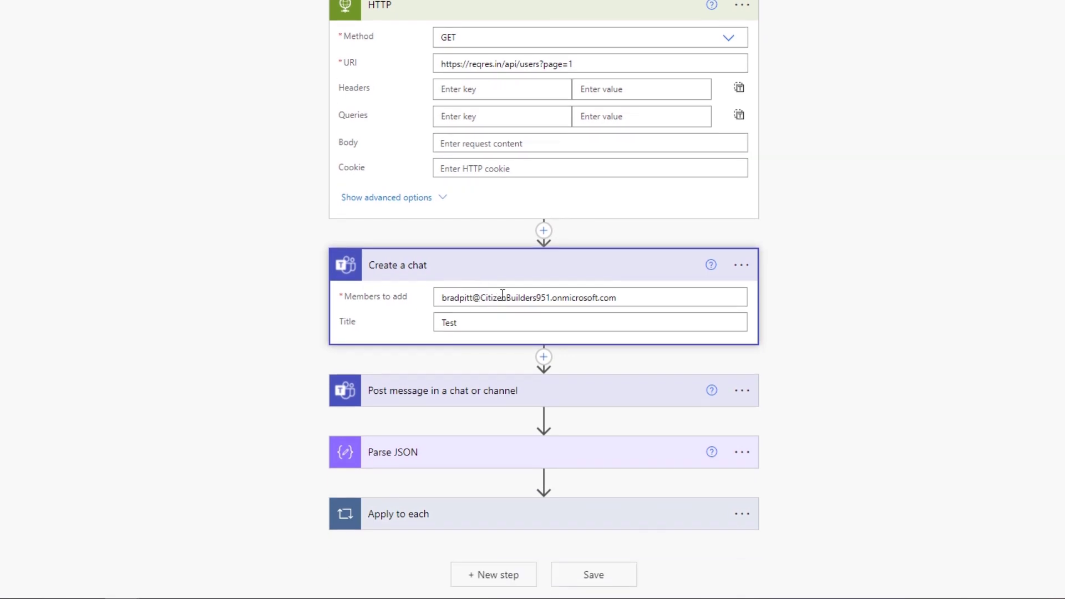
{"action": "mouse_move", "coordinate": [523, 297]}
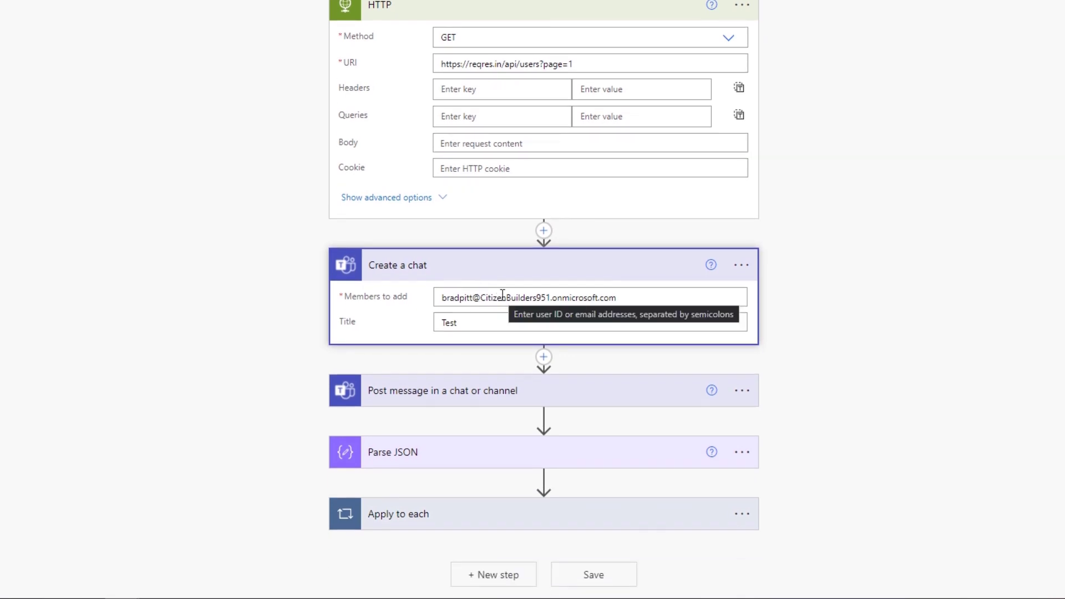
Step: Expand the Post message step showing Flow bot posting the HTTP Body to the group chat
{"action": "left_click", "coordinate": [472, 324]}
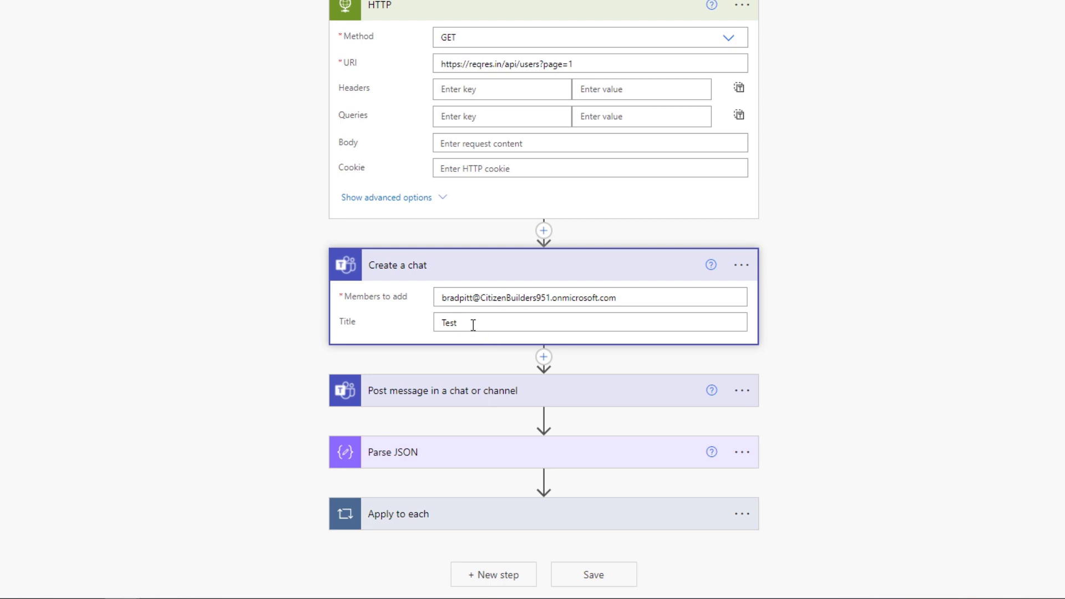
{"action": "mouse_move", "coordinate": [472, 326]}
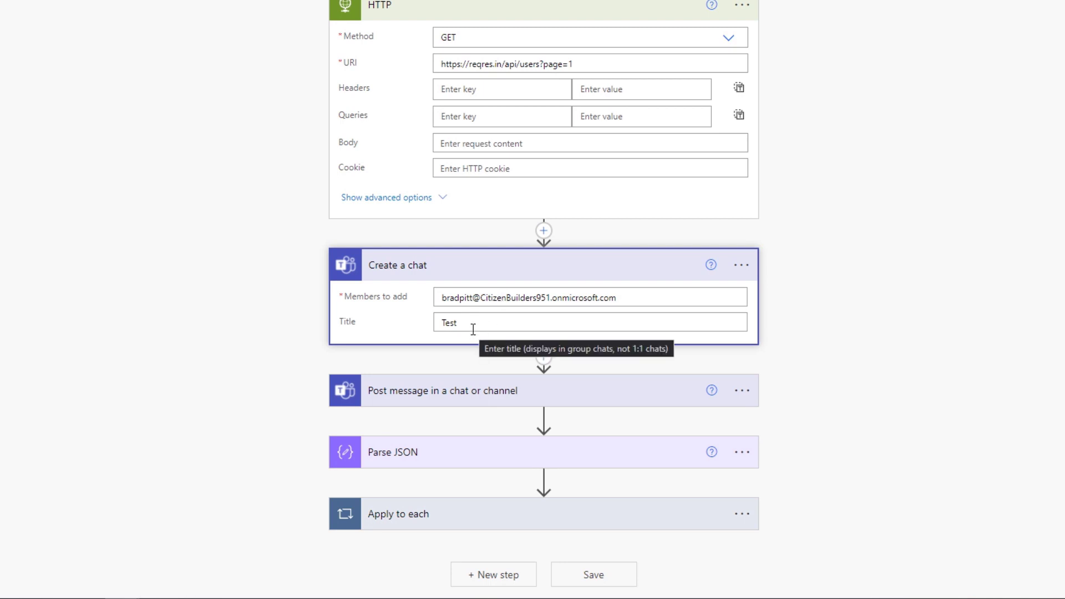
{"action": "left_click", "coordinate": [442, 390]}
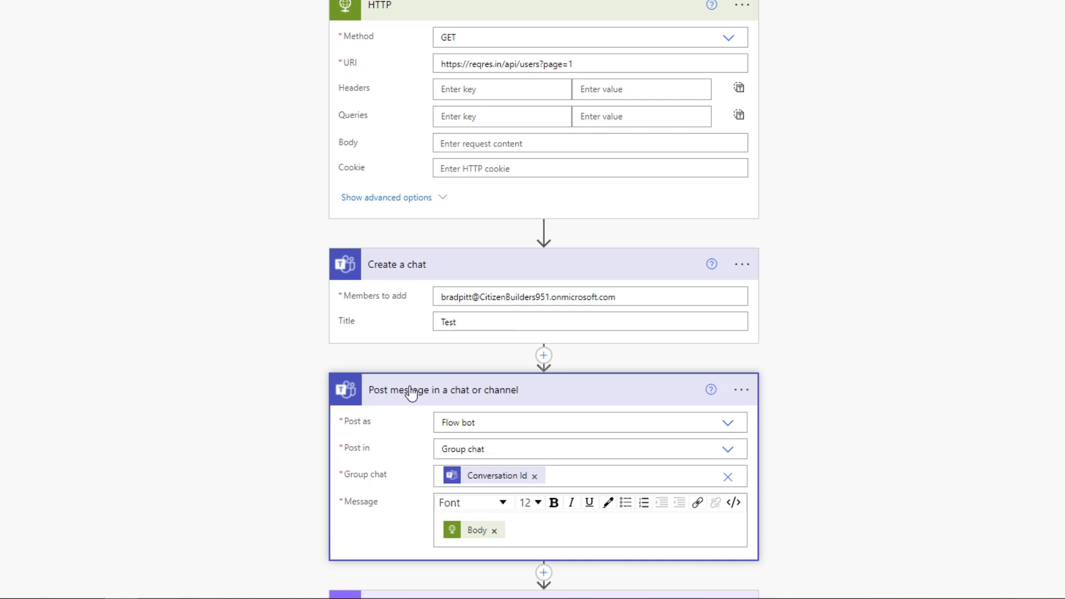
{"action": "scroll", "scroll_direction": "down", "scroll_amount": 3}
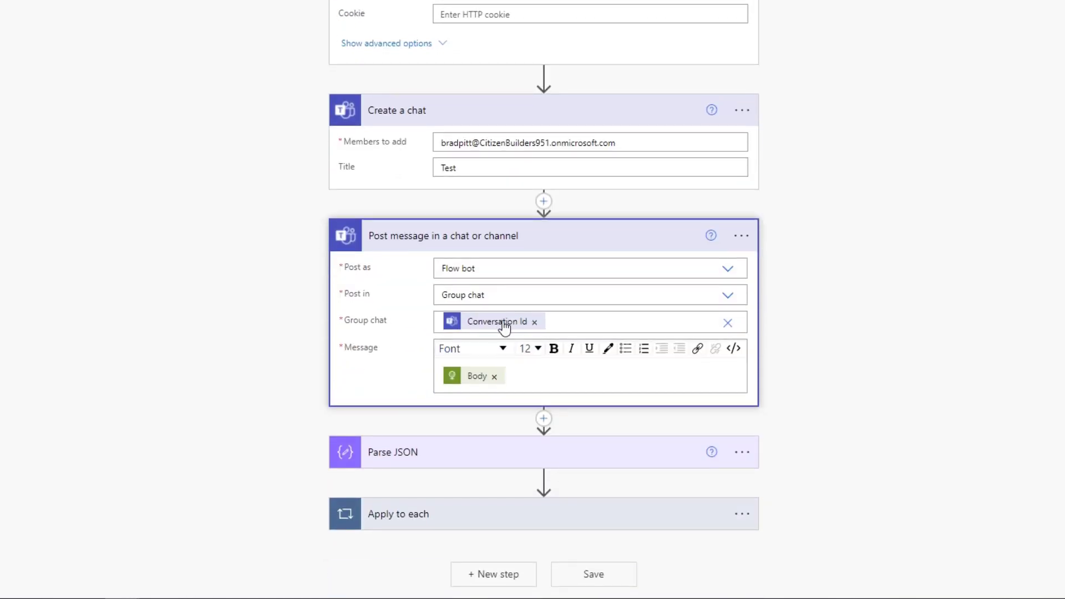
{"action": "mouse_move", "coordinate": [502, 320]}
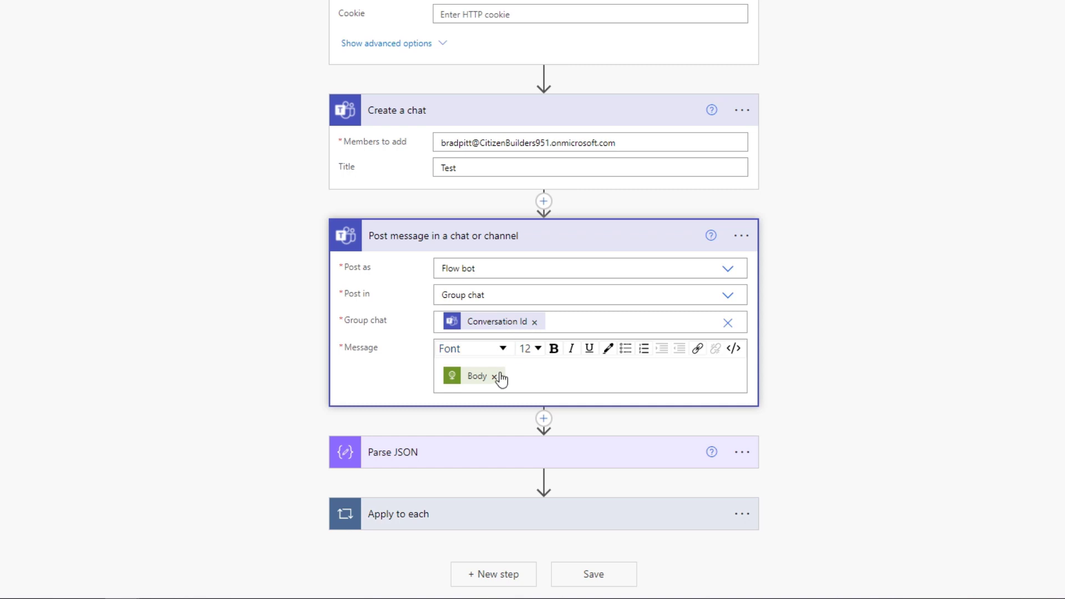
{"action": "mouse_move", "coordinate": [476, 405]}
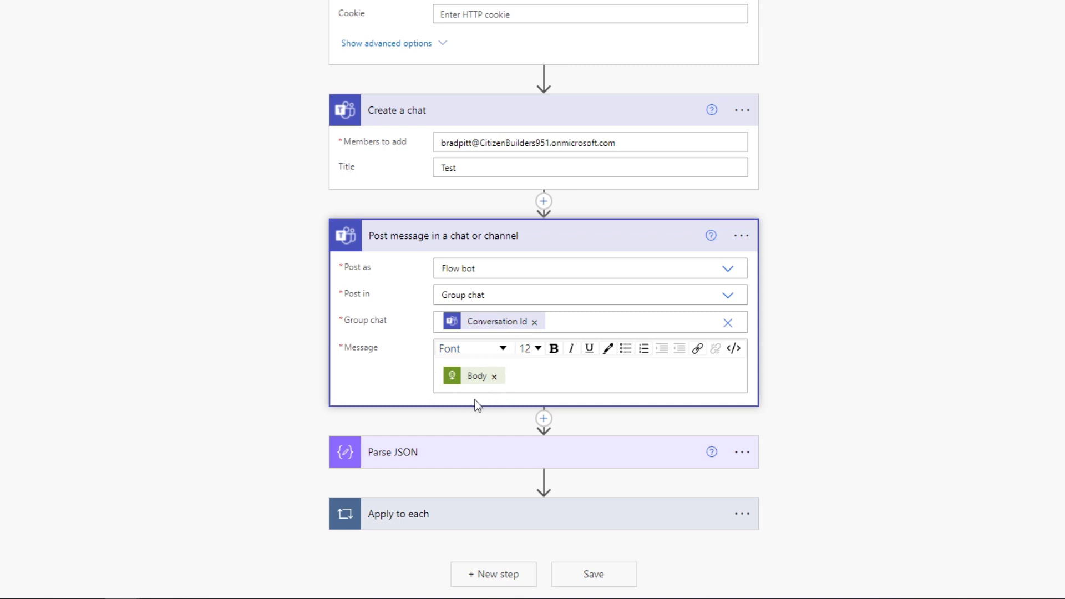
{"action": "scroll", "scroll_direction": "up", "scroll_amount": 3}
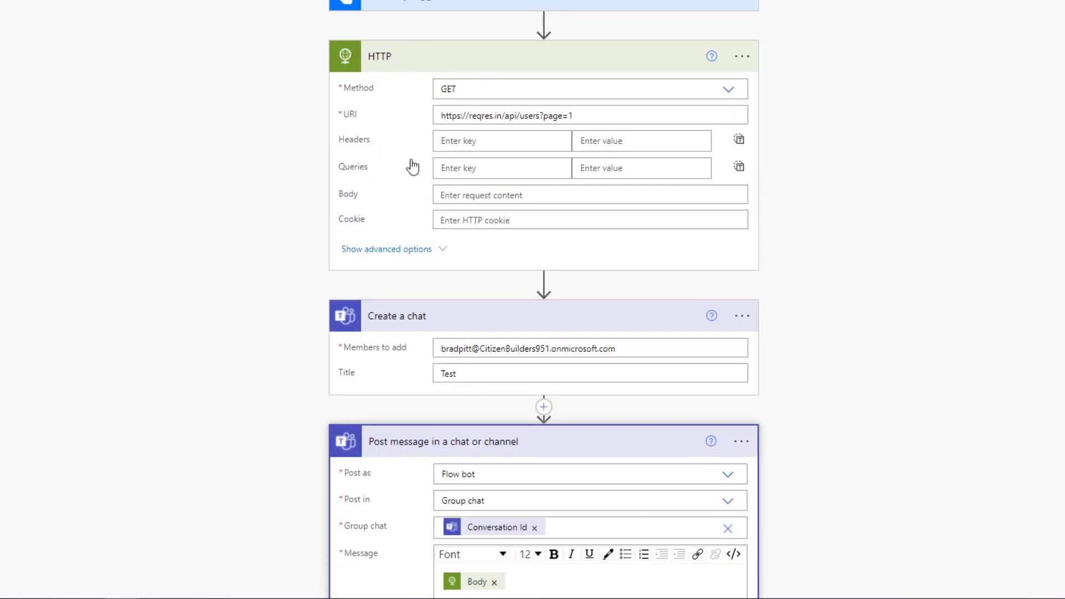
{"action": "scroll", "scroll_direction": "down", "scroll_amount": 3}
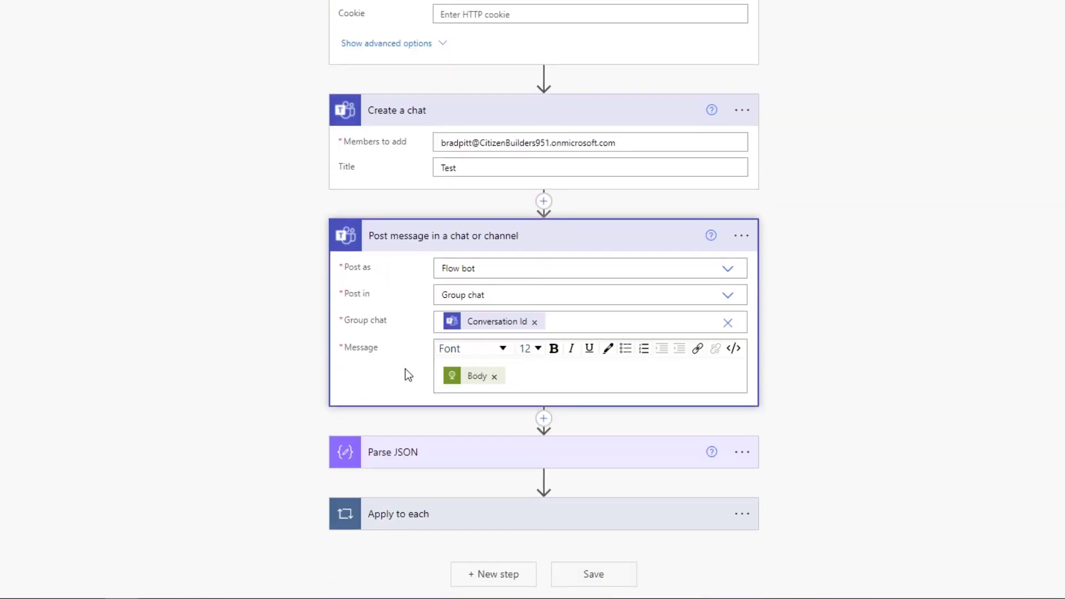
{"action": "mouse_move", "coordinate": [499, 383]}
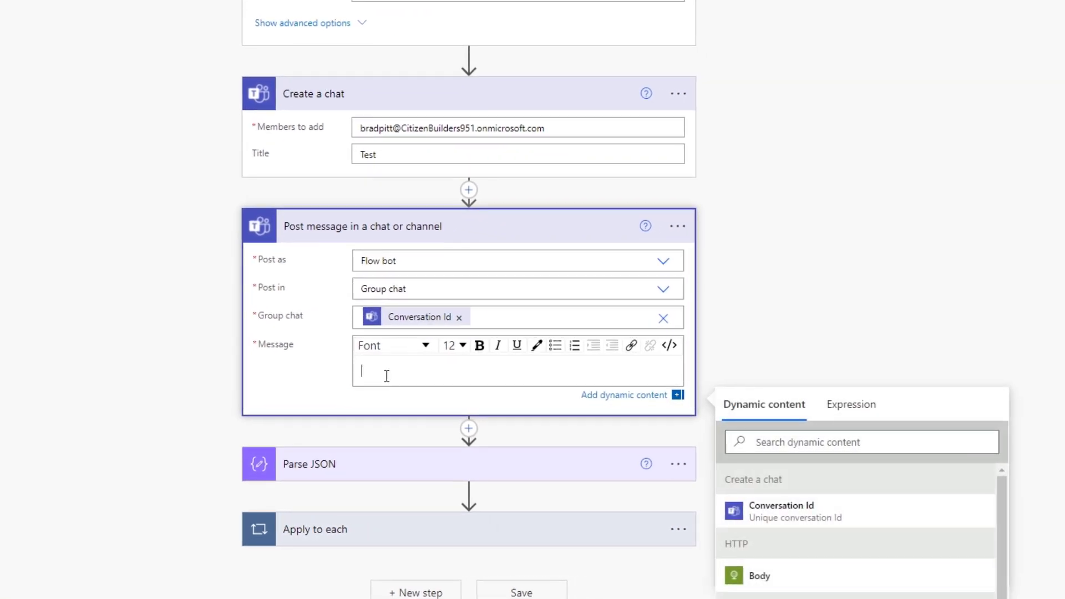
Step: Scroll to the Teams message holding the HTTP Body, then view reqres page 1's raw JSON
{"action": "scroll", "scroll_direction": "down", "scroll_amount": 3}
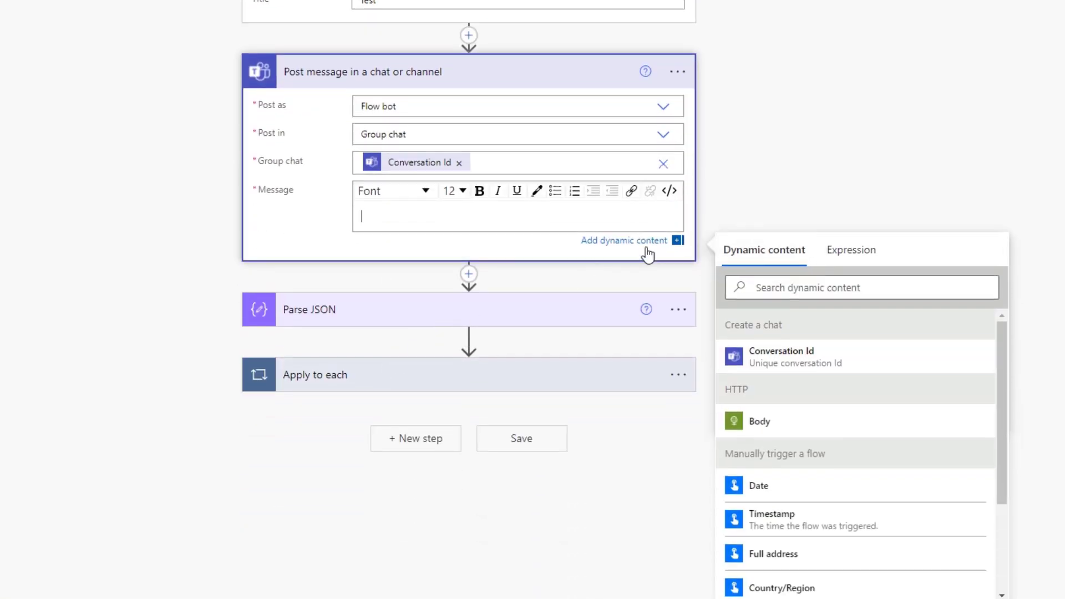
{"action": "mouse_move", "coordinate": [786, 399]}
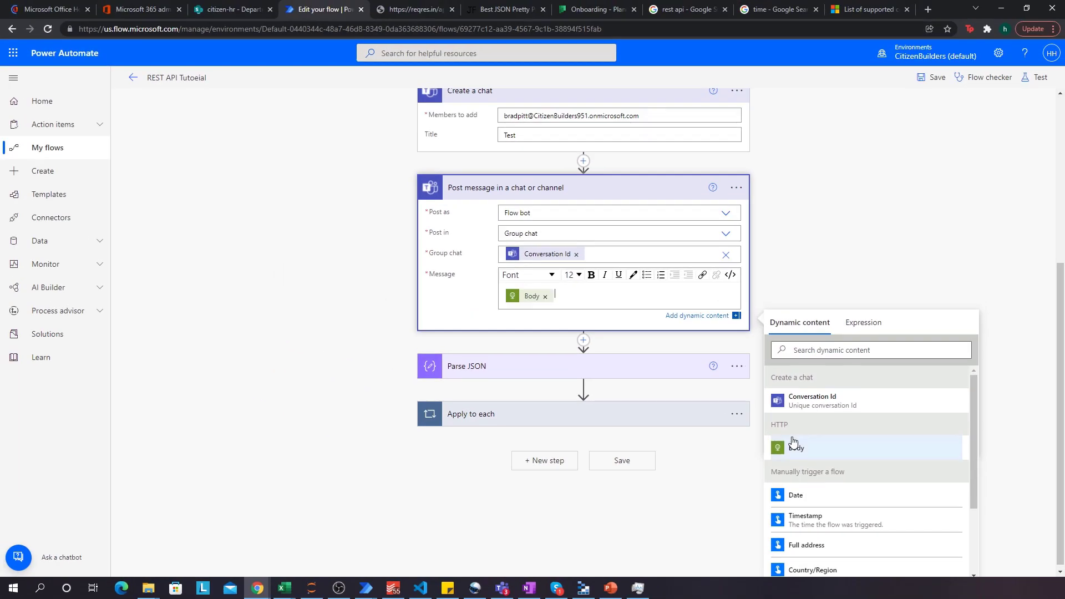
{"action": "left_click", "coordinate": [411, 9]}
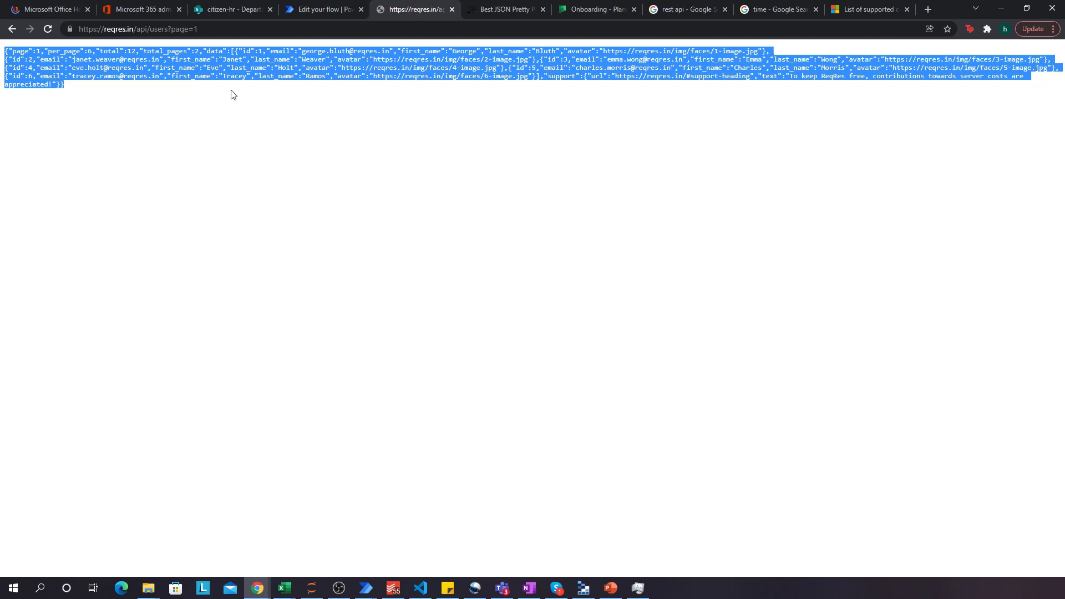
Step: View page 1's users JSON pretty-printed, then go back to the flow editor
{"action": "left_click", "coordinate": [505, 9]}
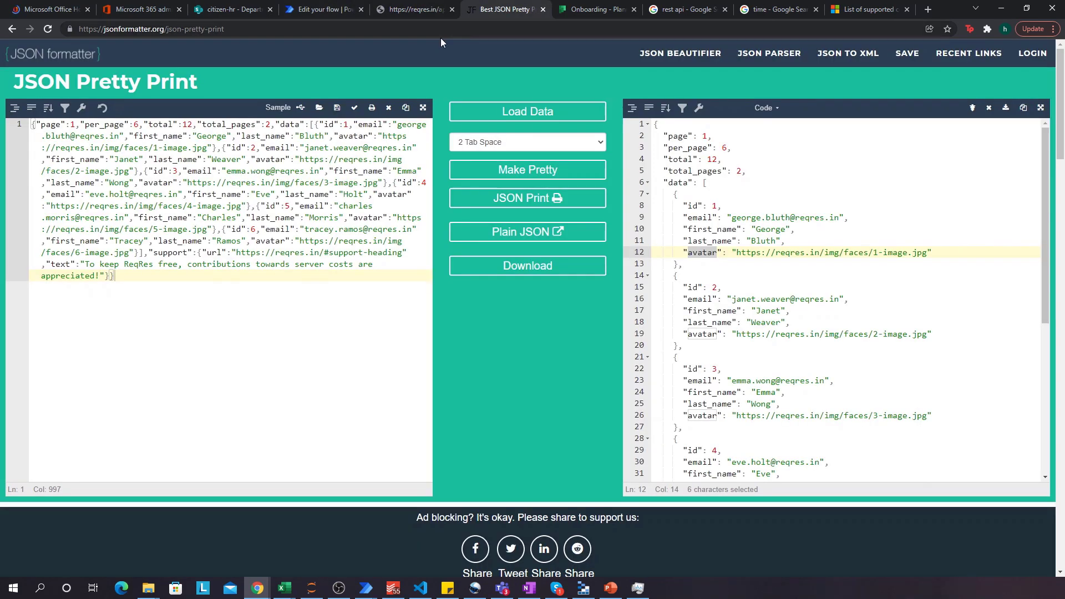
{"action": "left_click", "coordinate": [323, 9]}
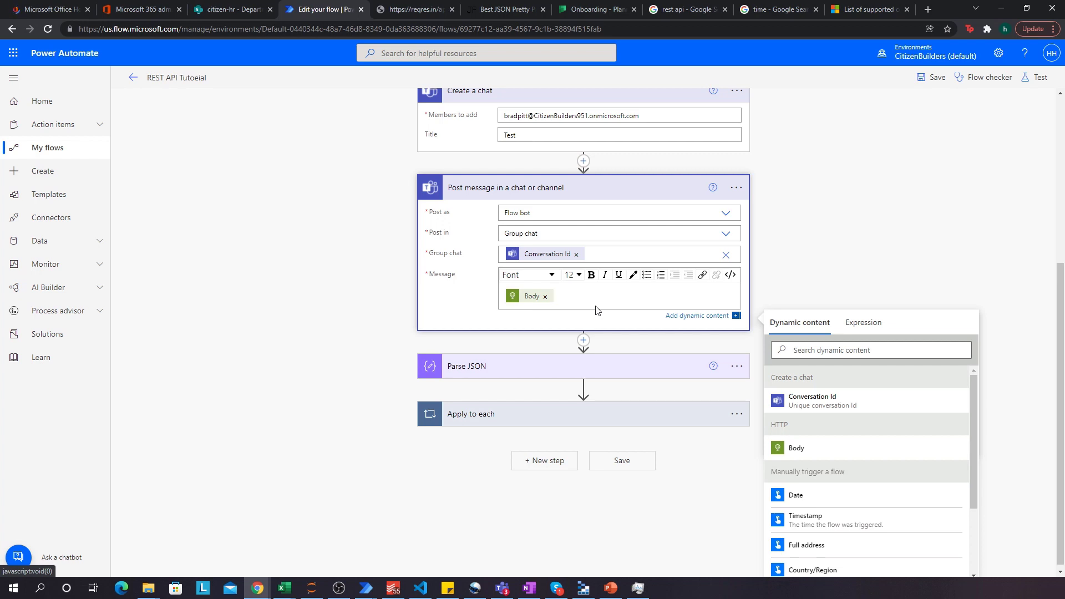
Step: Expand Parse JSON and check its Body content and users schema against the formatted JSON
{"action": "left_click", "coordinate": [467, 365]}
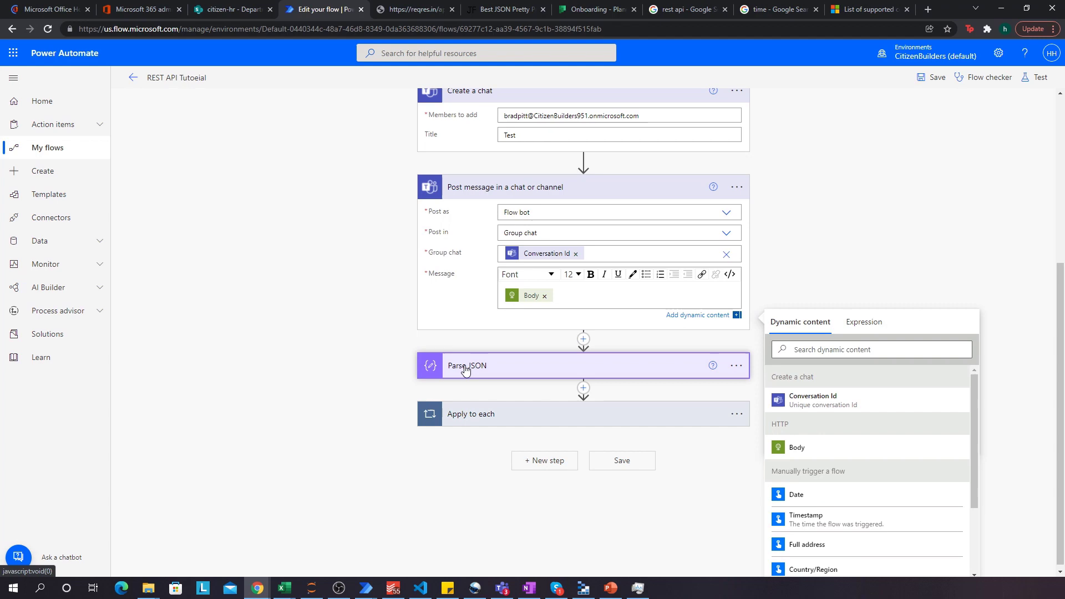
{"action": "left_click", "coordinate": [466, 365]}
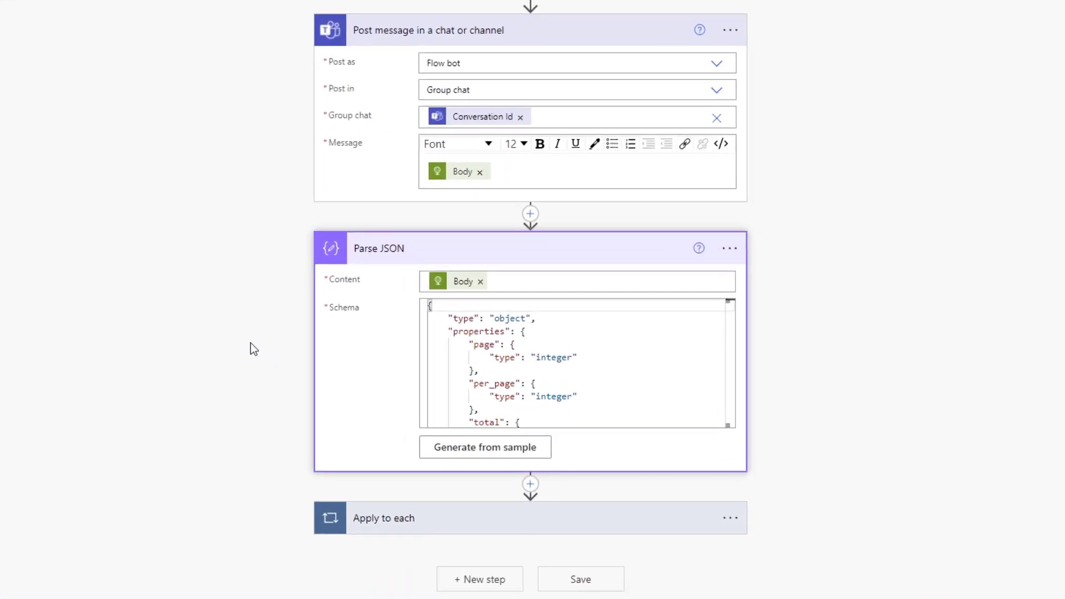
{"action": "mouse_move", "coordinate": [441, 252]}
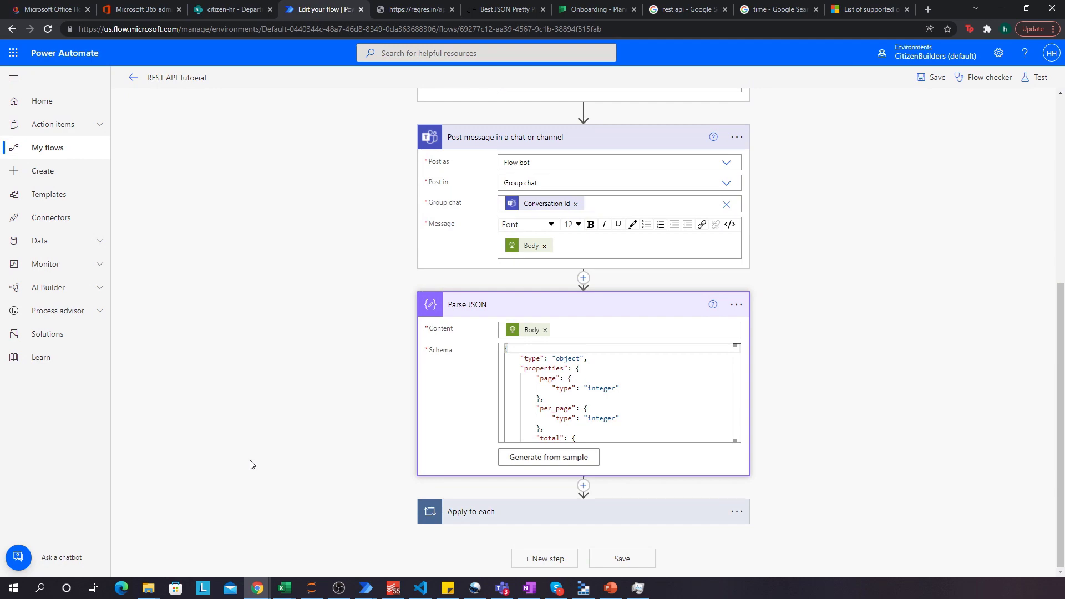
{"action": "left_click", "coordinate": [504, 9]}
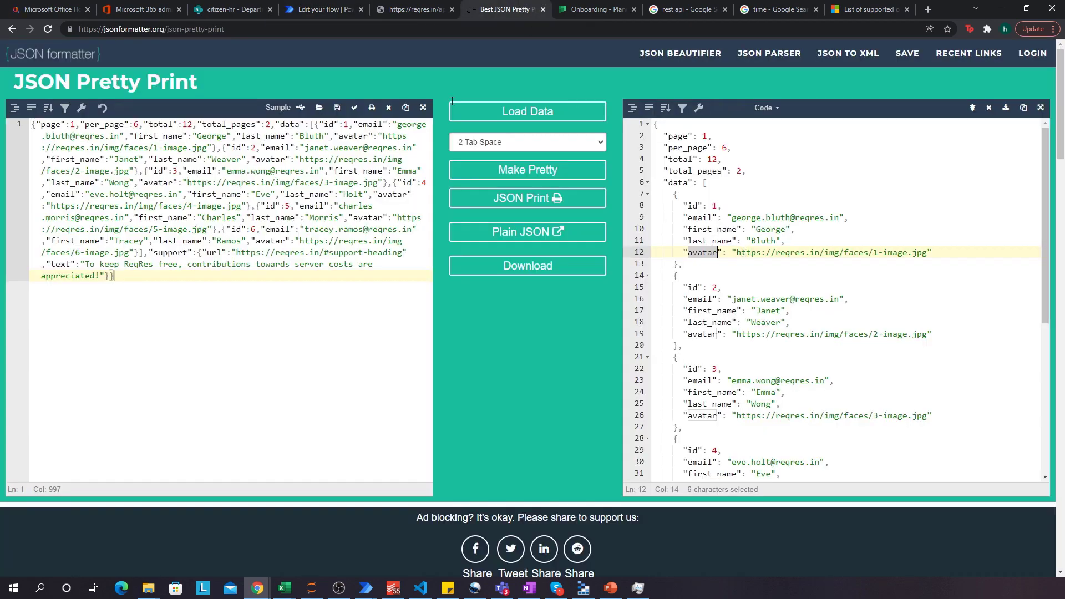
{"action": "left_click", "coordinate": [323, 9]}
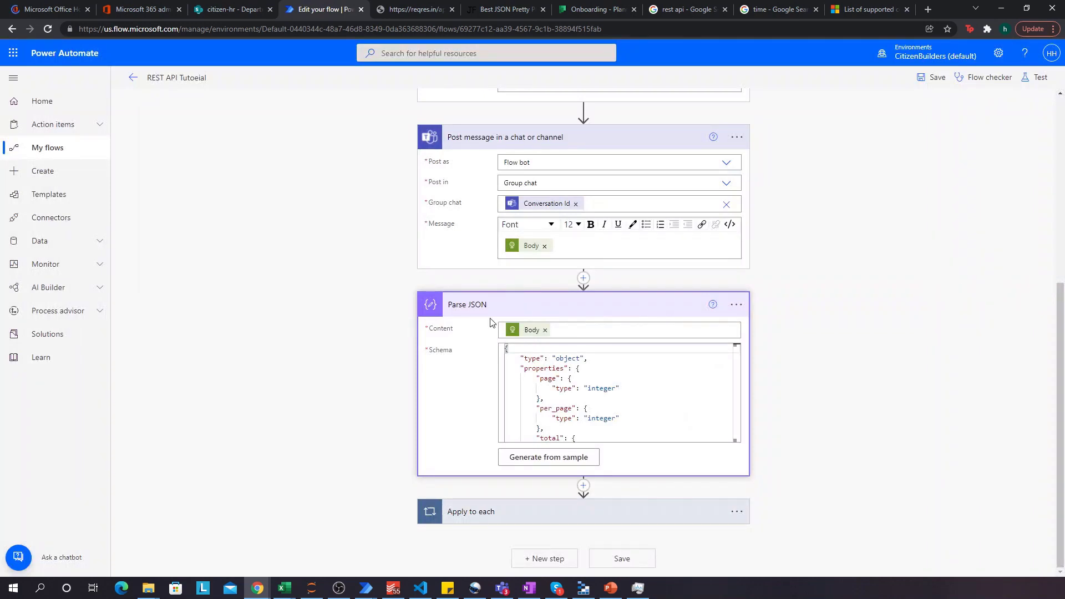
{"action": "mouse_move", "coordinate": [533, 337]}
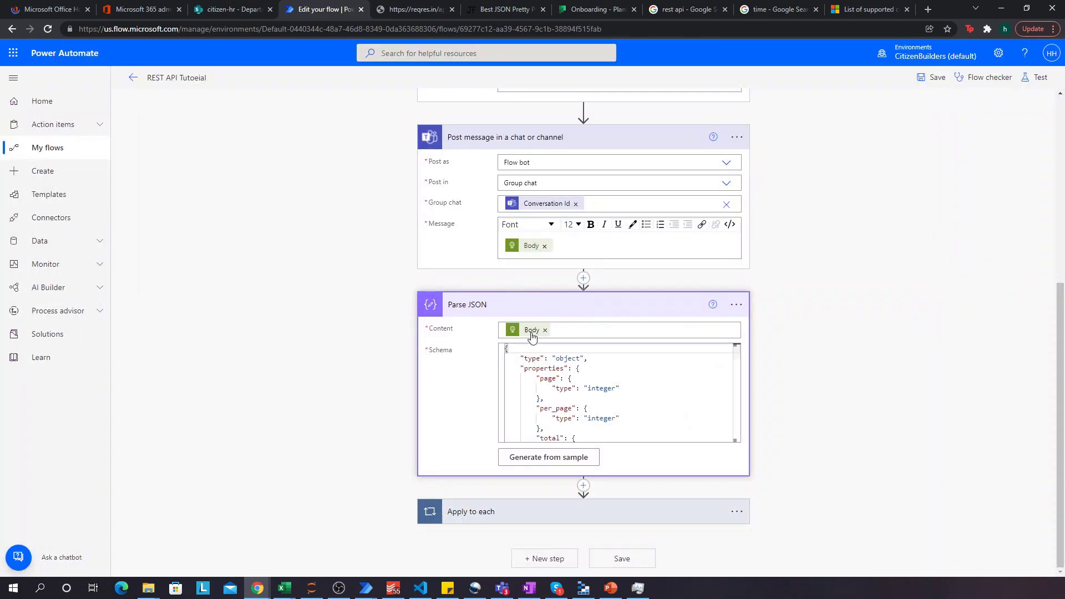
{"action": "scroll", "scroll_direction": "up", "scroll_amount": 3}
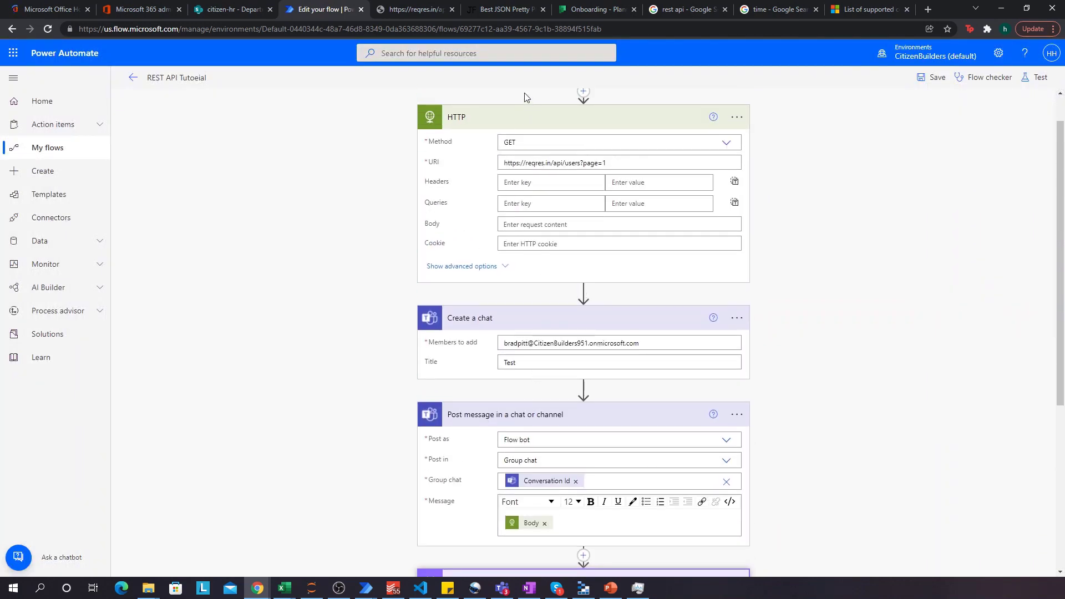
{"action": "scroll", "scroll_direction": "down", "scroll_amount": 3}
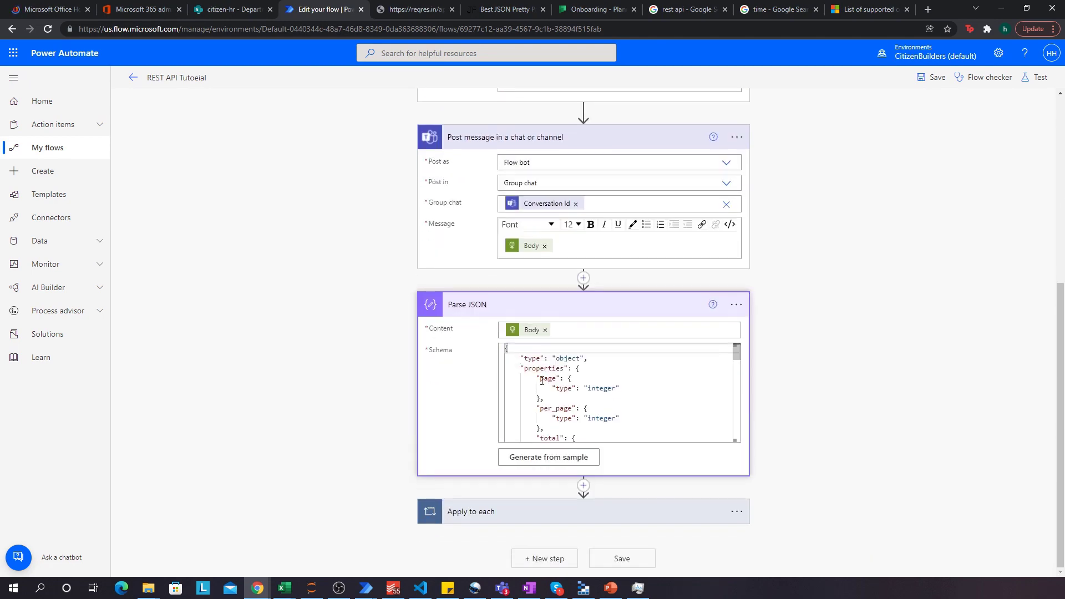
{"action": "scroll", "scroll_direction": "down", "scroll_amount": 3}
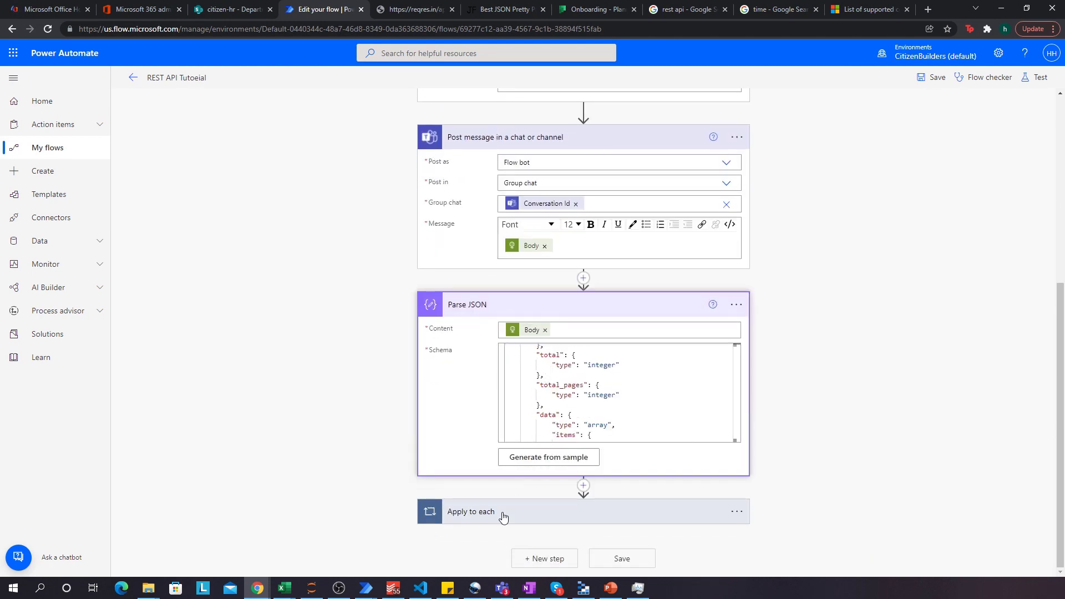
{"action": "left_click", "coordinate": [502, 9]}
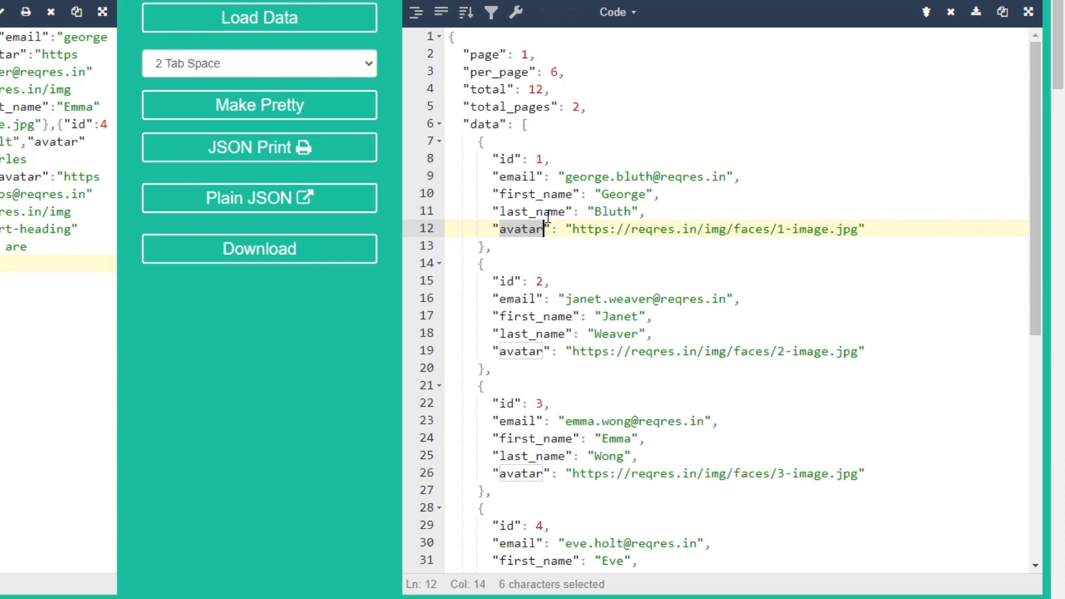
Step: Highlight the first user's first_name field and its value George in the formatted JSON
{"action": "double_click", "coordinate": [538, 194]}
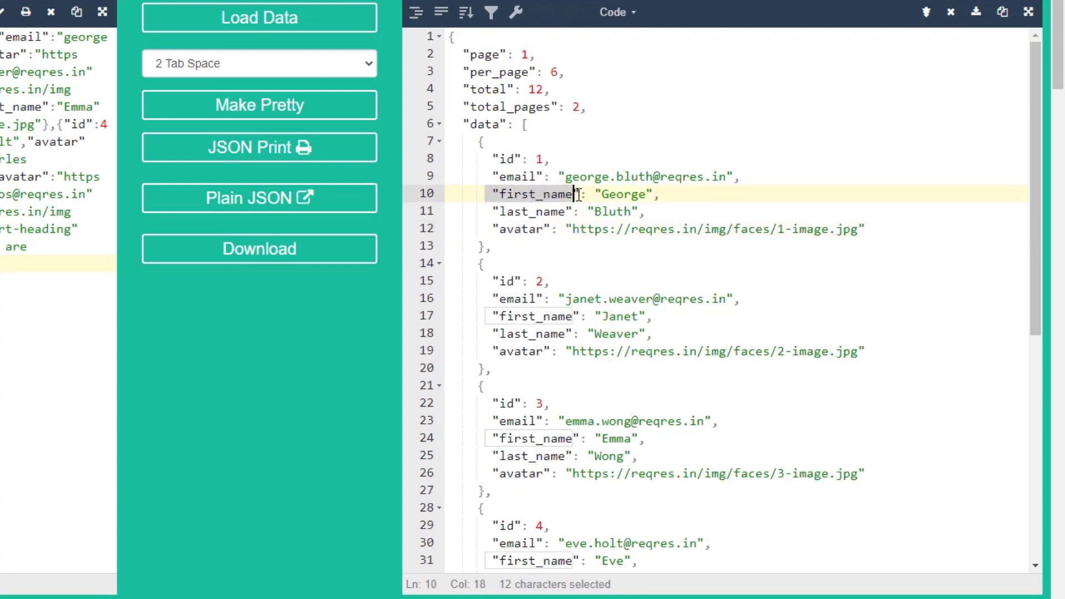
{"action": "left_click", "coordinate": [581, 194]}
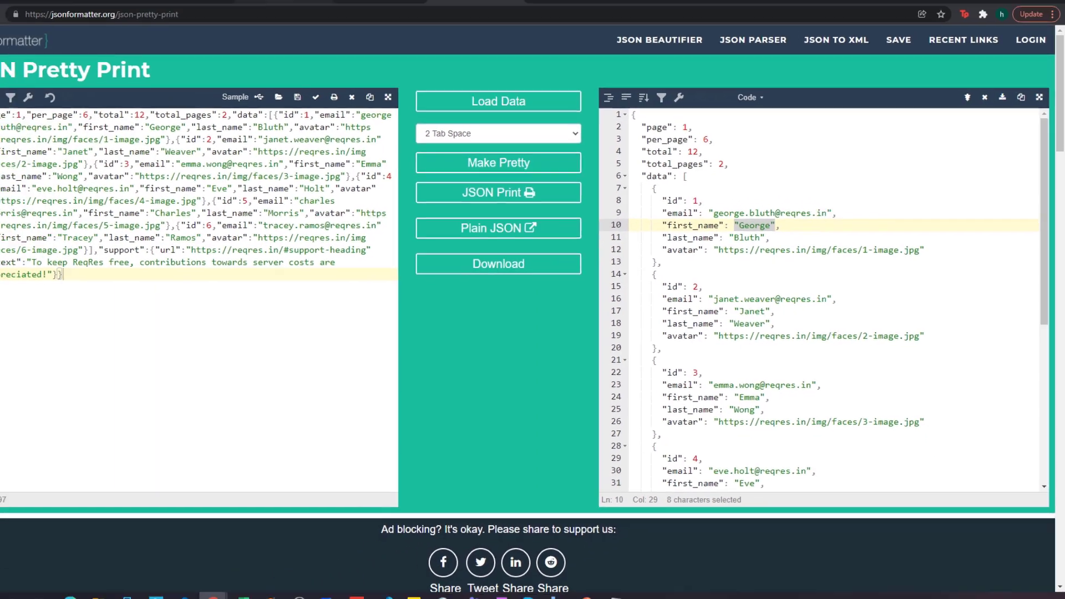
{"action": "left_click", "coordinate": [319, 9]}
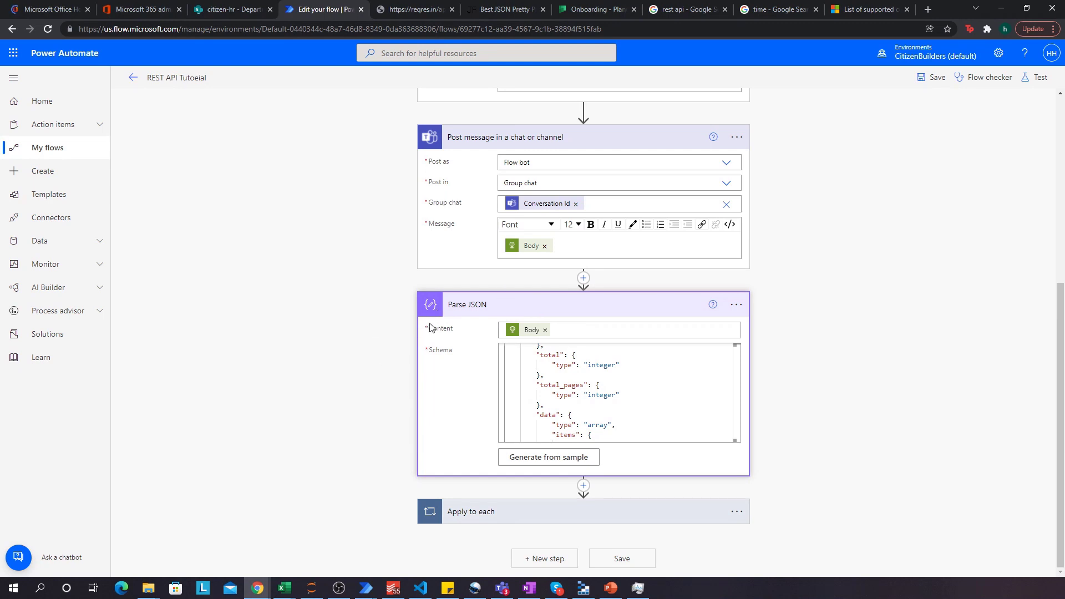
Step: Expand the Apply to each loop to show it iterates over data with Post message 2
{"action": "left_click", "coordinate": [471, 511]}
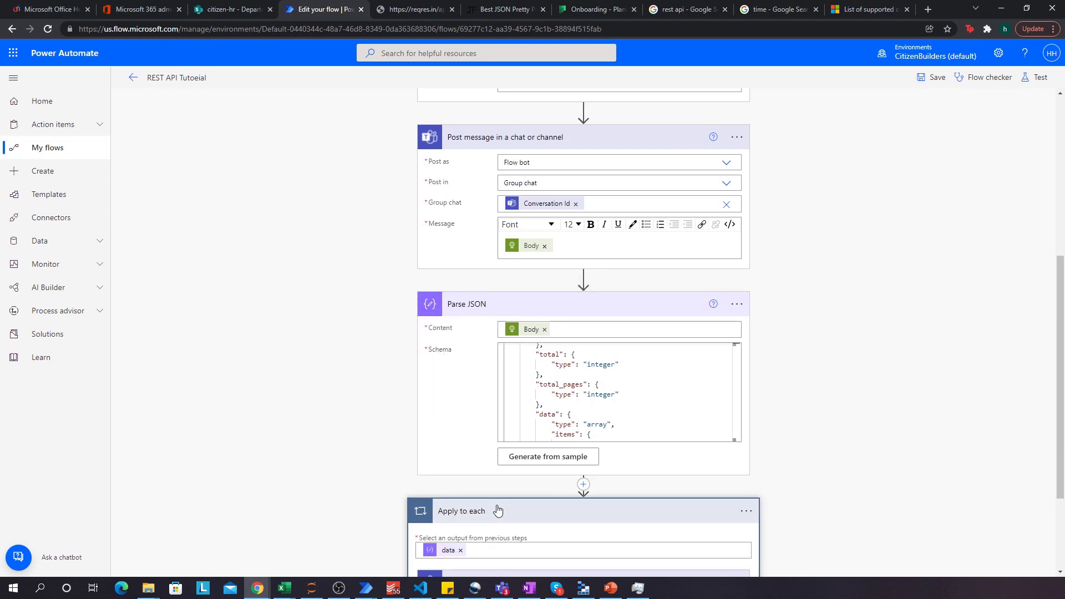
{"action": "scroll", "scroll_direction": "down", "scroll_amount": 3}
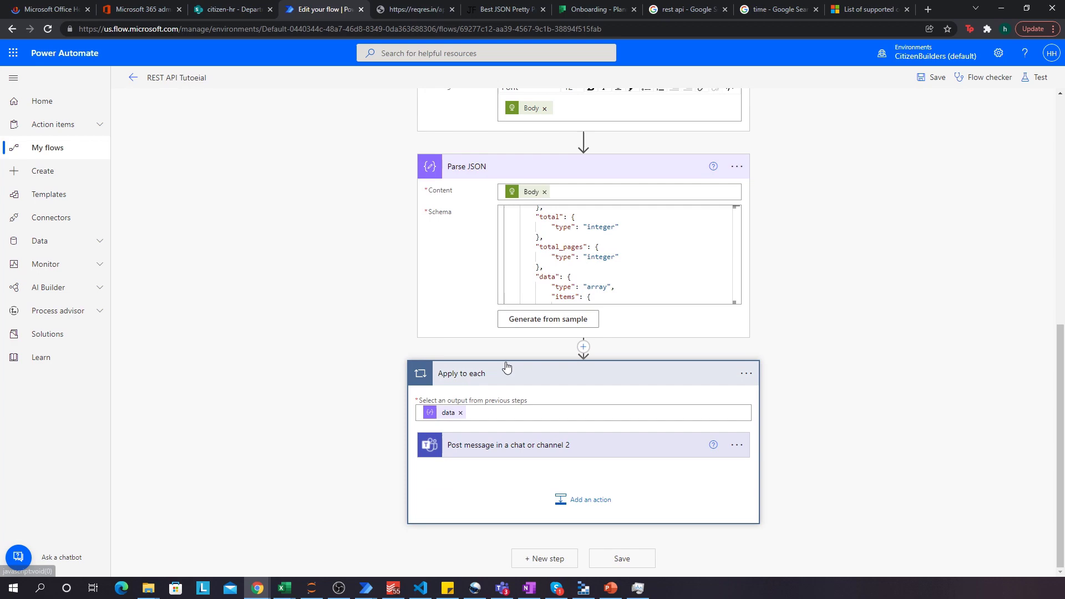
{"action": "mouse_move", "coordinate": [511, 386]}
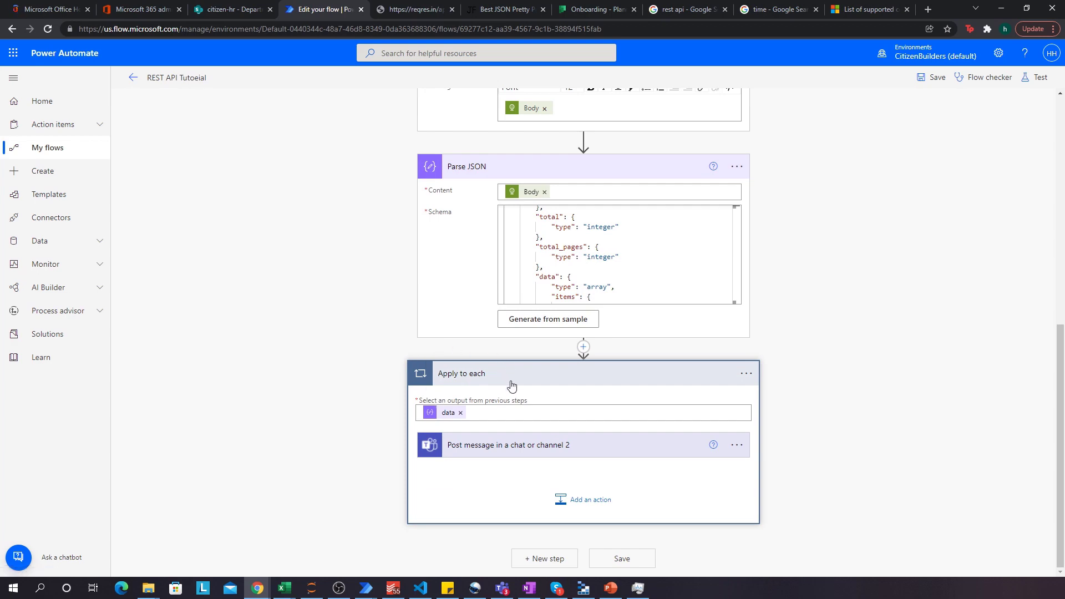
{"action": "mouse_move", "coordinate": [506, 10]}
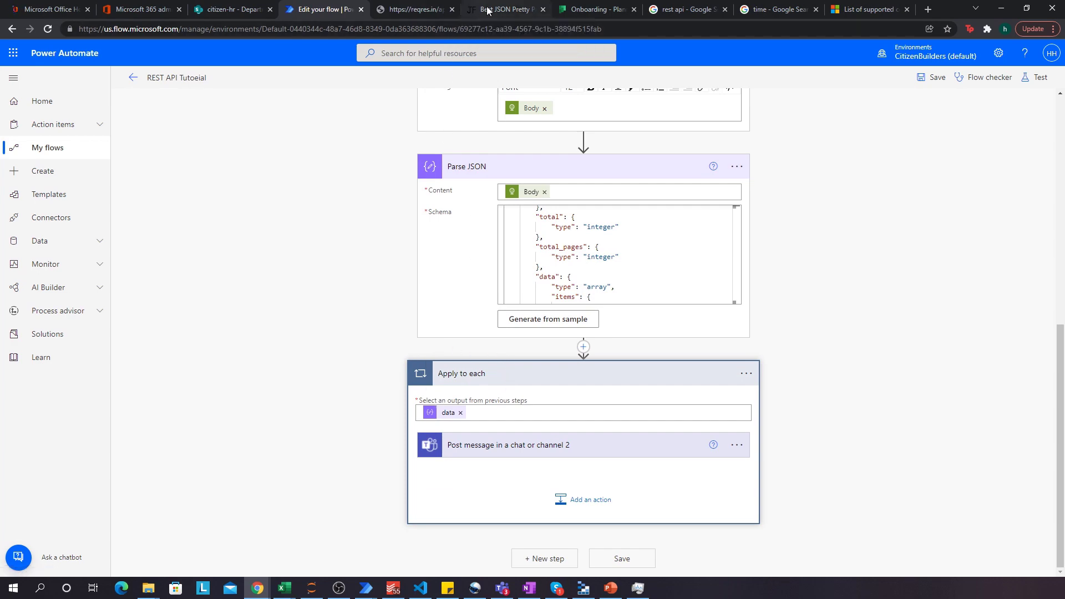
{"action": "left_click", "coordinate": [502, 9]}
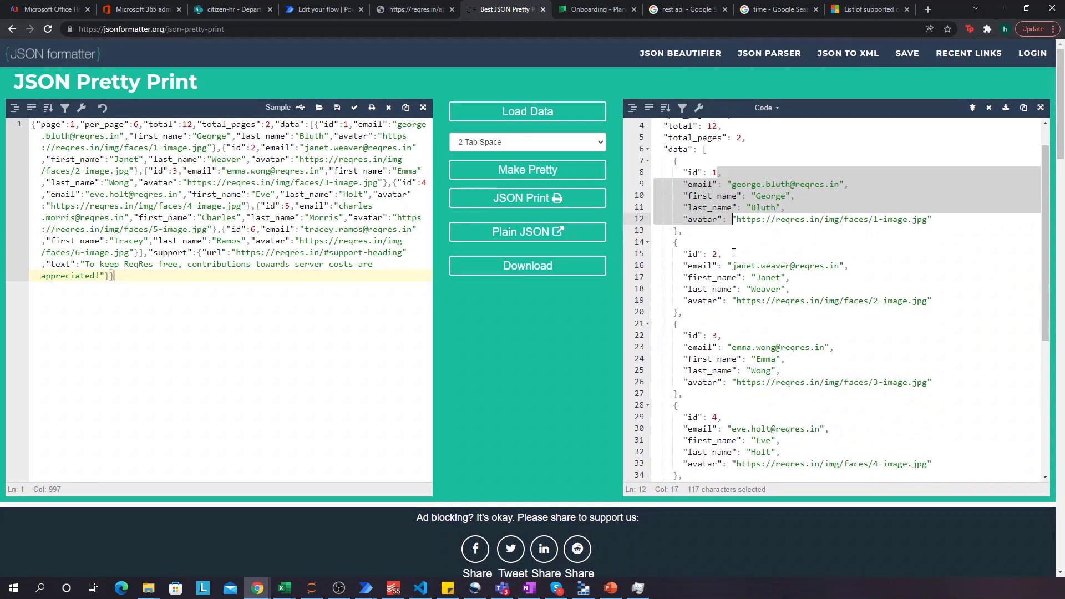
Step: Scroll through the first user's record: id, email, first_name, last_name and avatar
{"action": "scroll", "scroll_direction": "down", "scroll_amount": 3}
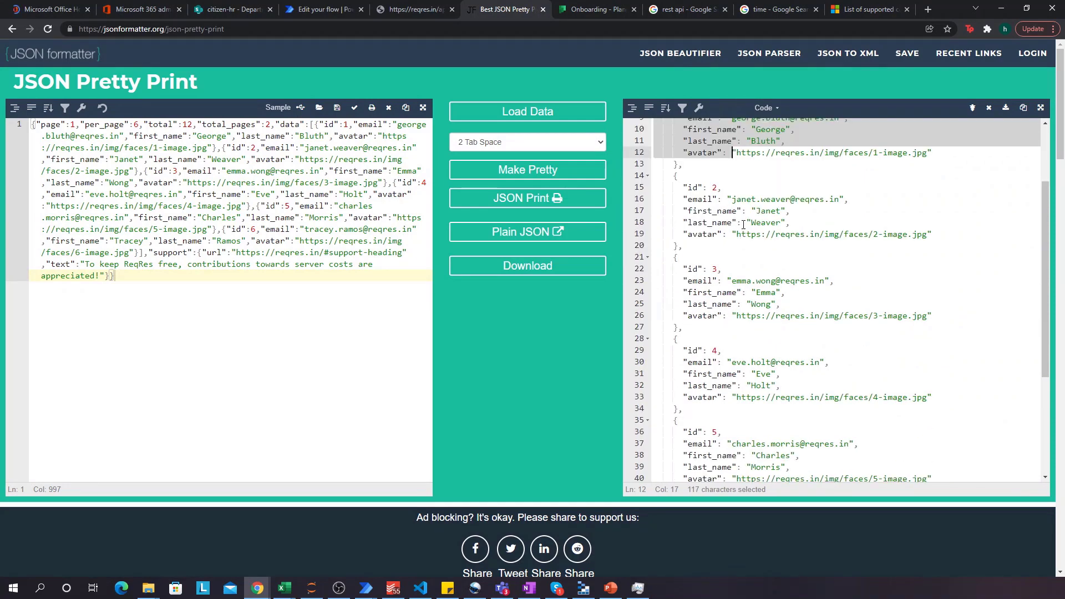
{"action": "scroll", "scroll_direction": "up", "scroll_amount": 3}
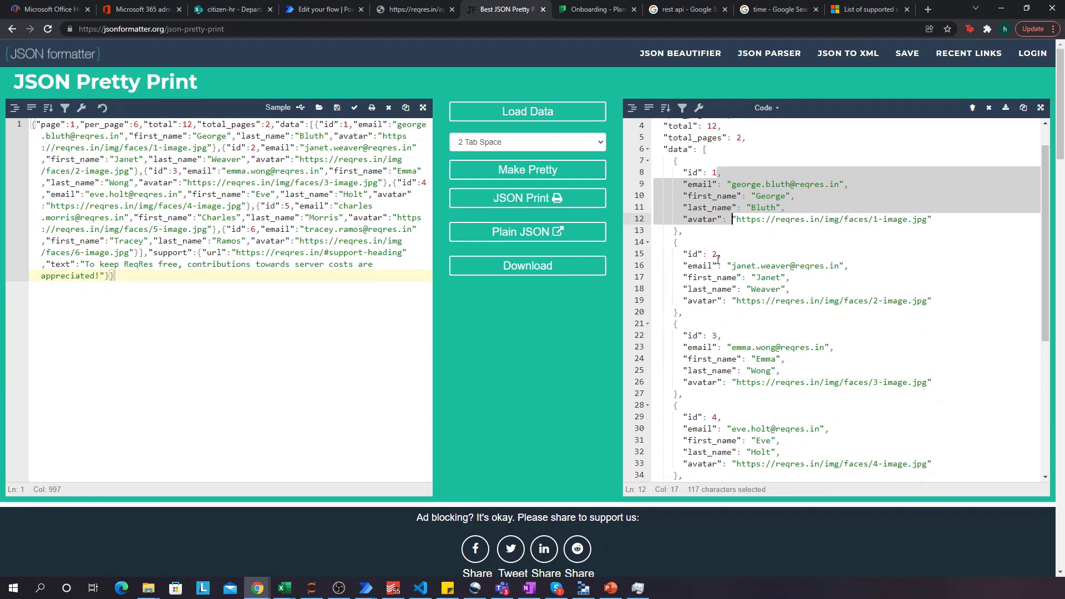
{"action": "left_click", "coordinate": [322, 9]}
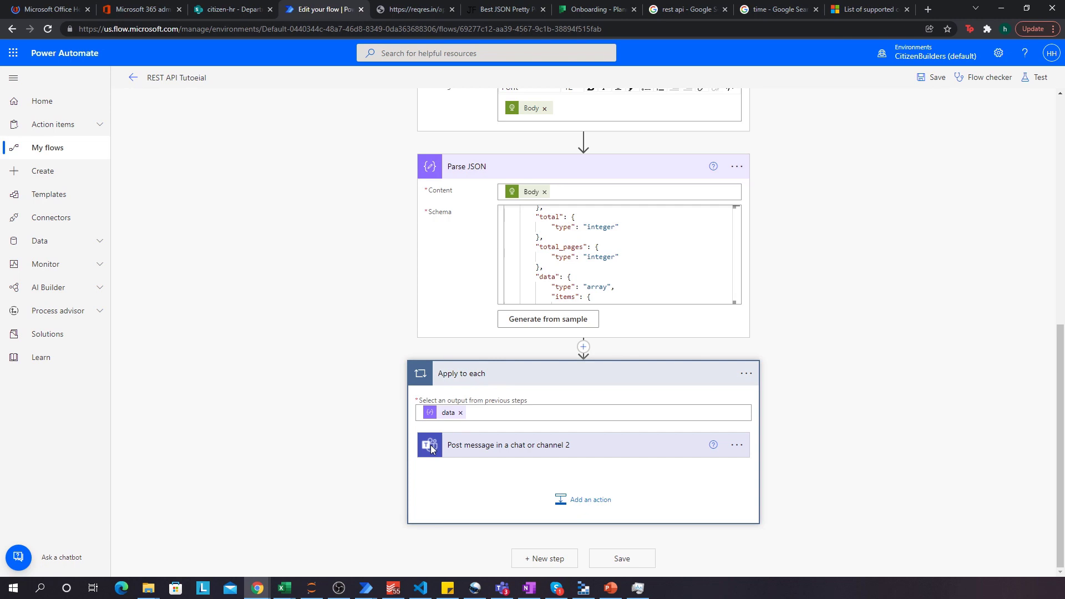
{"action": "mouse_move", "coordinate": [558, 375]}
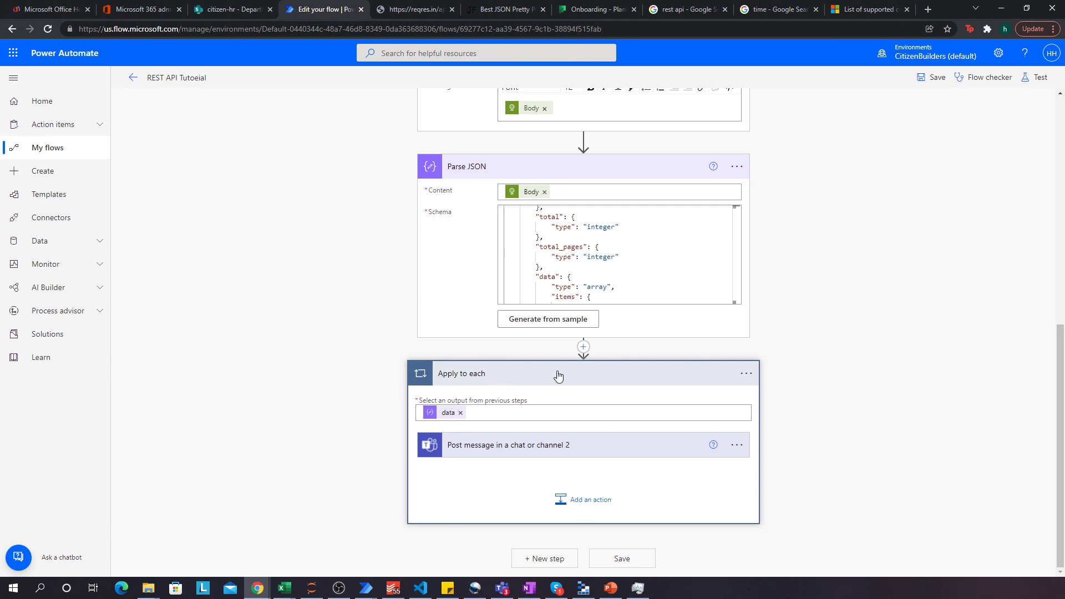
{"action": "mouse_move", "coordinate": [473, 450]}
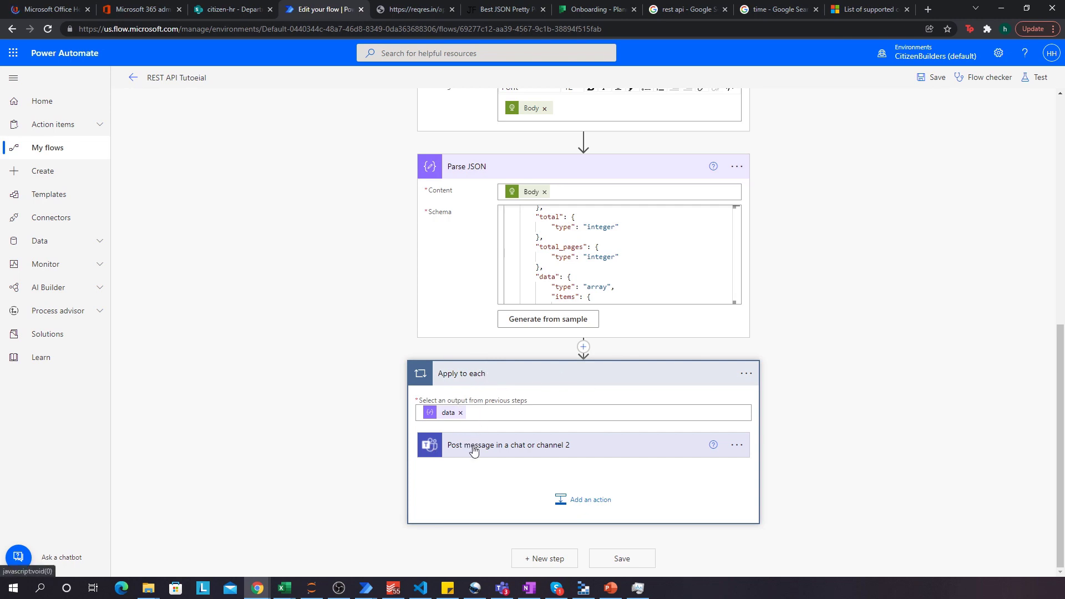
Step: Expand the looped 'Post message in a chat or channel 2' step and review its fields
{"action": "left_click", "coordinate": [508, 445]}
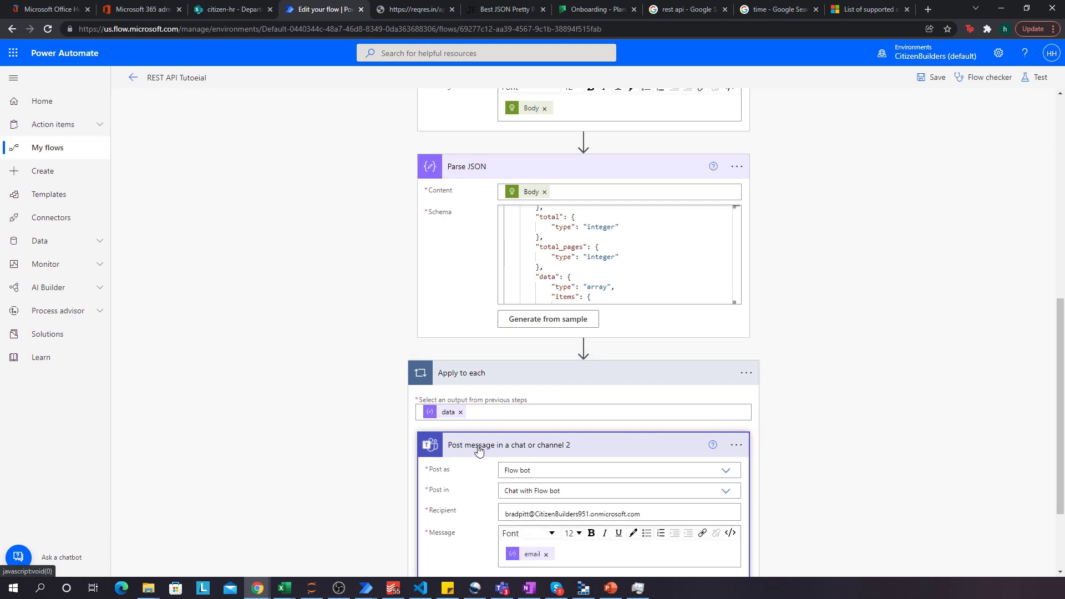
{"action": "scroll", "scroll_direction": "up", "scroll_amount": 3}
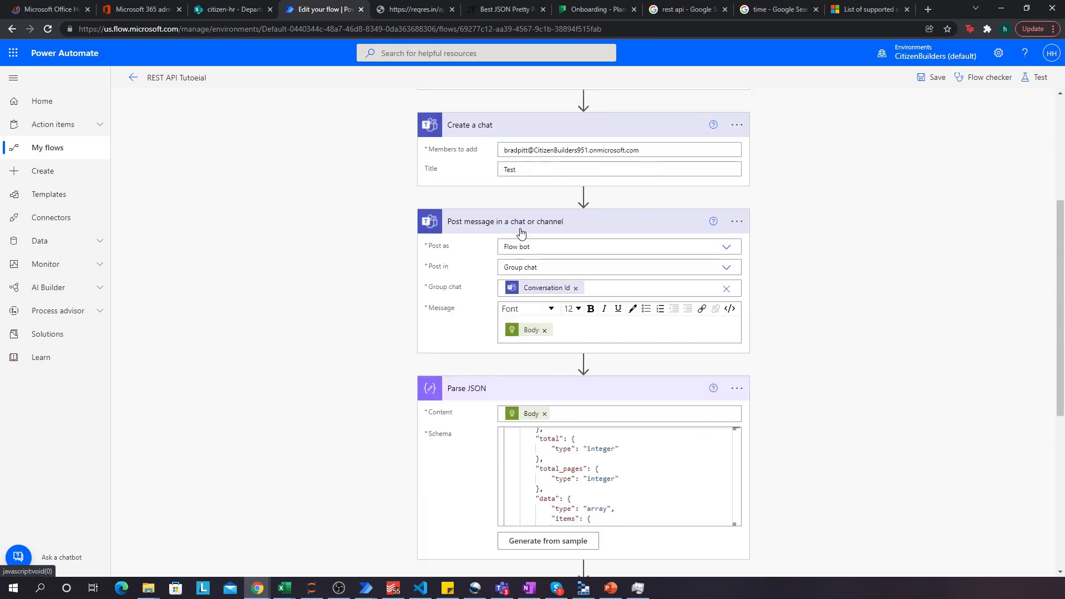
{"action": "scroll", "scroll_direction": "up", "scroll_amount": 3}
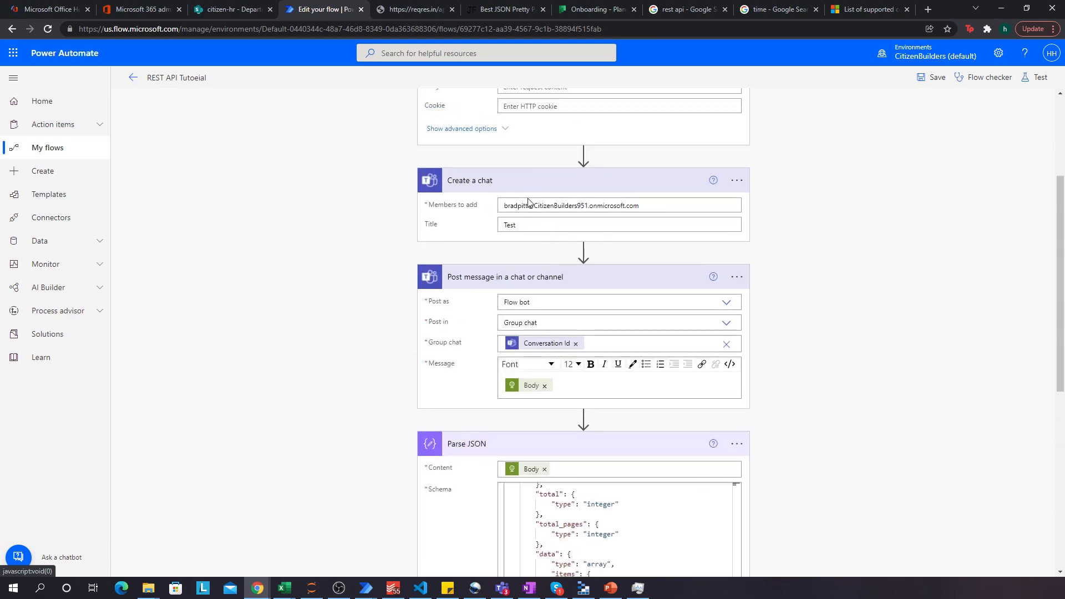
{"action": "scroll", "scroll_direction": "down", "scroll_amount": 3}
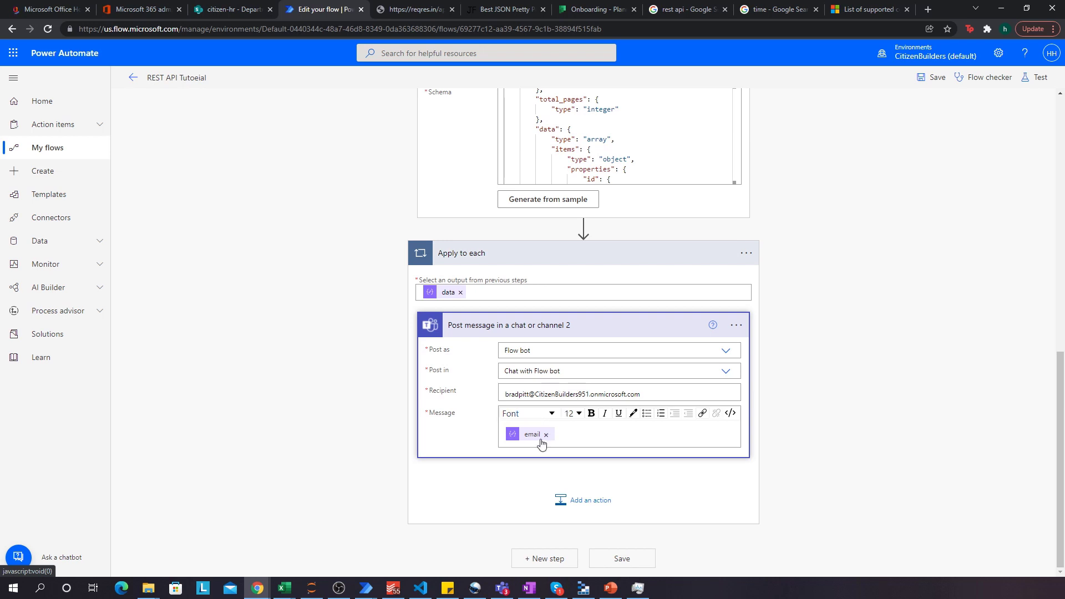
{"action": "mouse_move", "coordinate": [532, 439]}
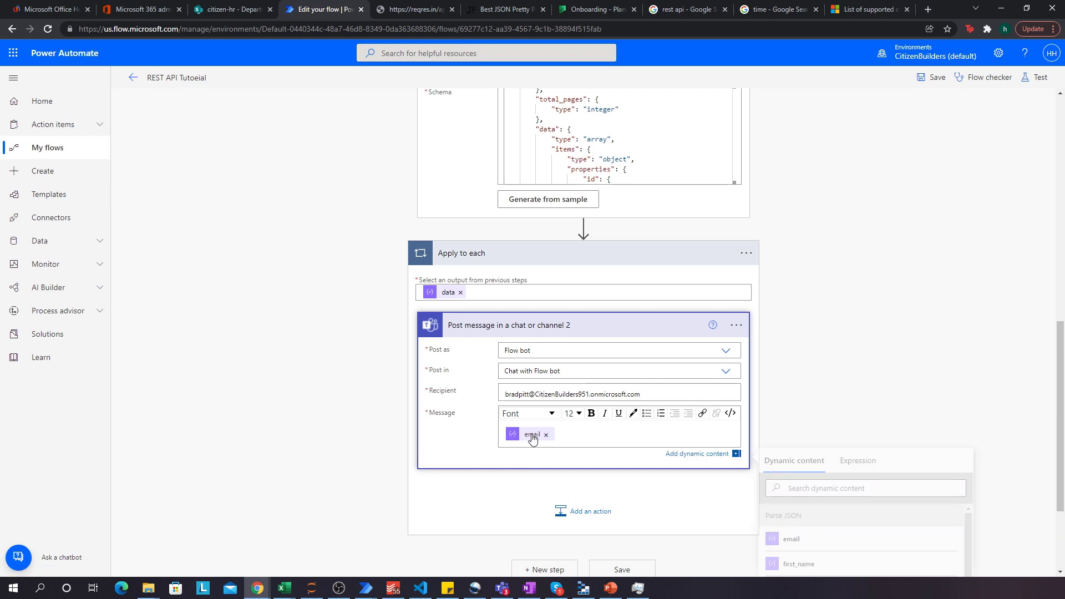
{"action": "scroll", "scroll_direction": "down", "scroll_amount": 3}
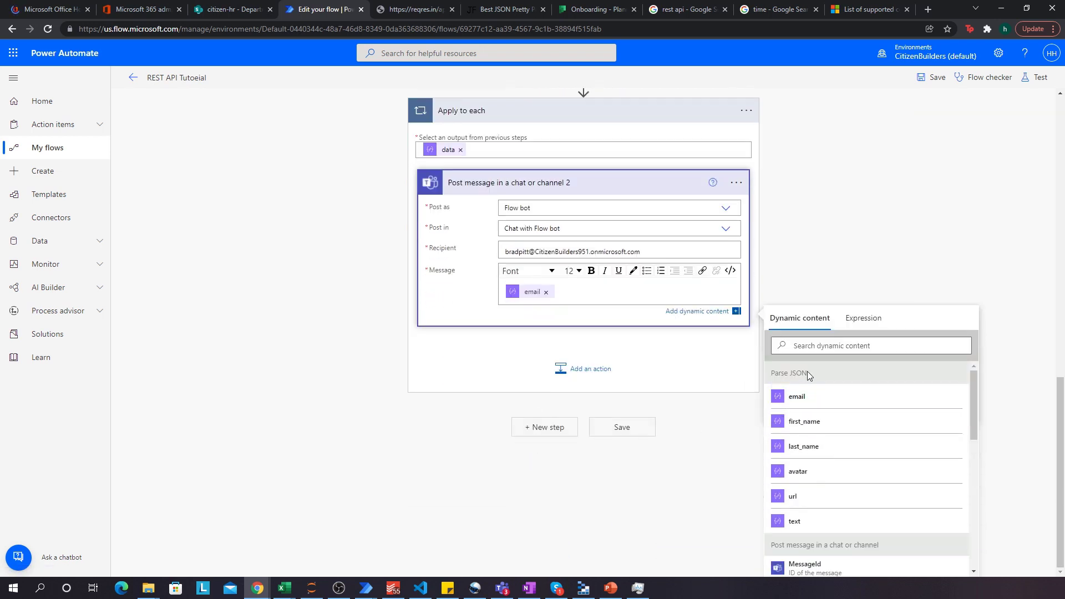
{"action": "mouse_move", "coordinate": [819, 456]}
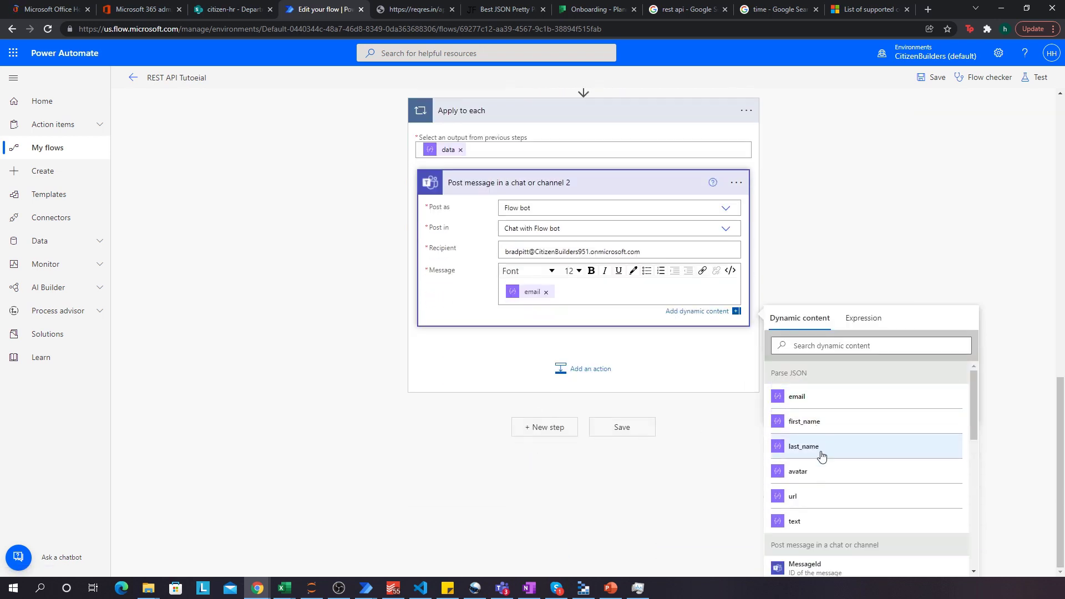
{"action": "mouse_move", "coordinate": [808, 527]}
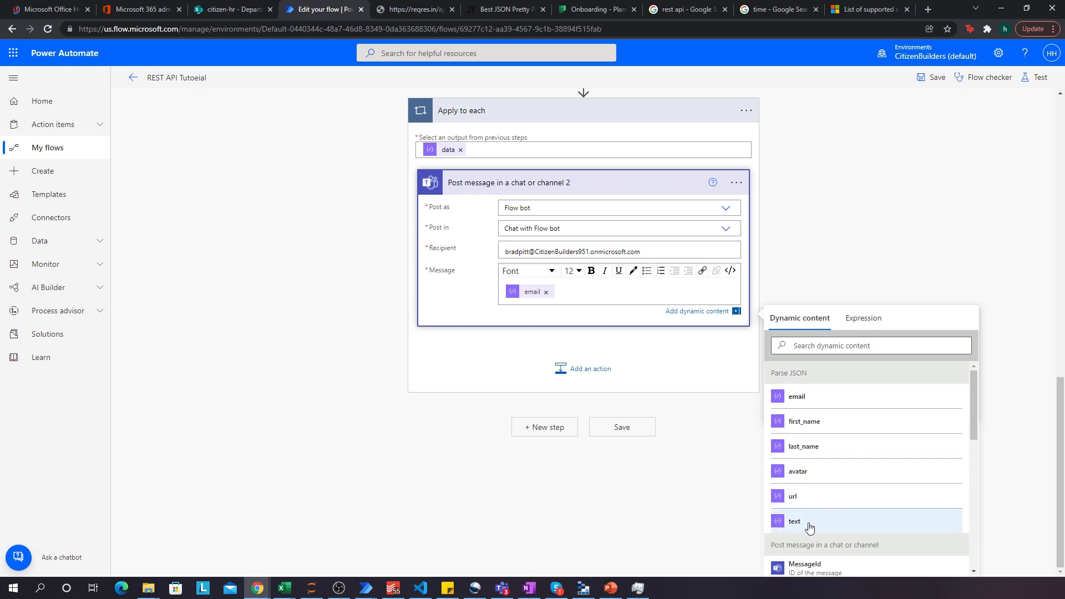
{"action": "mouse_move", "coordinate": [793, 496]}
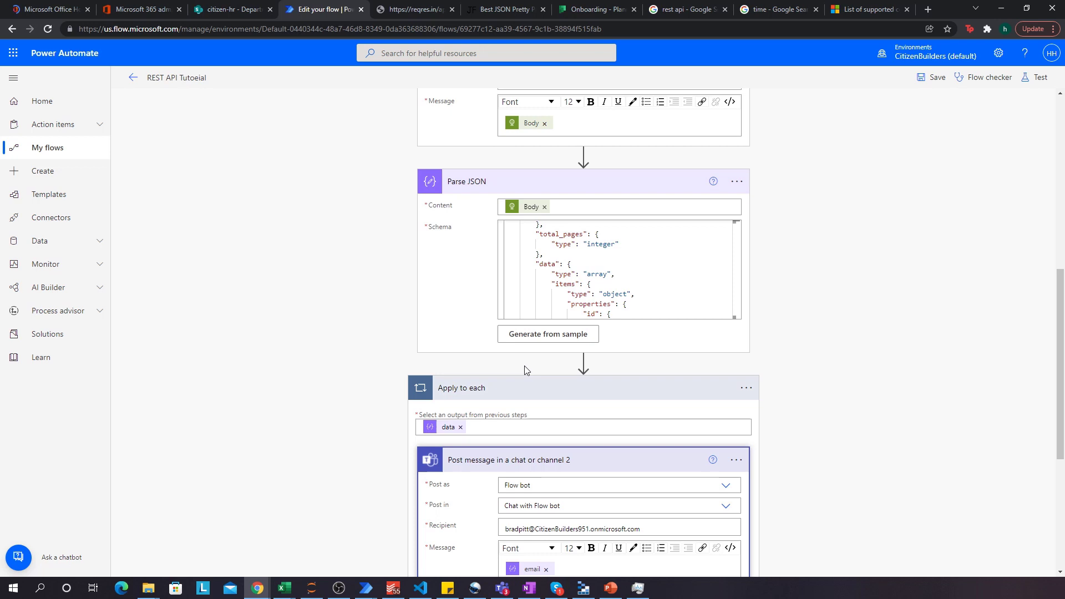
{"action": "scroll", "scroll_direction": "up", "scroll_amount": 3}
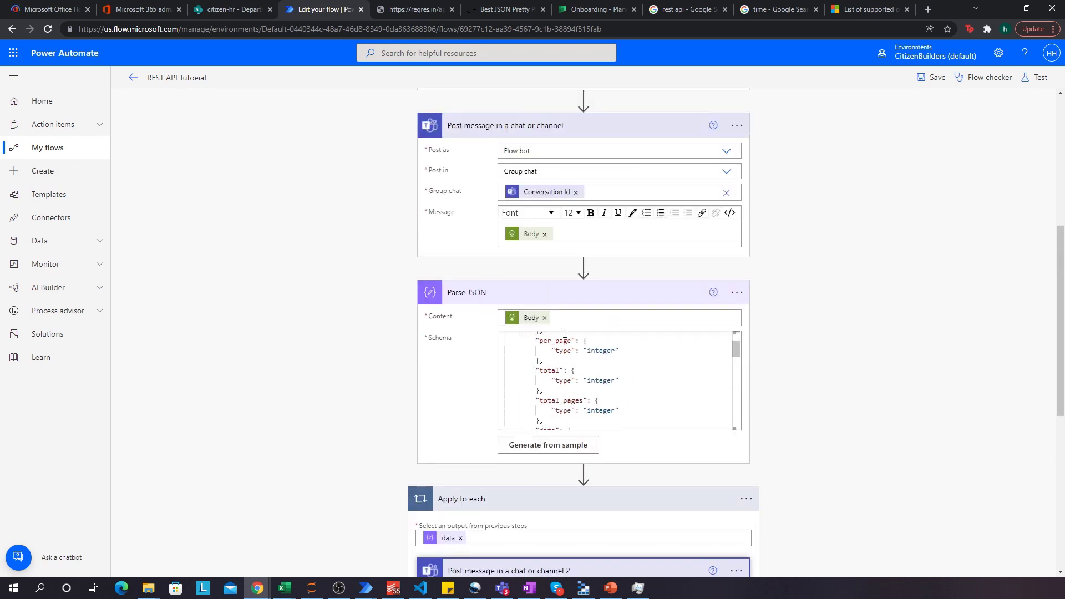
{"action": "scroll", "scroll_direction": "up", "scroll_amount": 3}
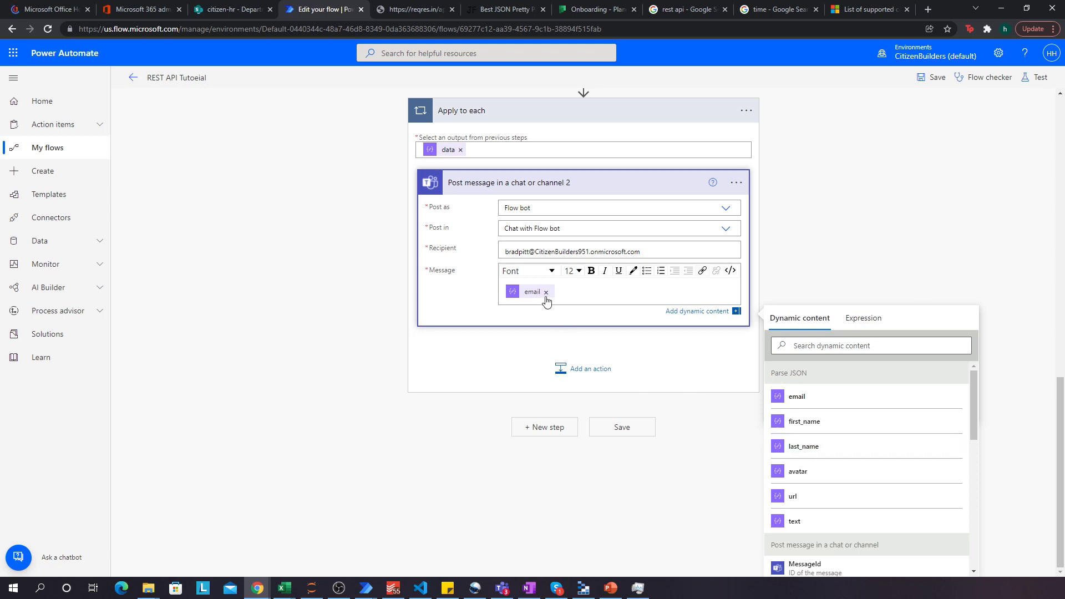
Step: Replace the message's email token with first_name, last_name and email tokens
{"action": "left_click", "coordinate": [545, 291]}
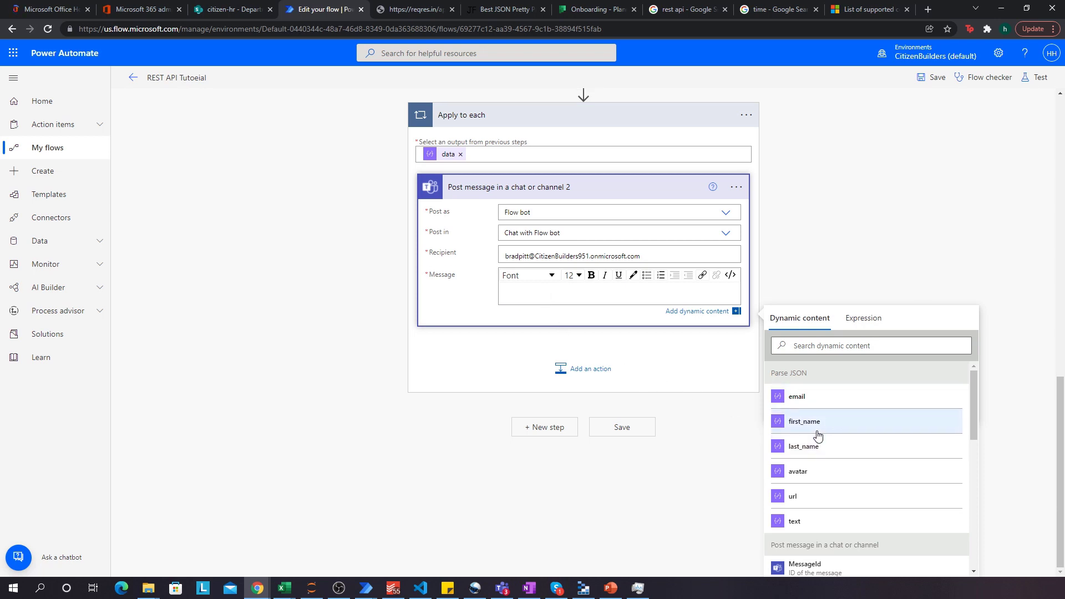
{"action": "left_click", "coordinate": [804, 421]}
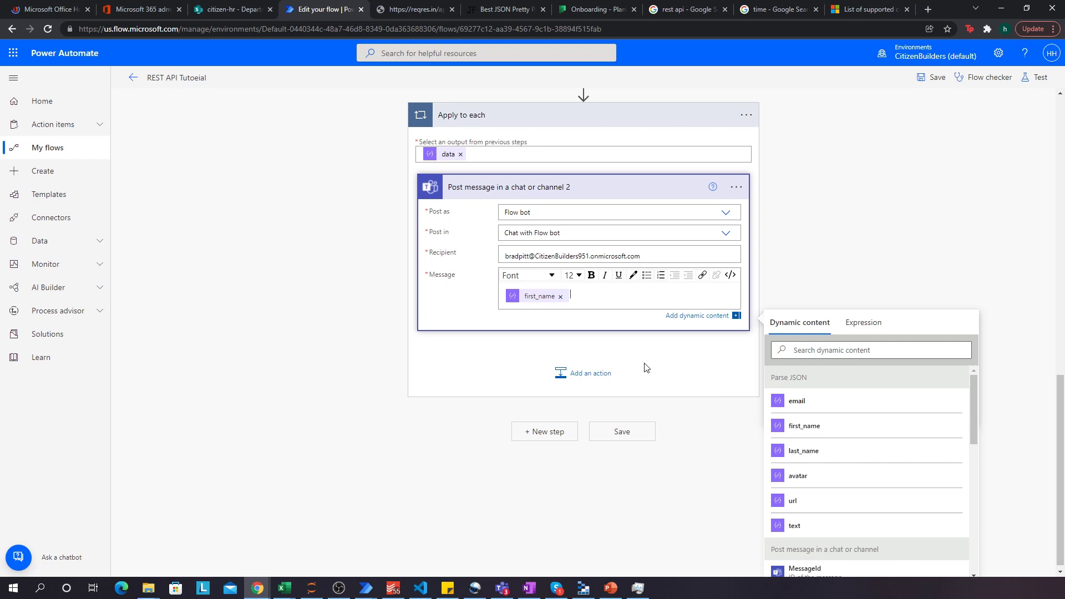
{"action": "left_click", "coordinate": [802, 450]}
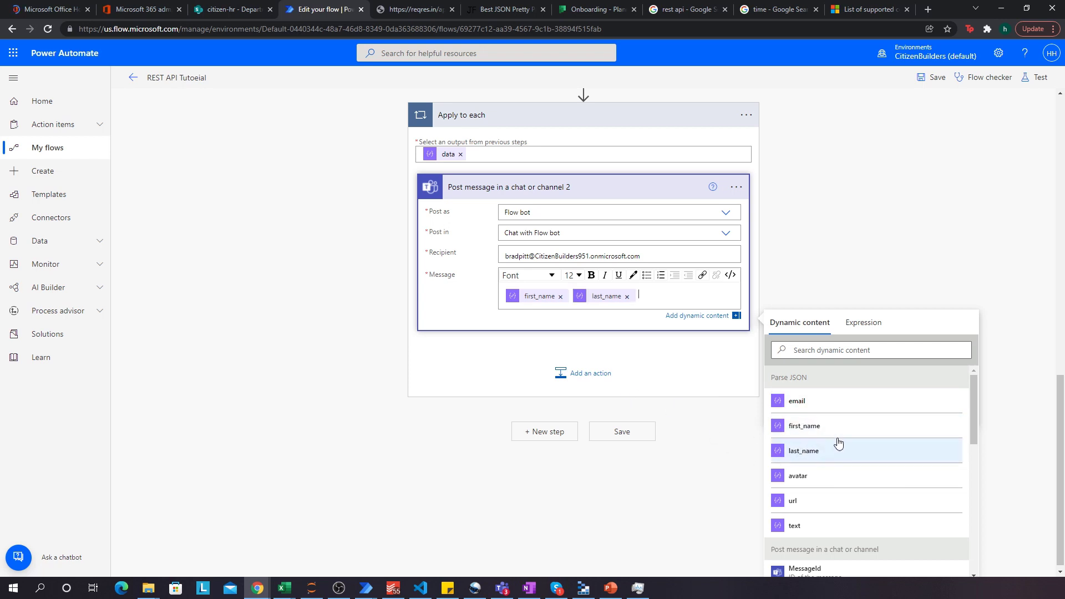
{"action": "left_click", "coordinate": [795, 400]}
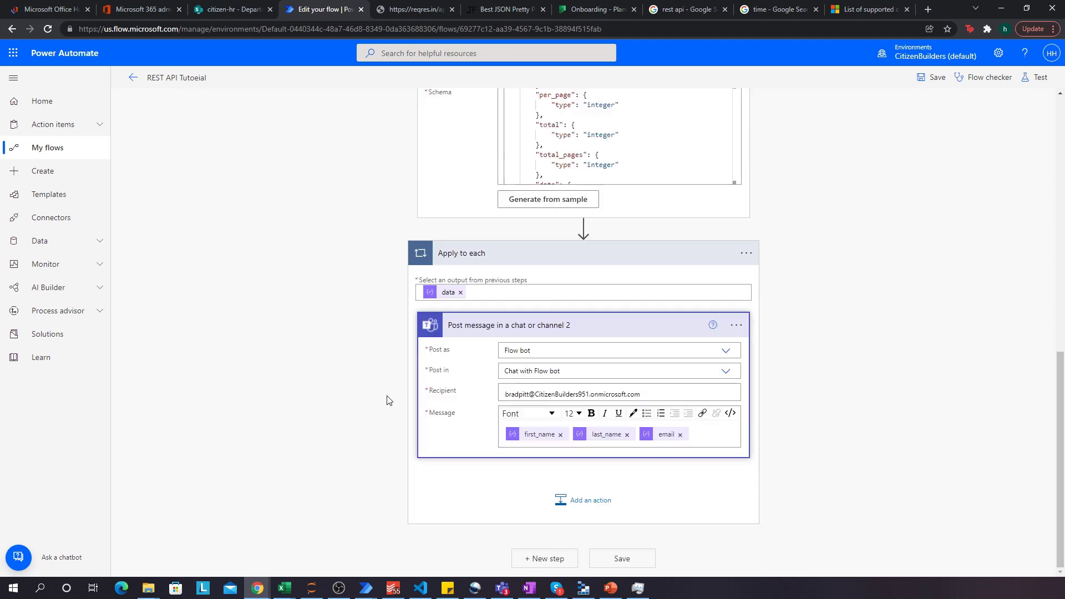
{"action": "scroll", "scroll_direction": "up", "scroll_amount": 3}
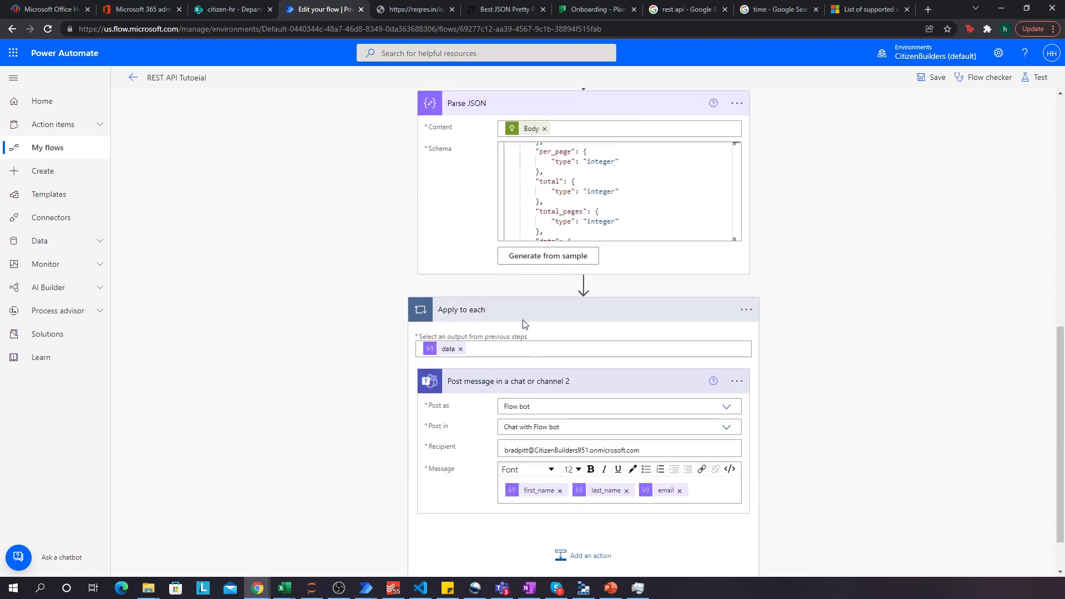
{"action": "scroll", "scroll_direction": "up", "scroll_amount": 3}
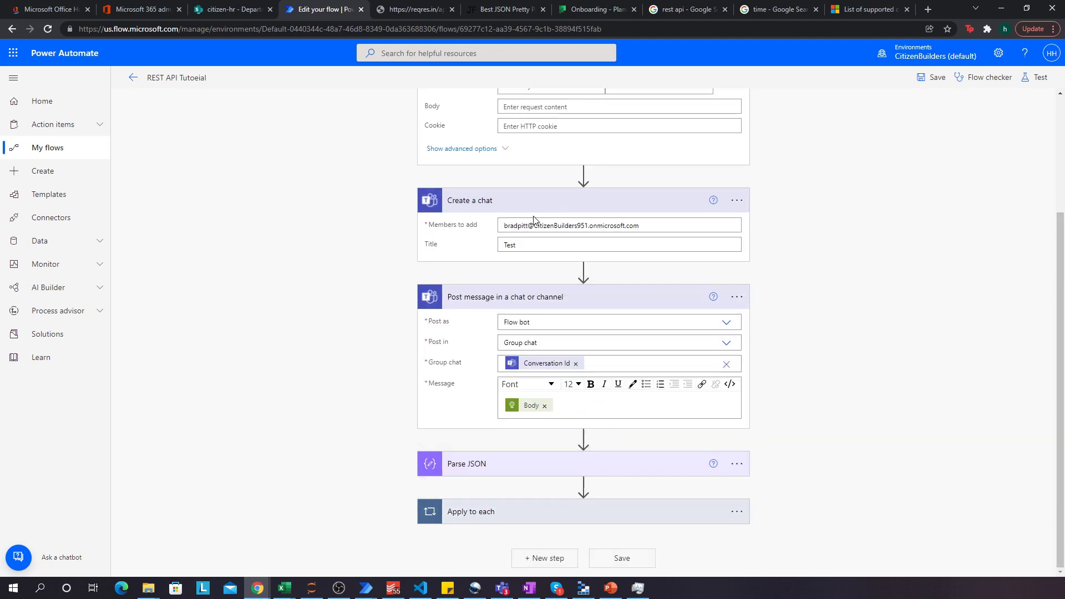
{"action": "scroll", "scroll_direction": "up", "scroll_amount": 3}
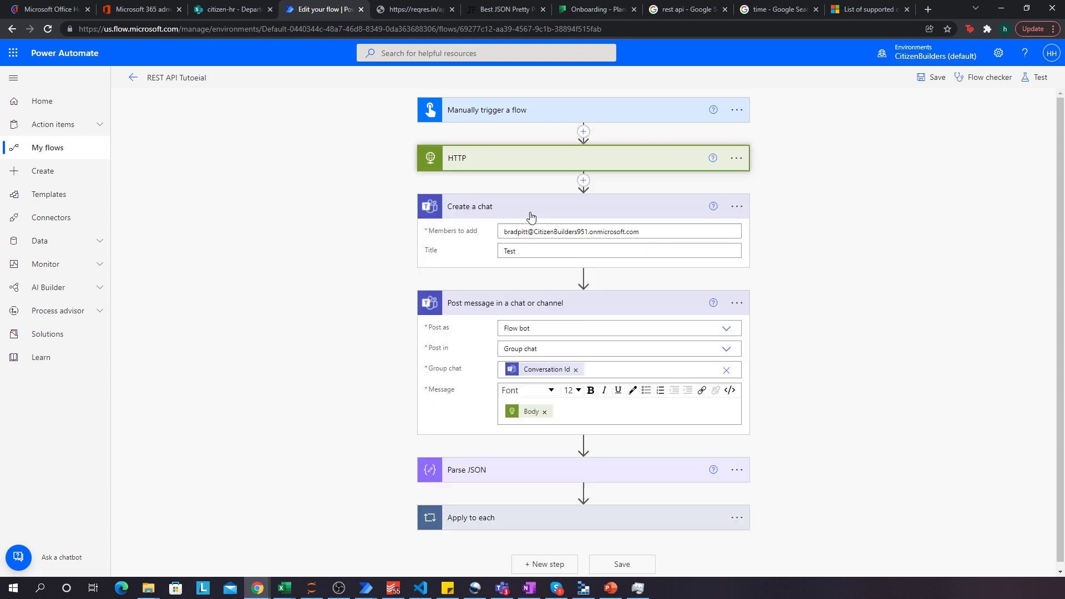
{"action": "left_click", "coordinate": [474, 206]}
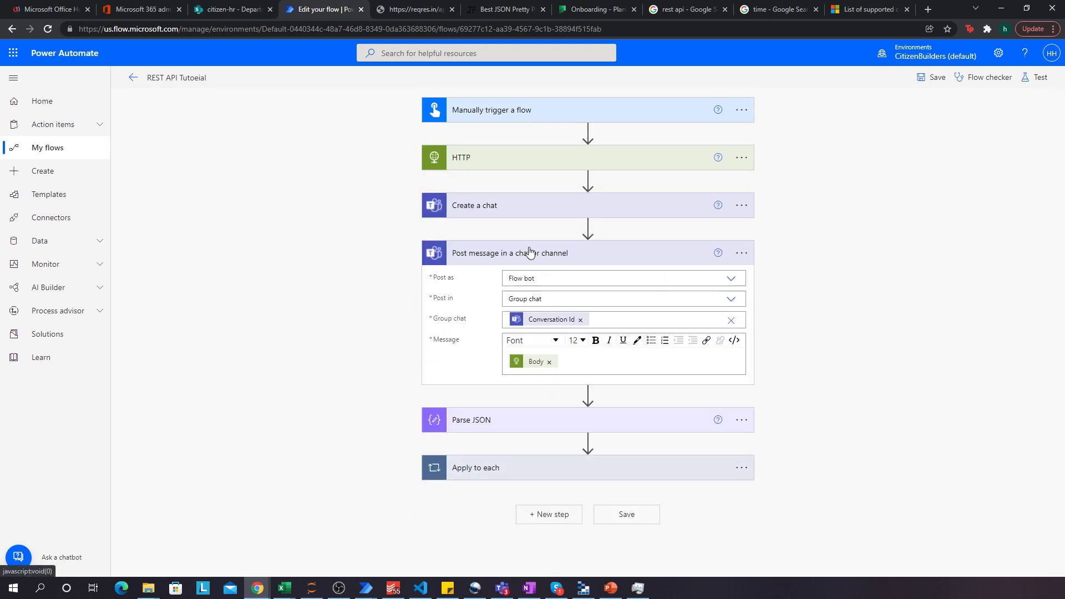
{"action": "left_click", "coordinate": [509, 252]}
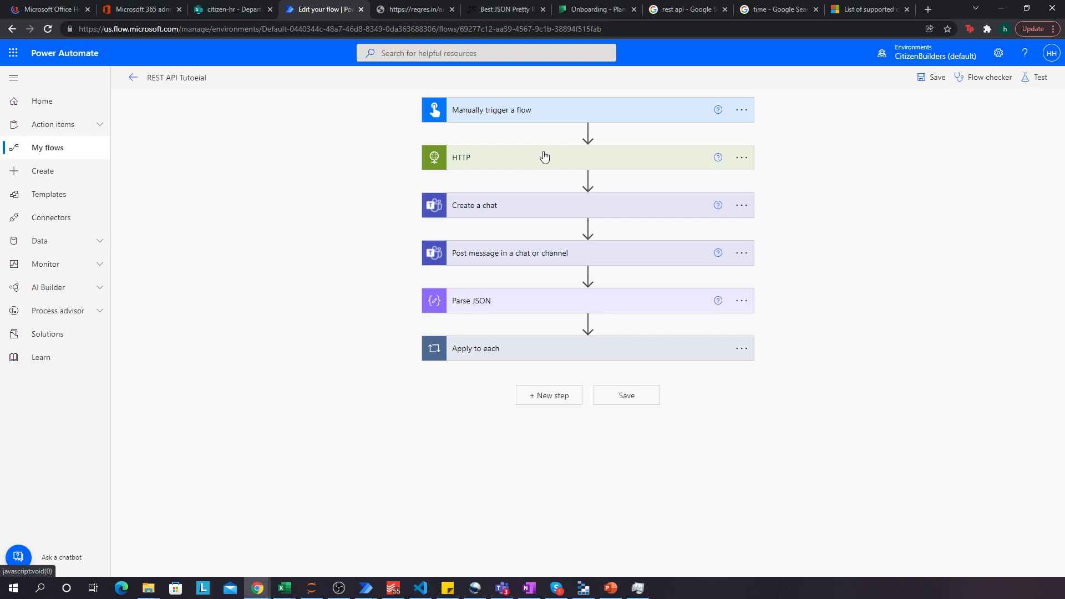
{"action": "left_click", "coordinate": [543, 157]}
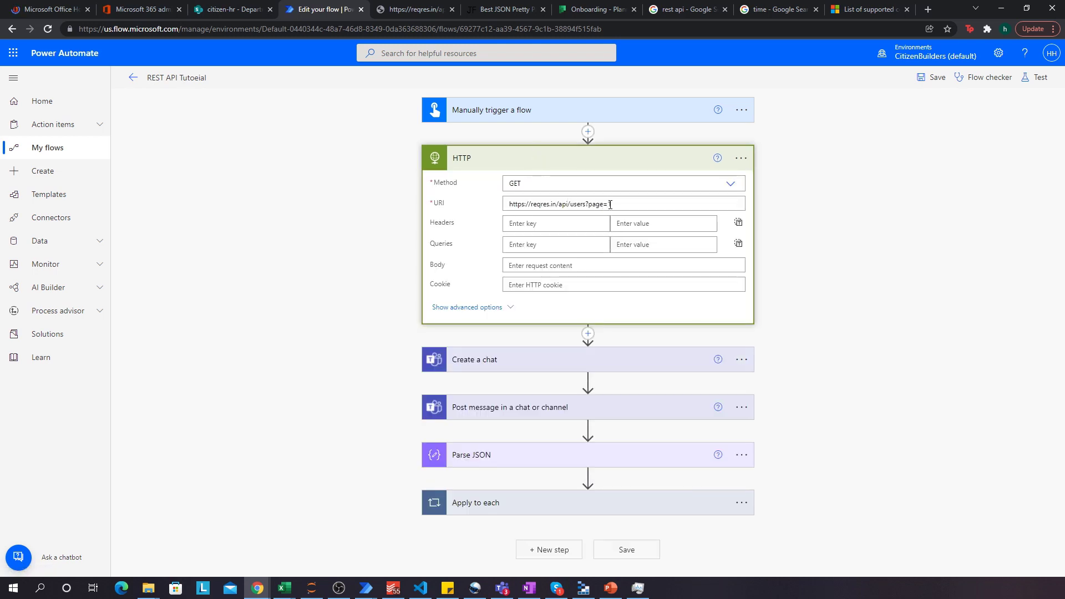
{"action": "left_click", "coordinate": [473, 359]}
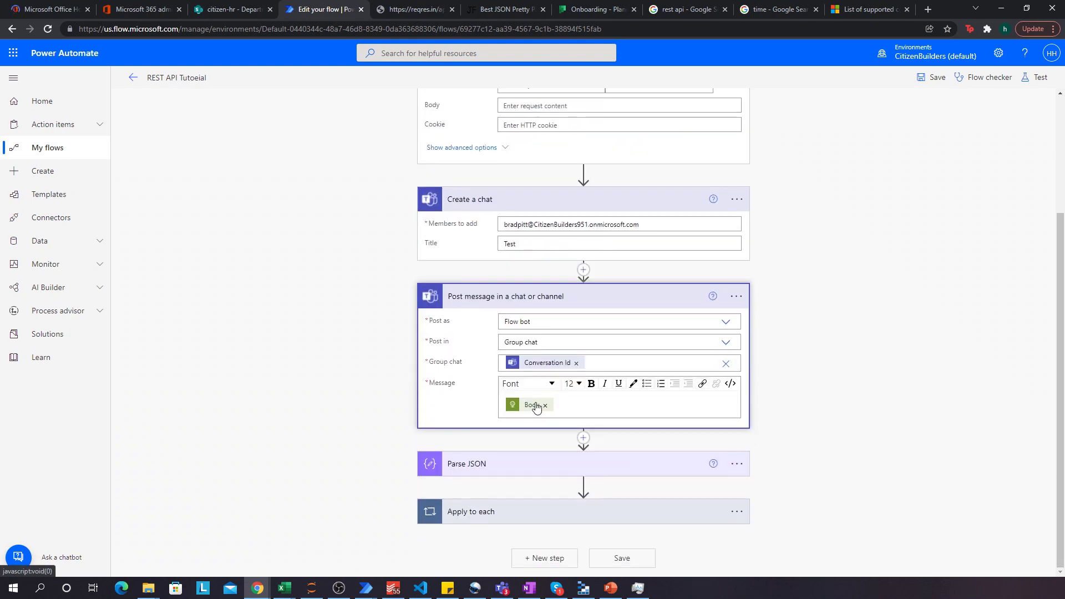
{"action": "mouse_move", "coordinate": [529, 404]}
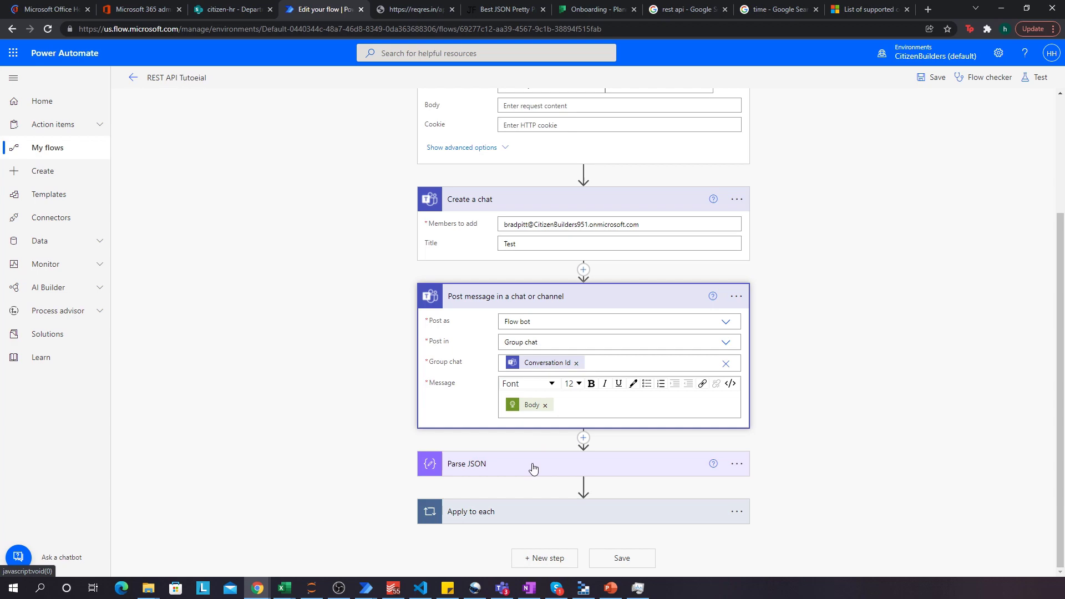
{"action": "left_click", "coordinate": [466, 463]}
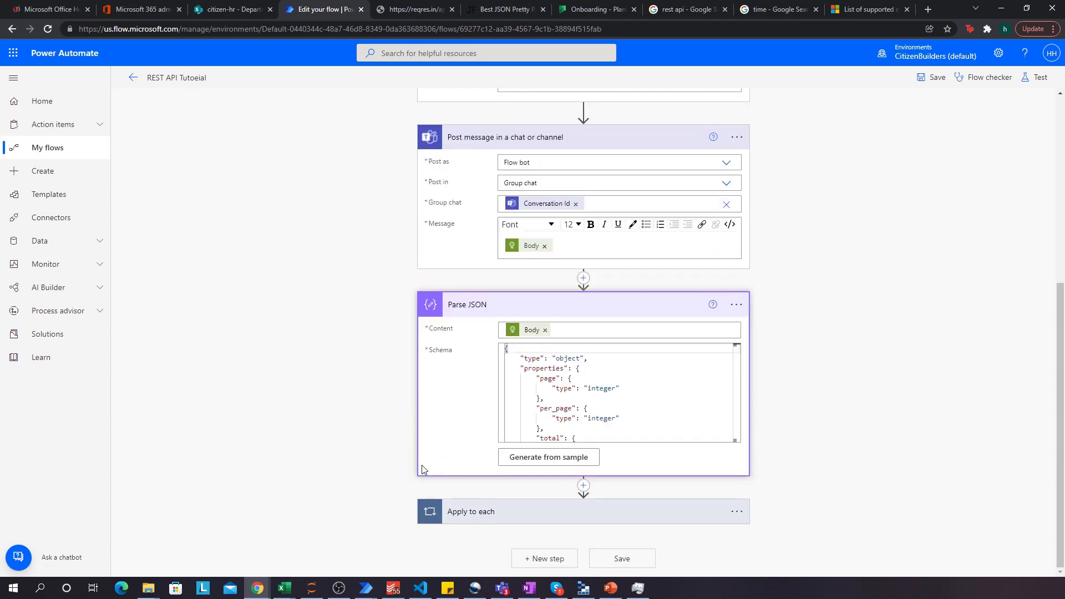
{"action": "left_click", "coordinate": [471, 511]}
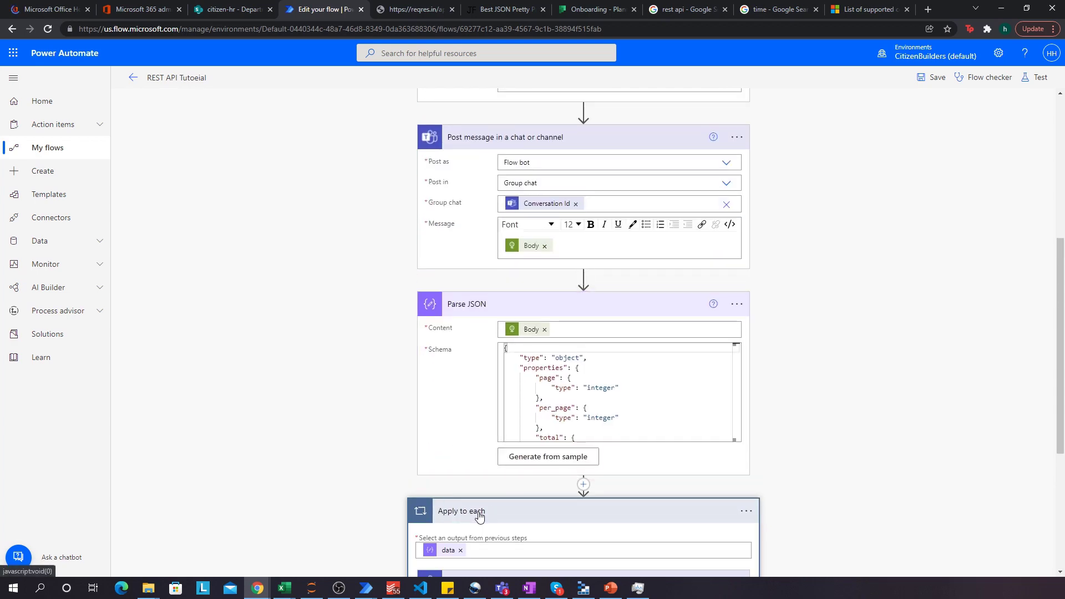
{"action": "scroll", "scroll_direction": "down", "scroll_amount": 3}
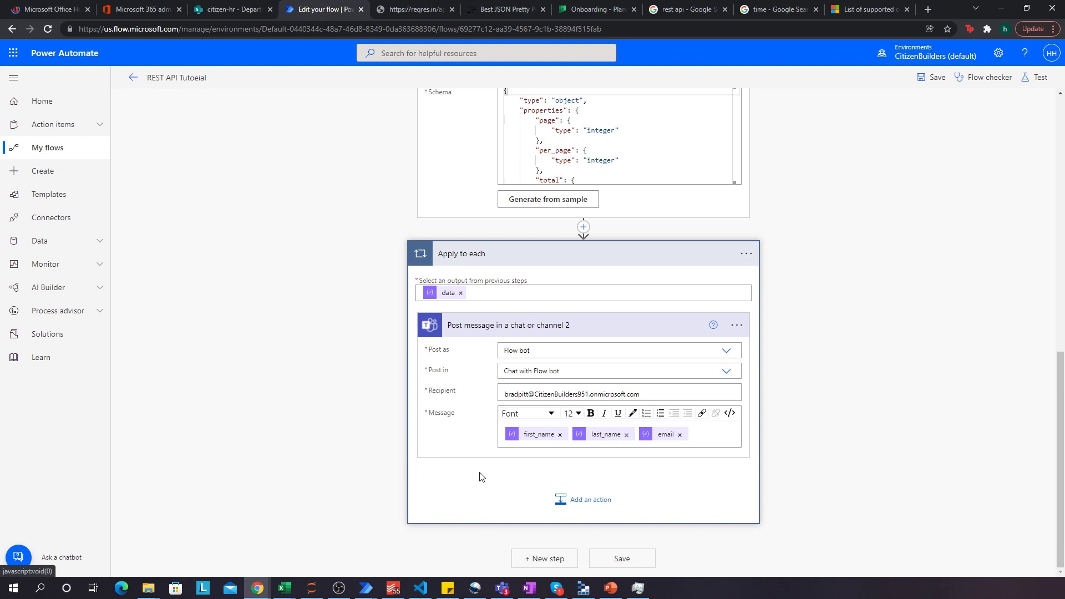
{"action": "mouse_move", "coordinate": [680, 447]}
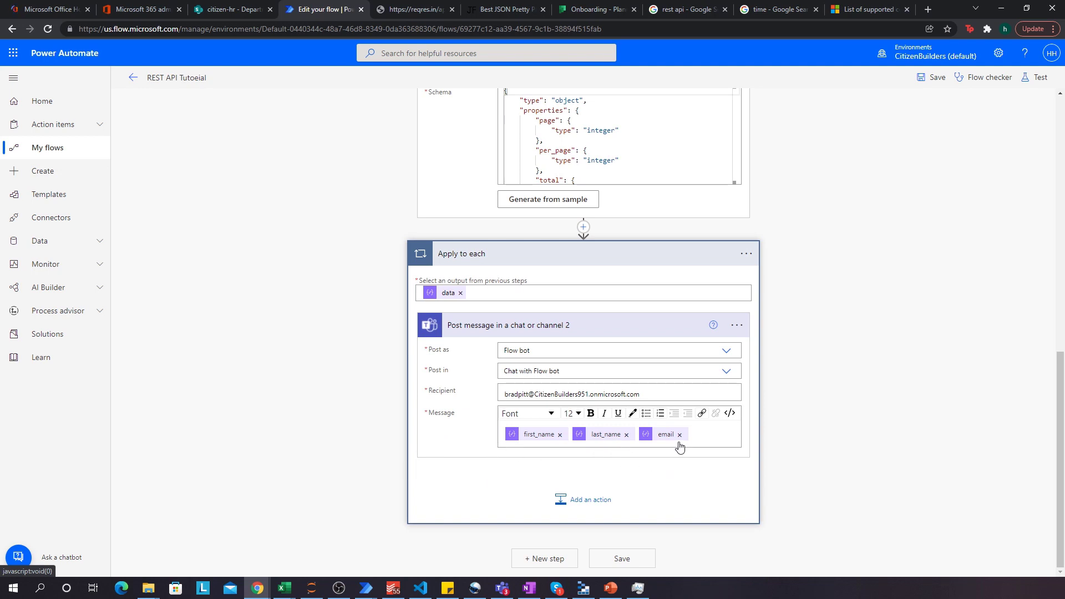
{"action": "mouse_move", "coordinate": [676, 453]}
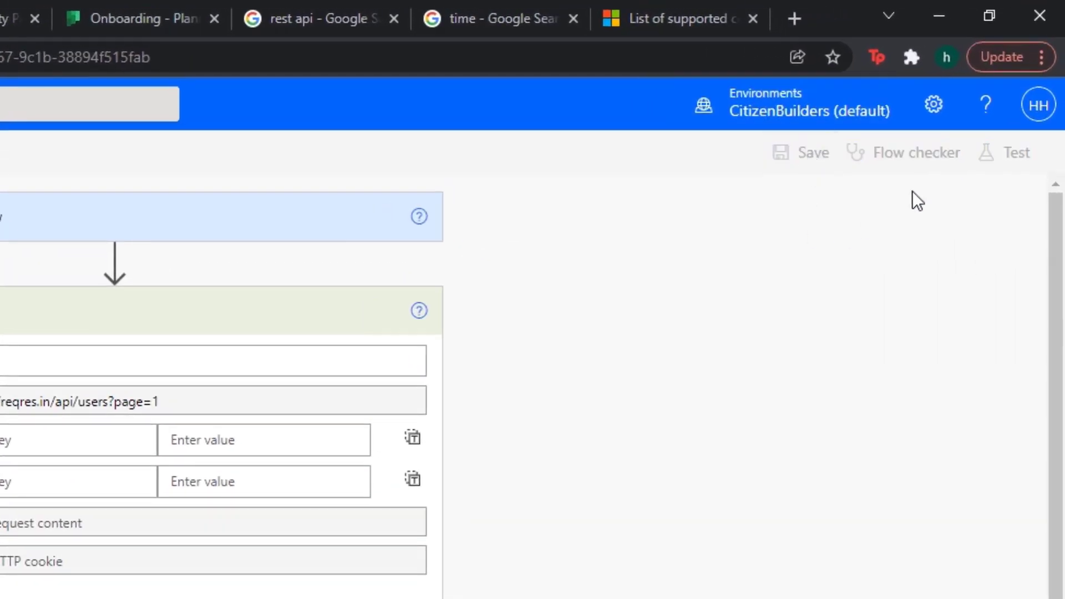
{"action": "mouse_move", "coordinate": [1016, 152]}
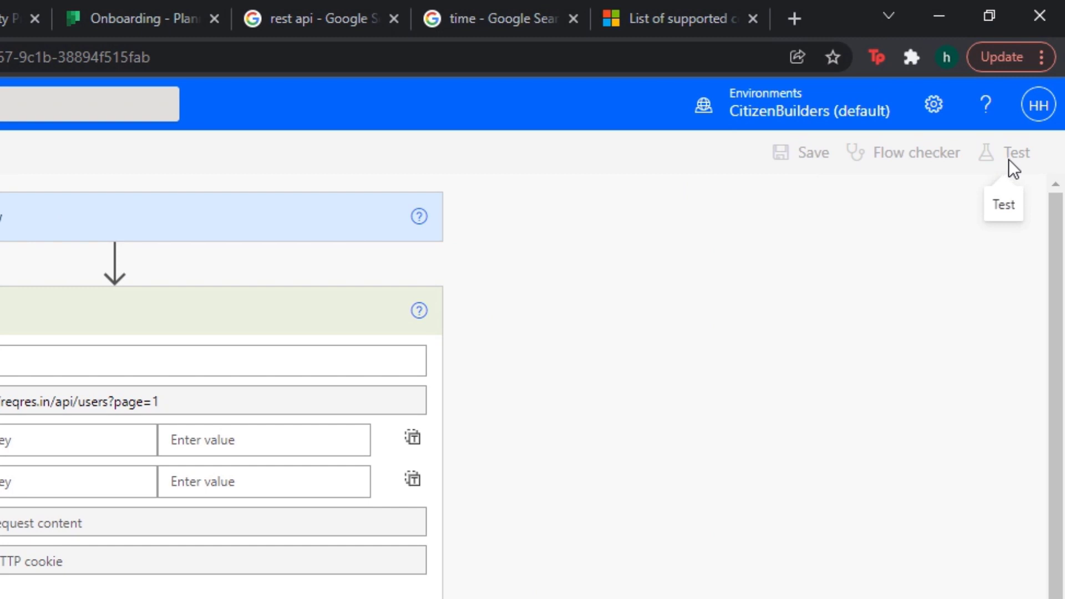
{"action": "mouse_move", "coordinate": [1001, 132]}
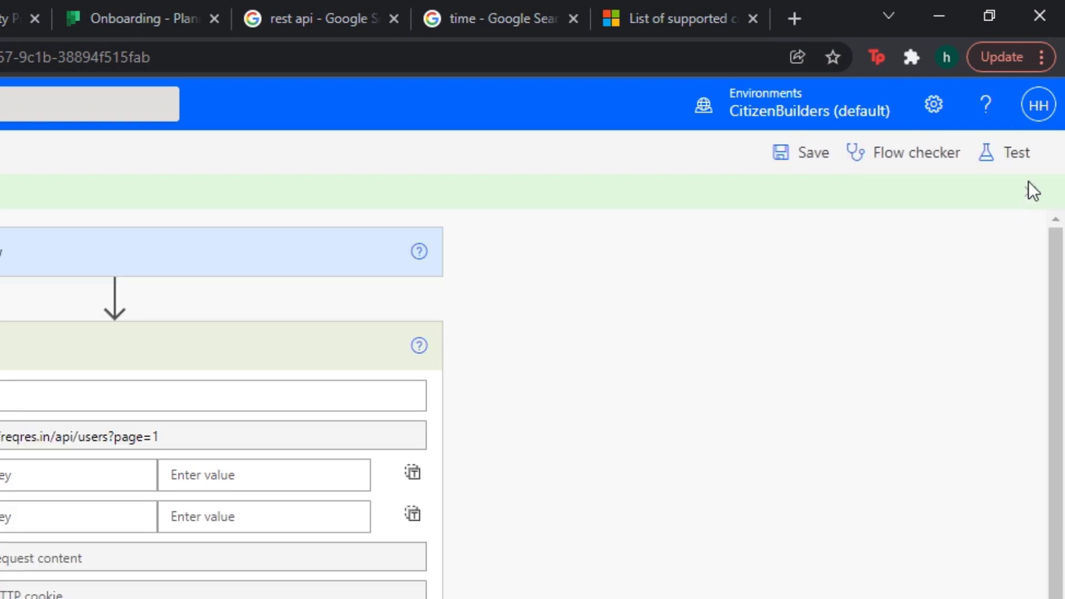
Step: Run a manual test of the flow and follow its run history
{"action": "left_click", "coordinate": [1014, 152]}
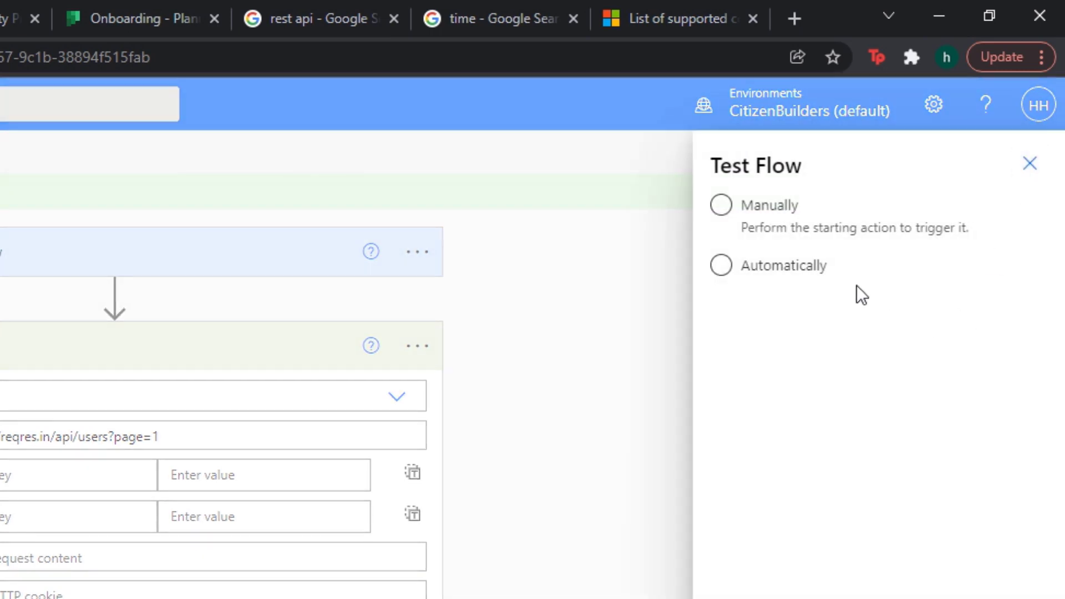
{"action": "left_click", "coordinate": [719, 205]}
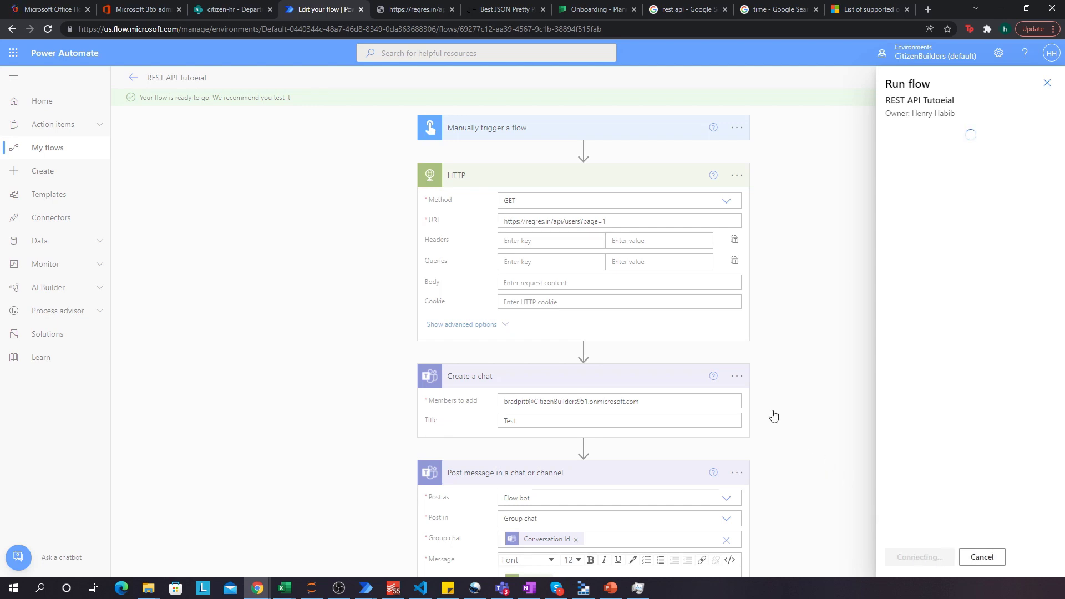
{"action": "mouse_move", "coordinate": [566, 322]}
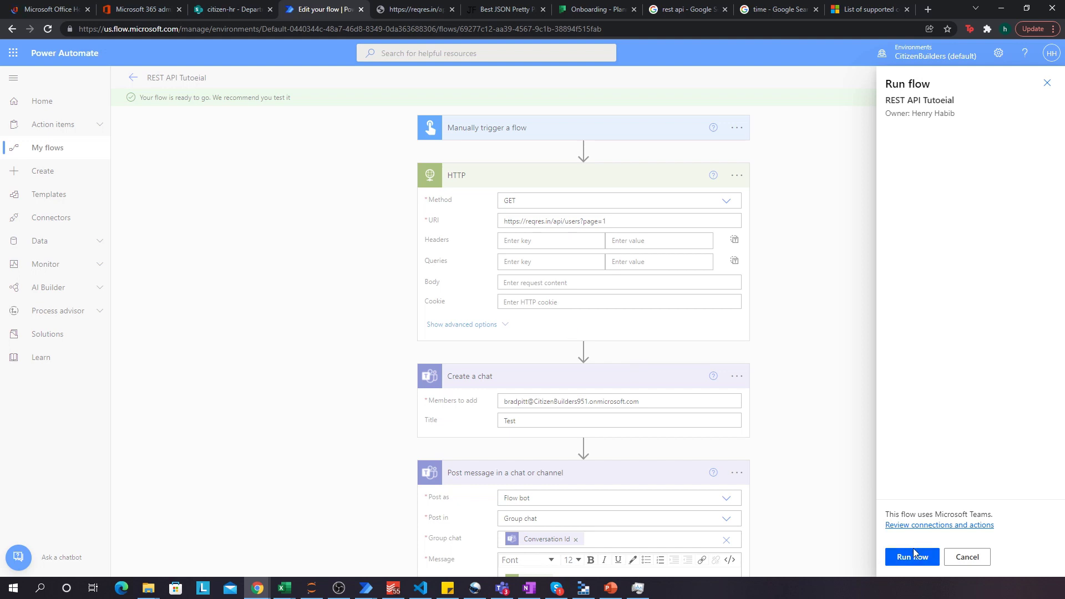
{"action": "left_click", "coordinate": [911, 556]}
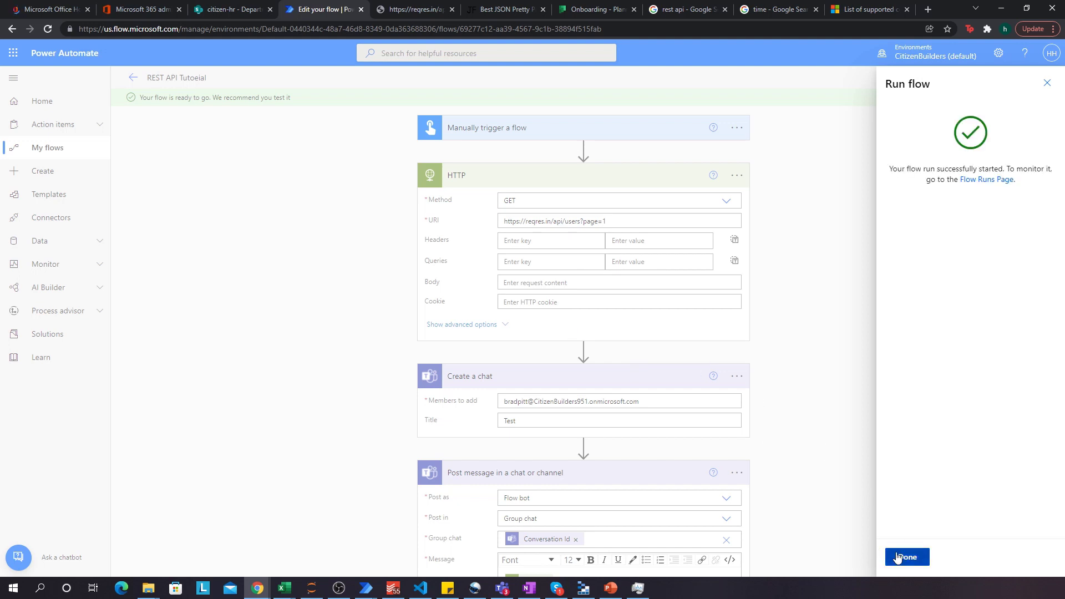
{"action": "left_click", "coordinate": [905, 557]}
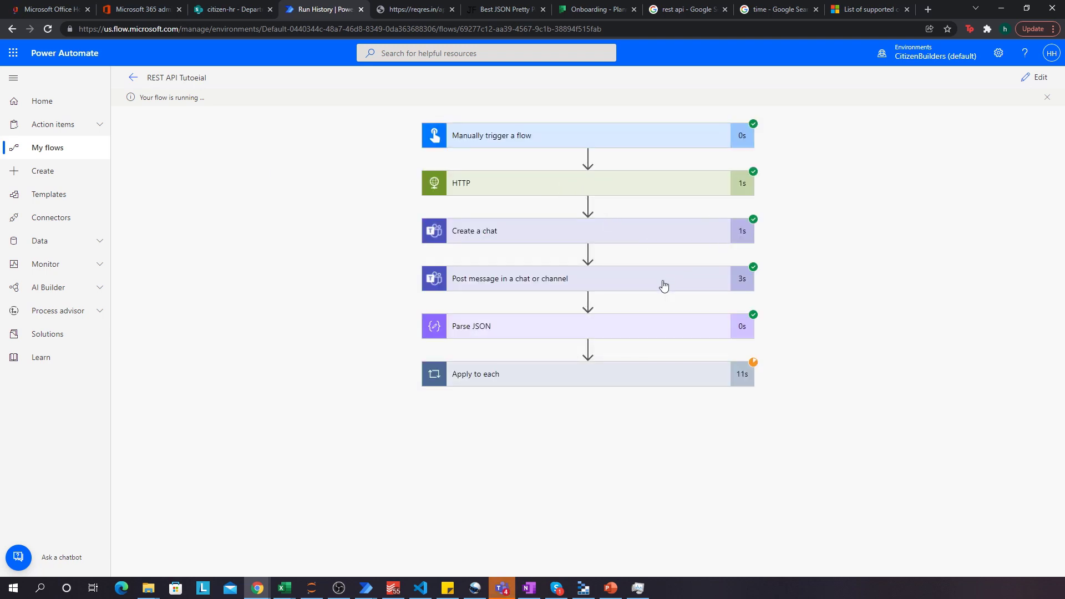
{"action": "mouse_move", "coordinate": [514, 579]}
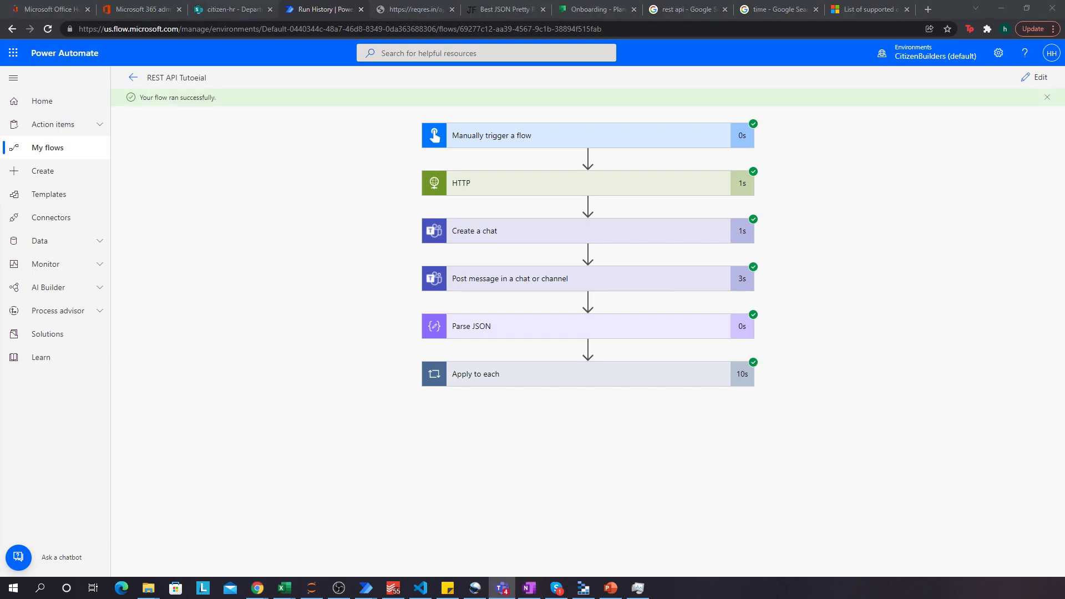
{"action": "left_click", "coordinate": [502, 588]}
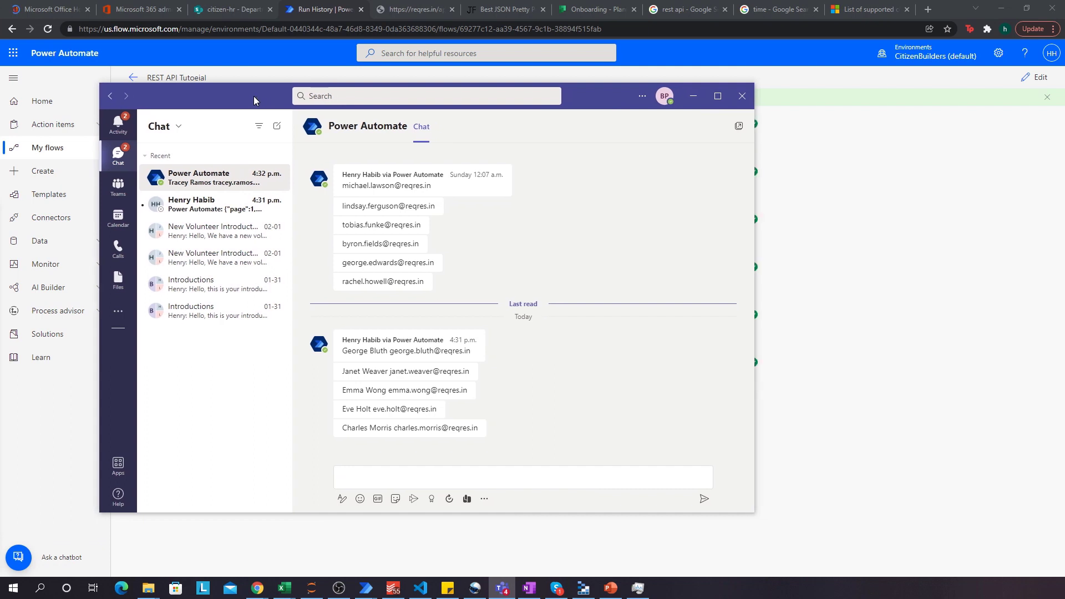
{"action": "mouse_move", "coordinate": [517, 324]}
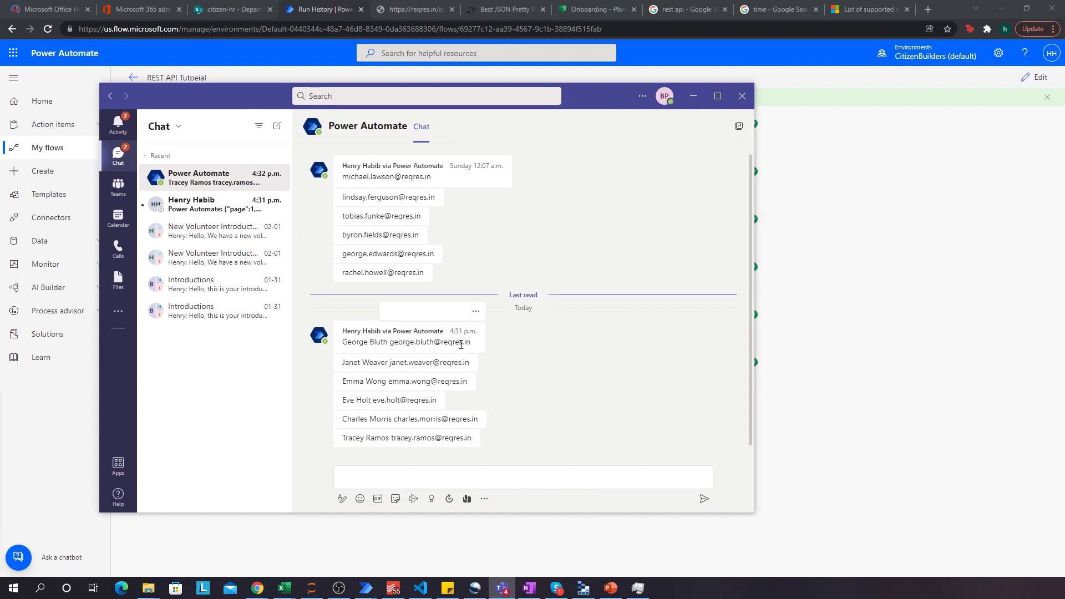
{"action": "mouse_move", "coordinate": [347, 351]}
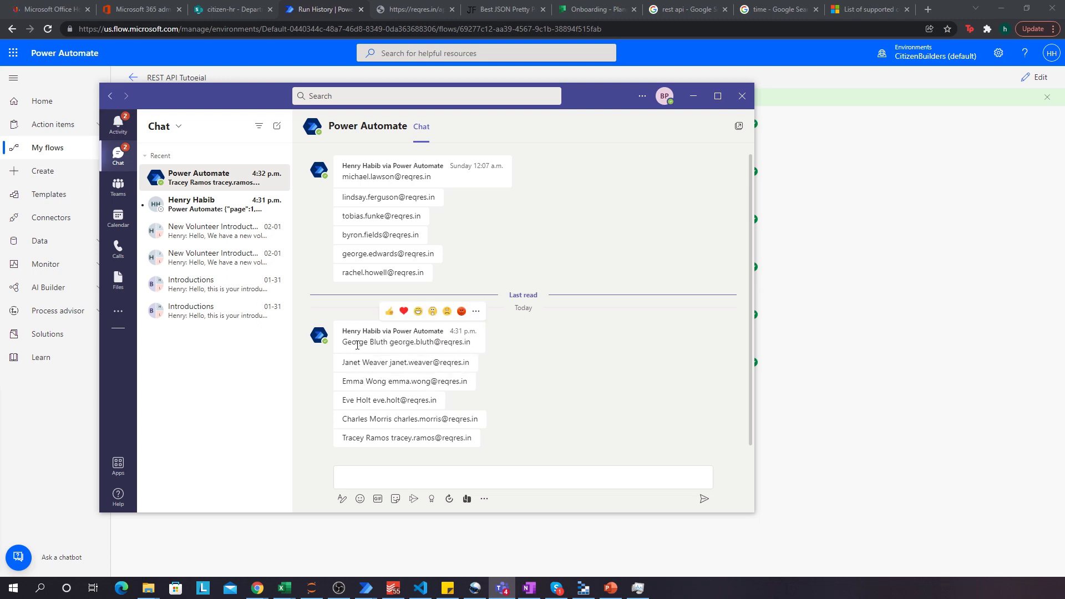
{"action": "mouse_move", "coordinate": [386, 358]}
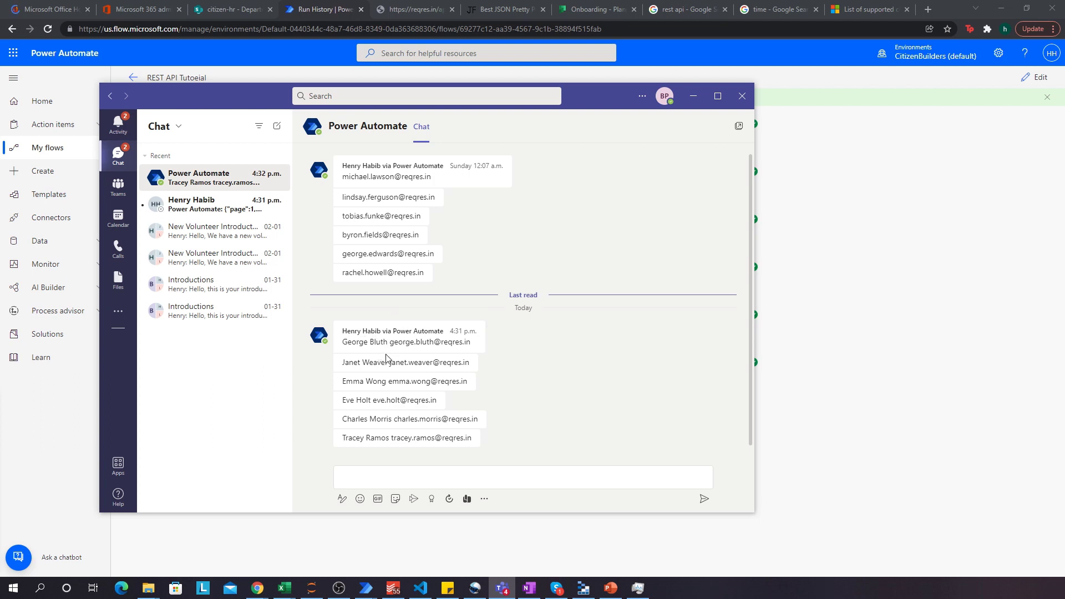
{"action": "mouse_move", "coordinate": [604, 344]}
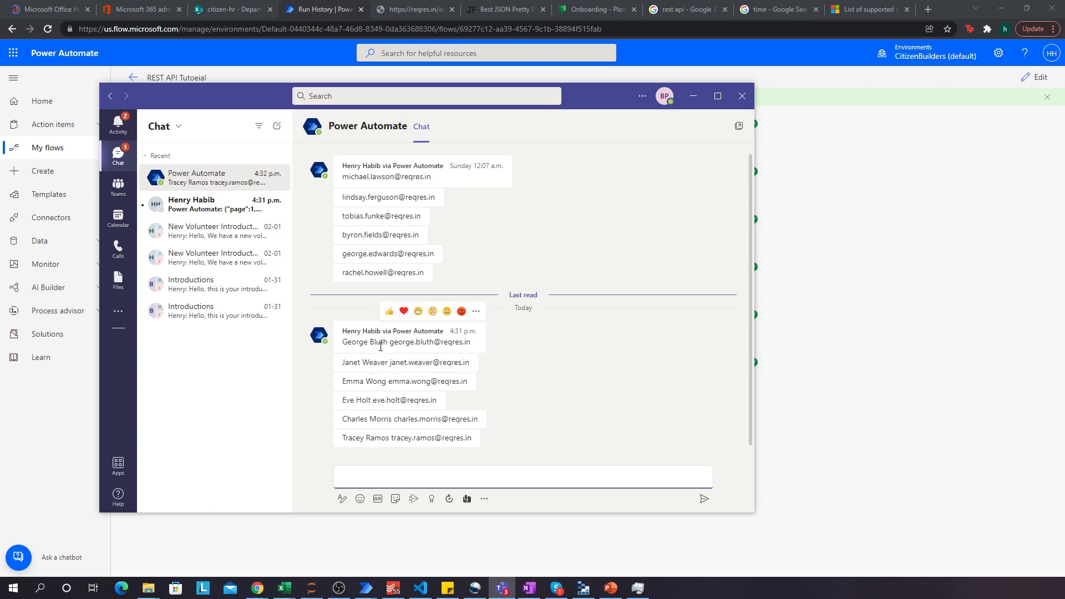
{"action": "left_click", "coordinate": [741, 96]}
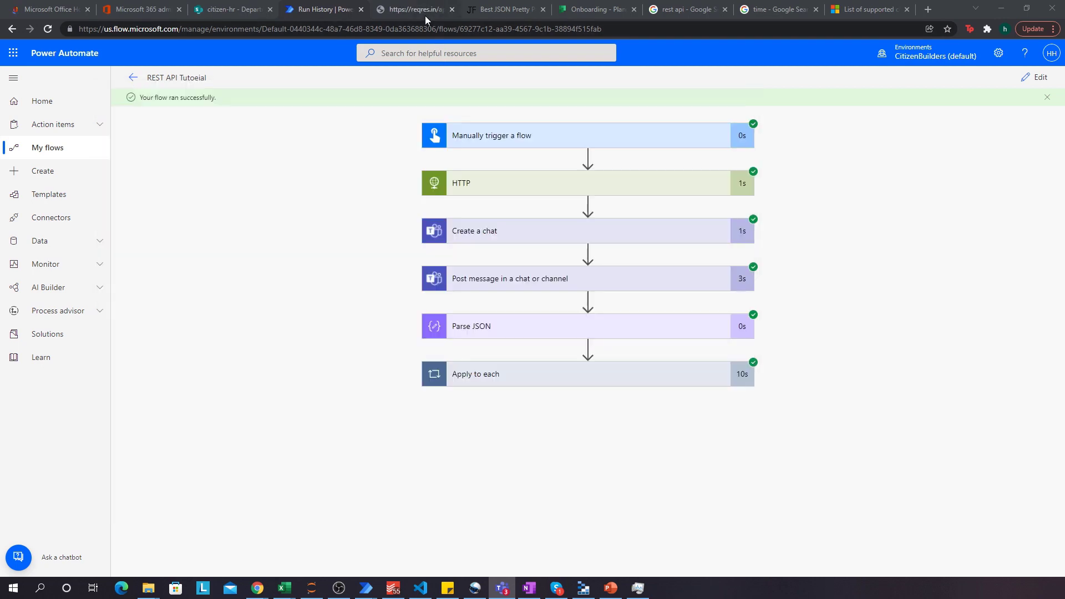
Step: Inspect the second user's email in the pretty-printed reqres users JSON
{"action": "left_click", "coordinate": [503, 9]}
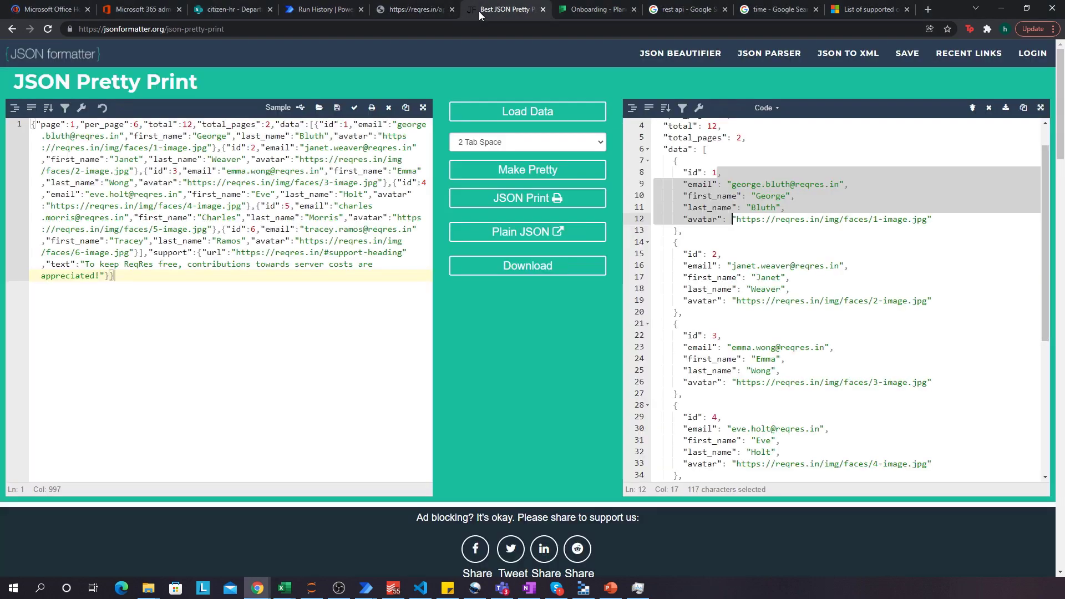
{"action": "left_click", "coordinate": [740, 265]}
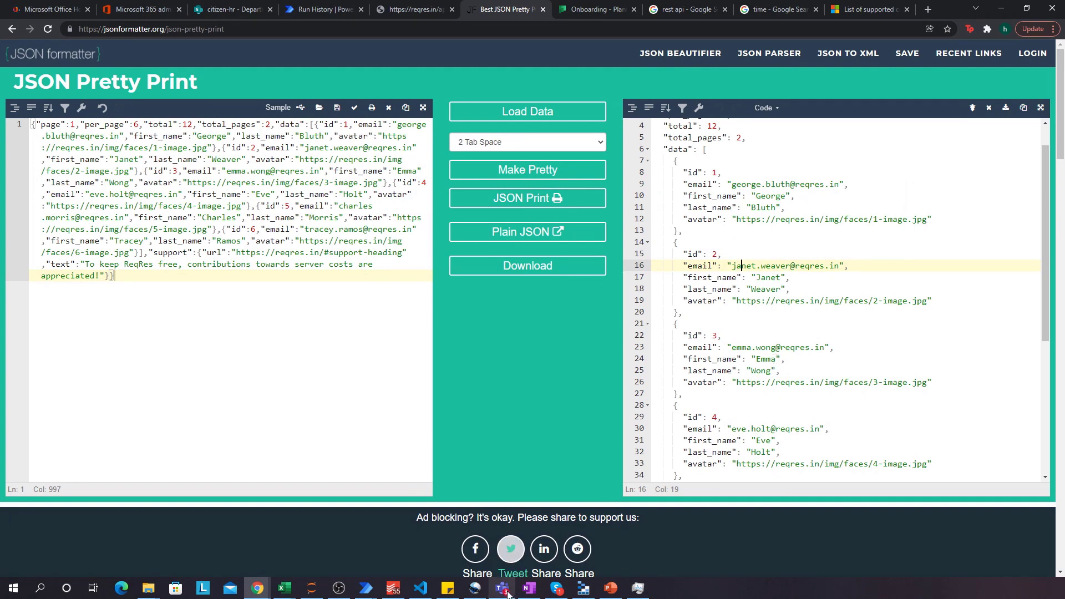
{"action": "left_click", "coordinate": [501, 587]}
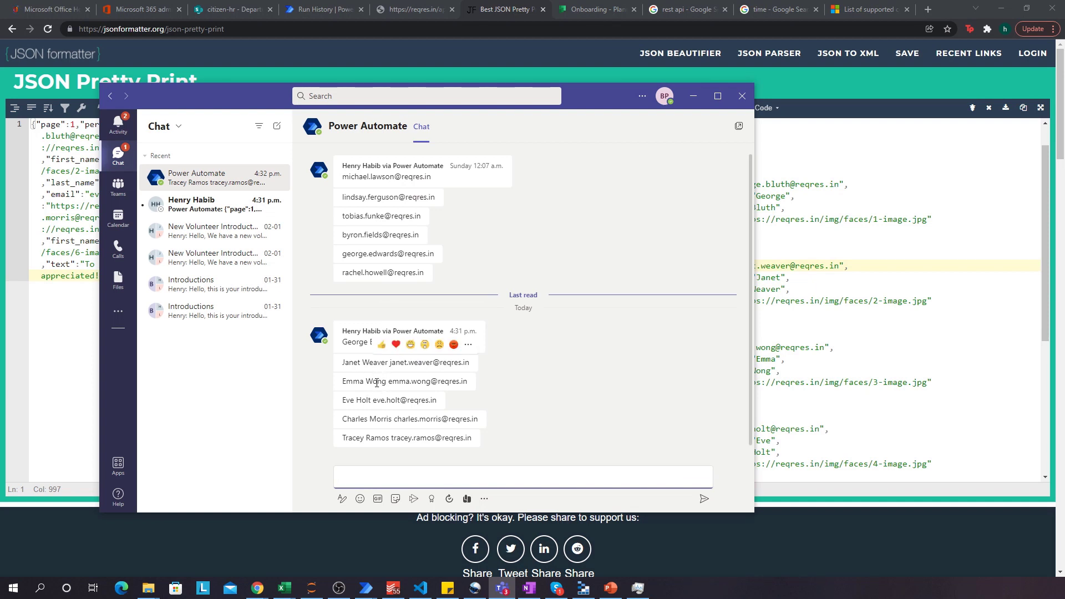
{"action": "mouse_move", "coordinate": [207, 209]}
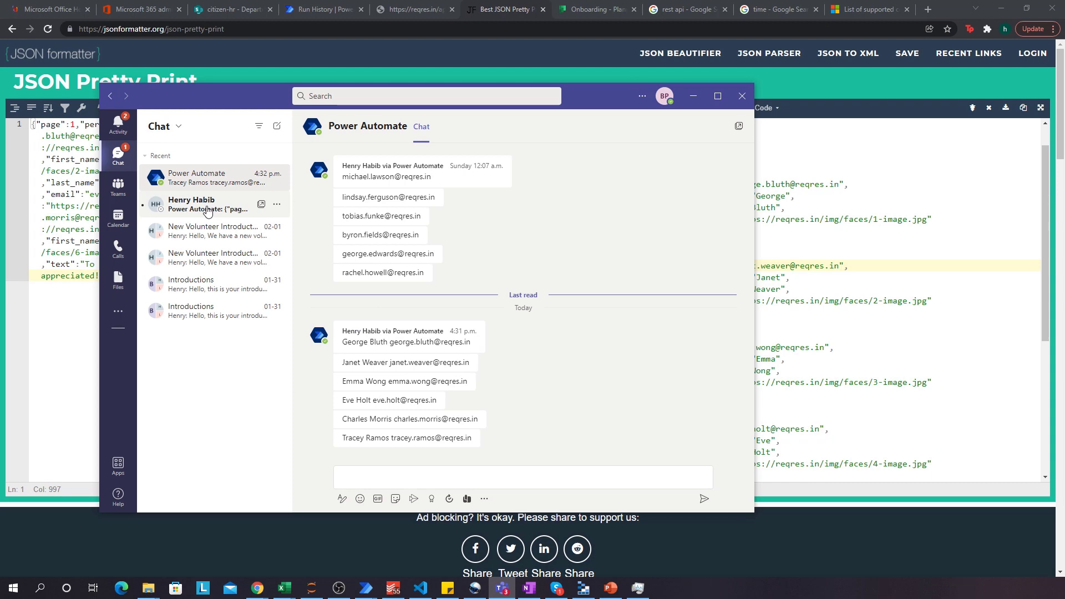
{"action": "left_click", "coordinate": [191, 204]}
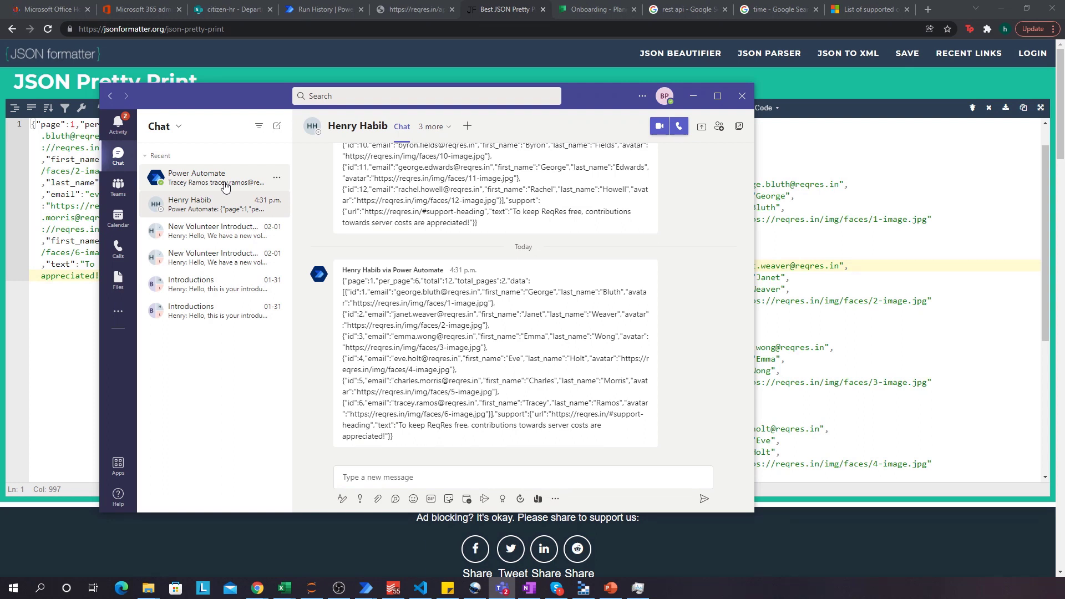
{"action": "left_click", "coordinate": [197, 178]}
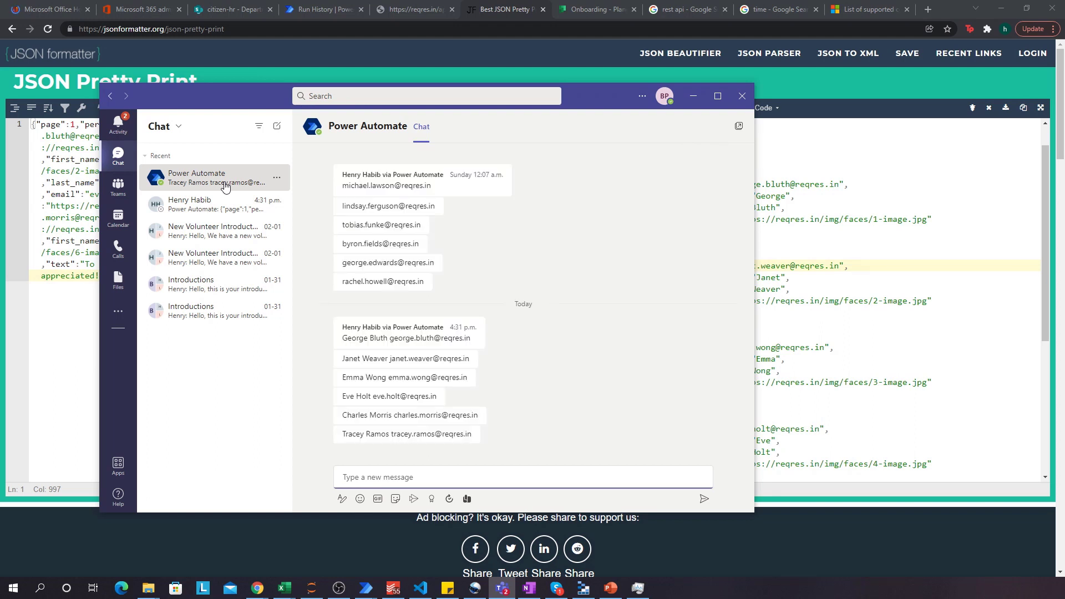
{"action": "left_click", "coordinate": [522, 475]}
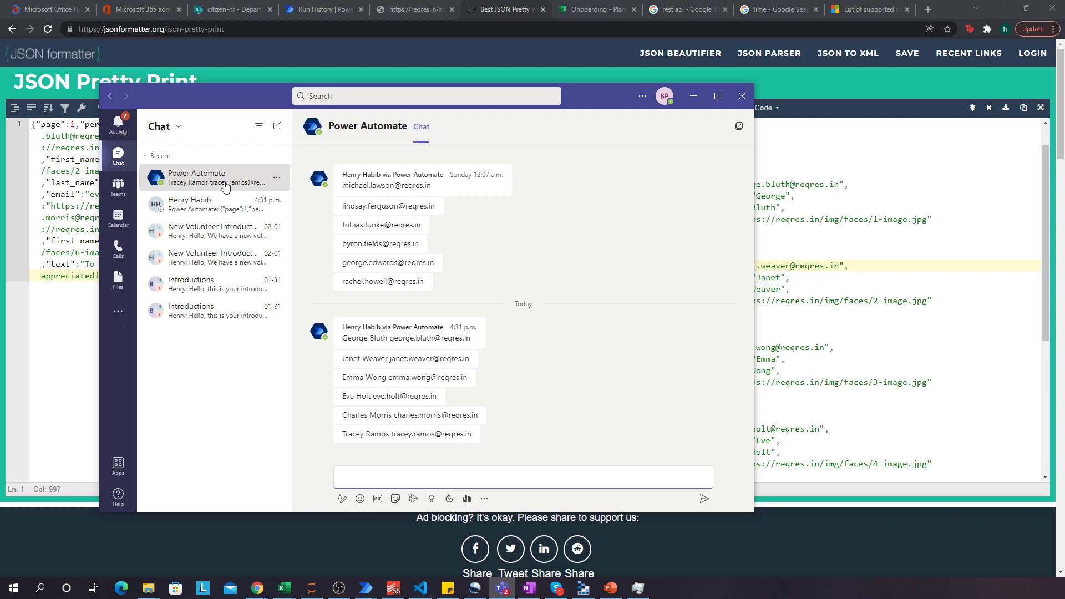
{"action": "left_click", "coordinate": [522, 475]}
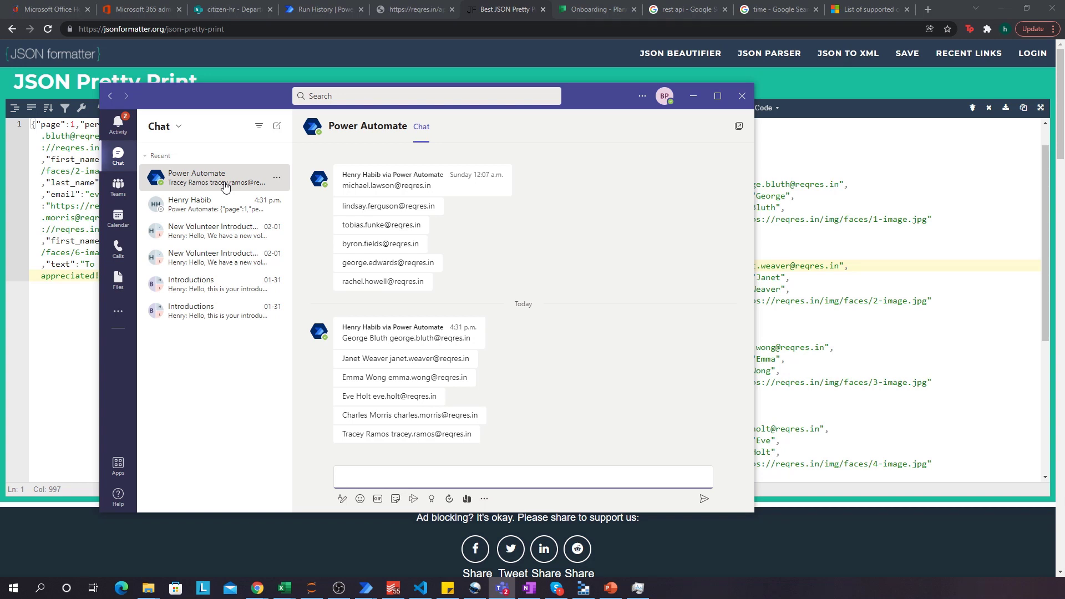
{"action": "left_click", "coordinate": [323, 9]}
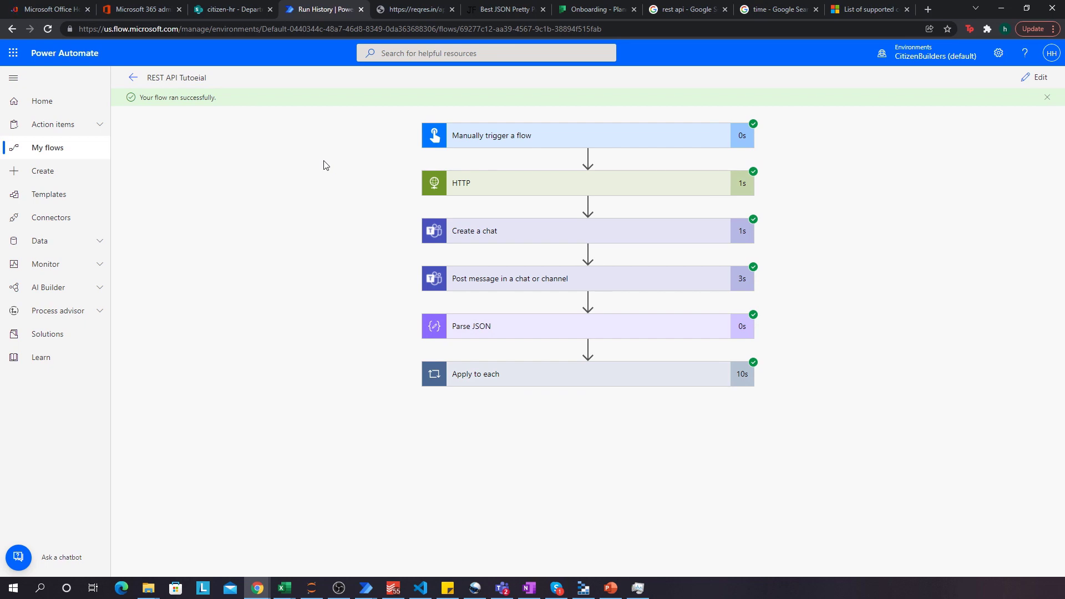
{"action": "left_click", "coordinate": [412, 9]}
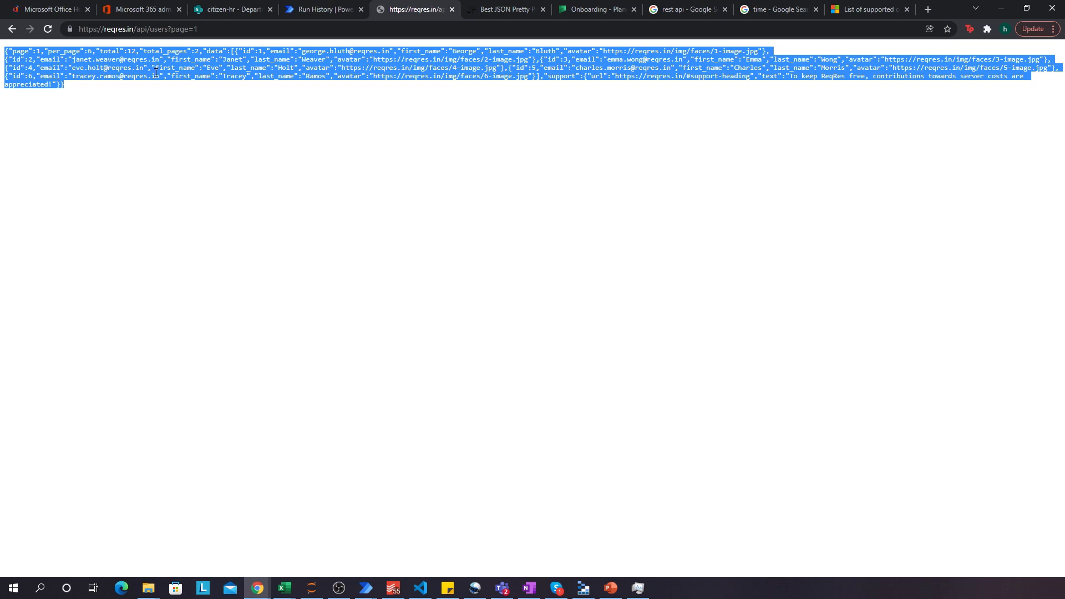
{"action": "left_click", "coordinate": [323, 10]}
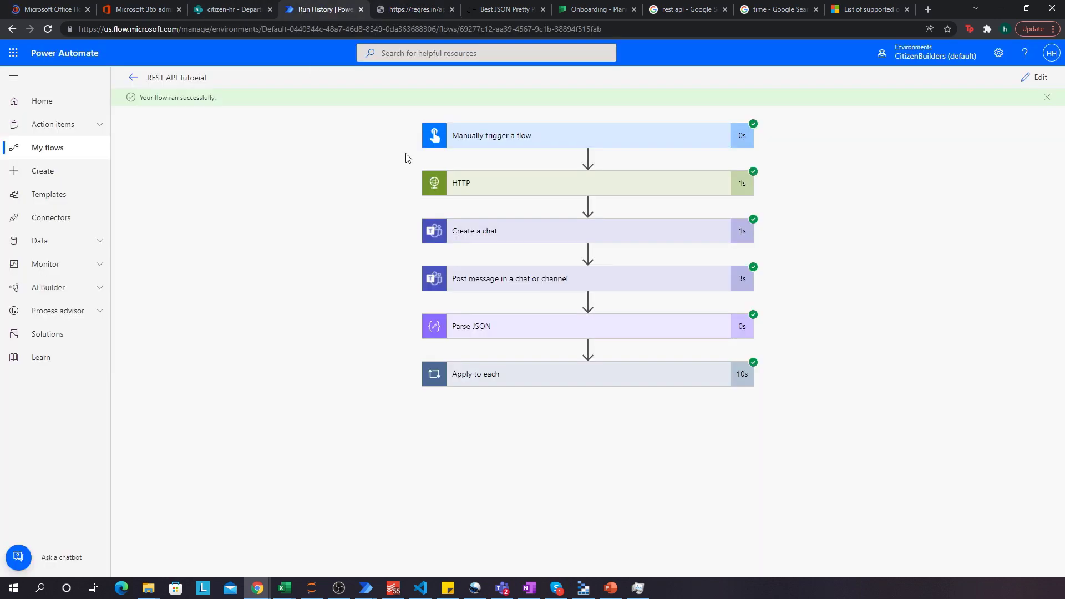